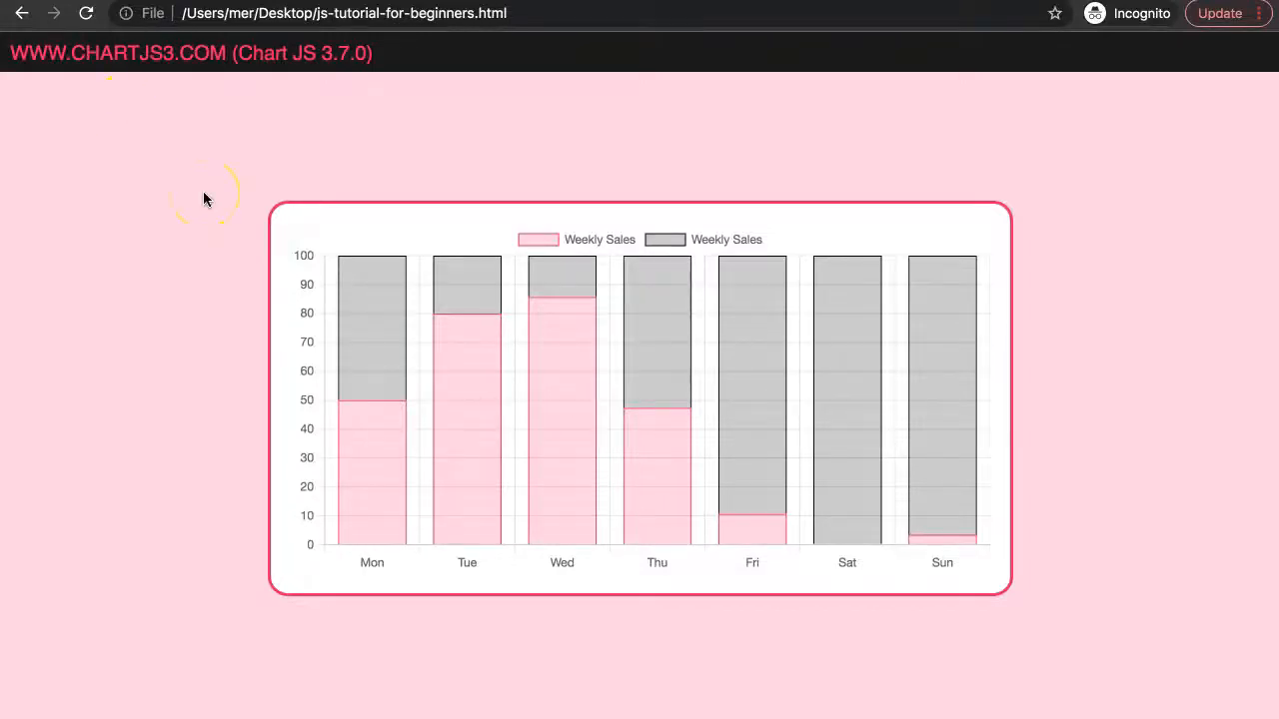
mouse_move(400, 440)
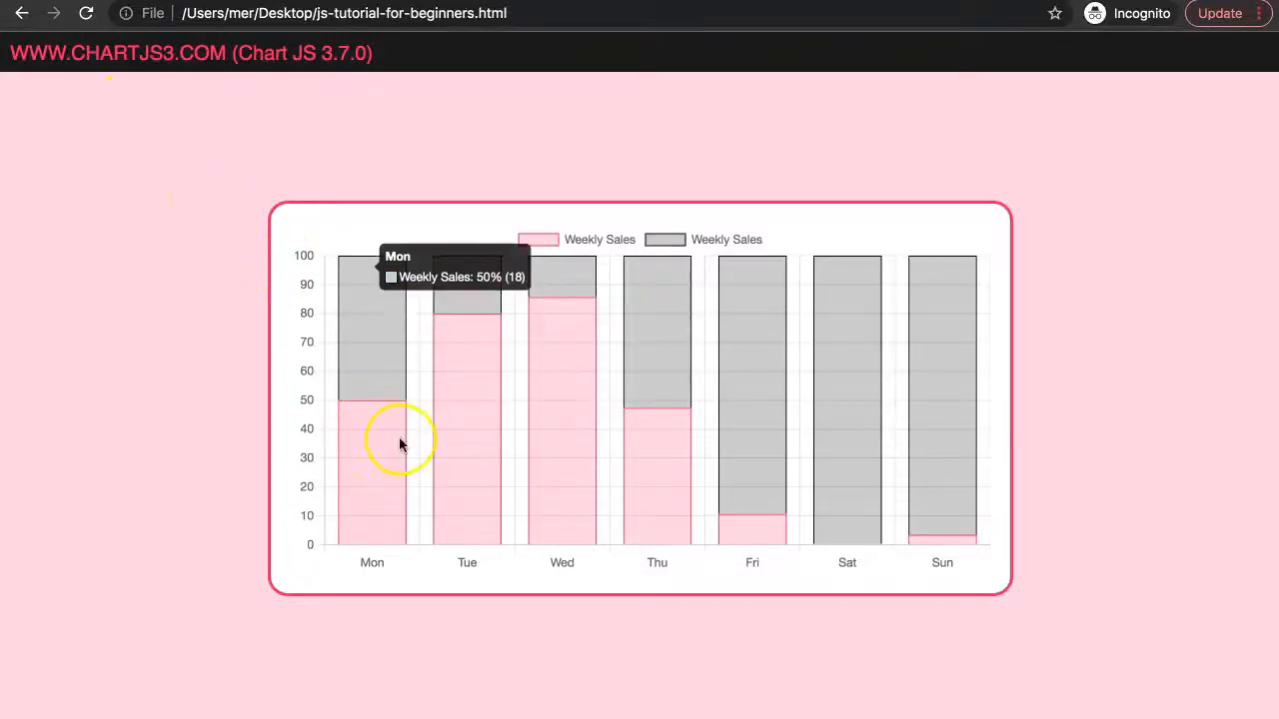
mouse_move(955, 380)
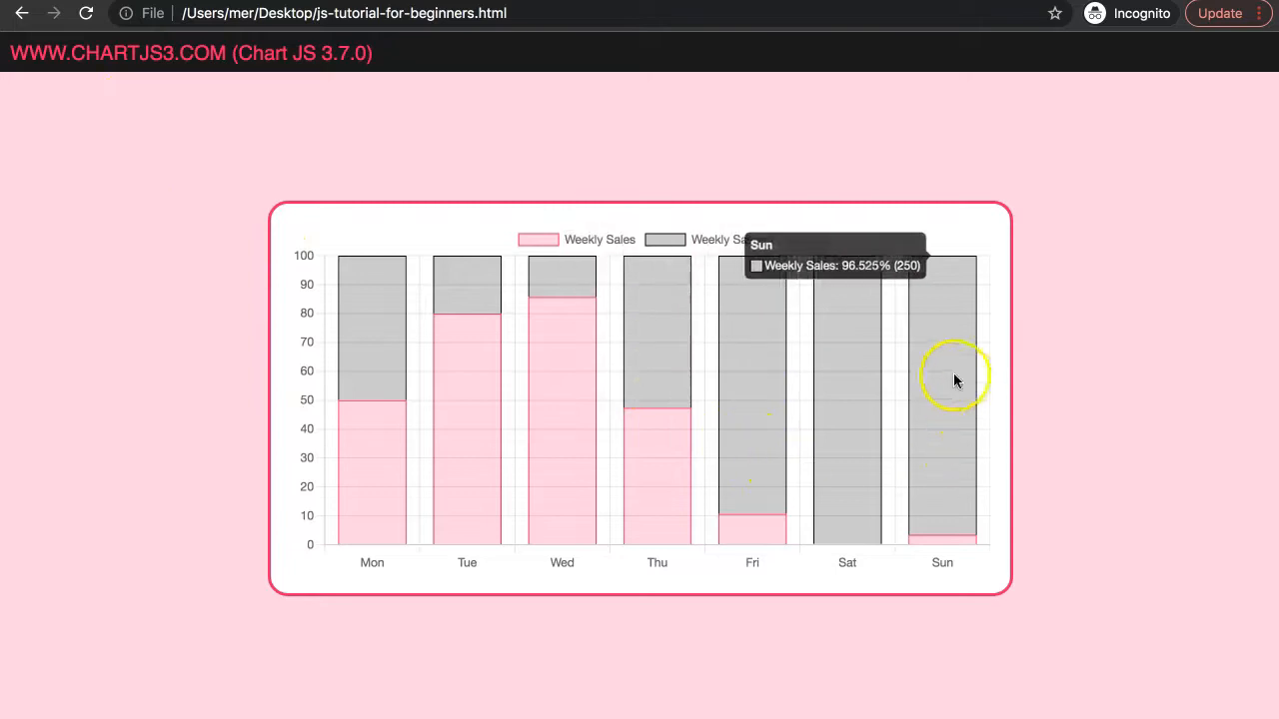
mouse_move(392, 400)
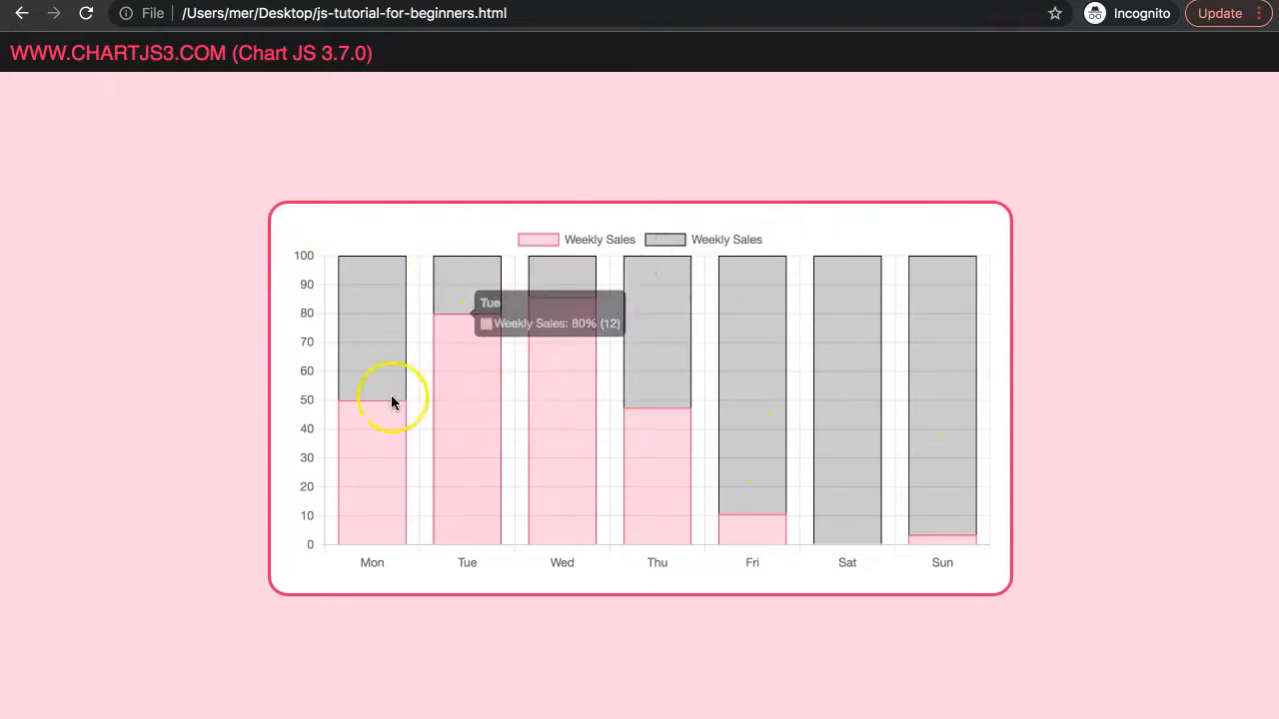
mouse_move(298, 543)
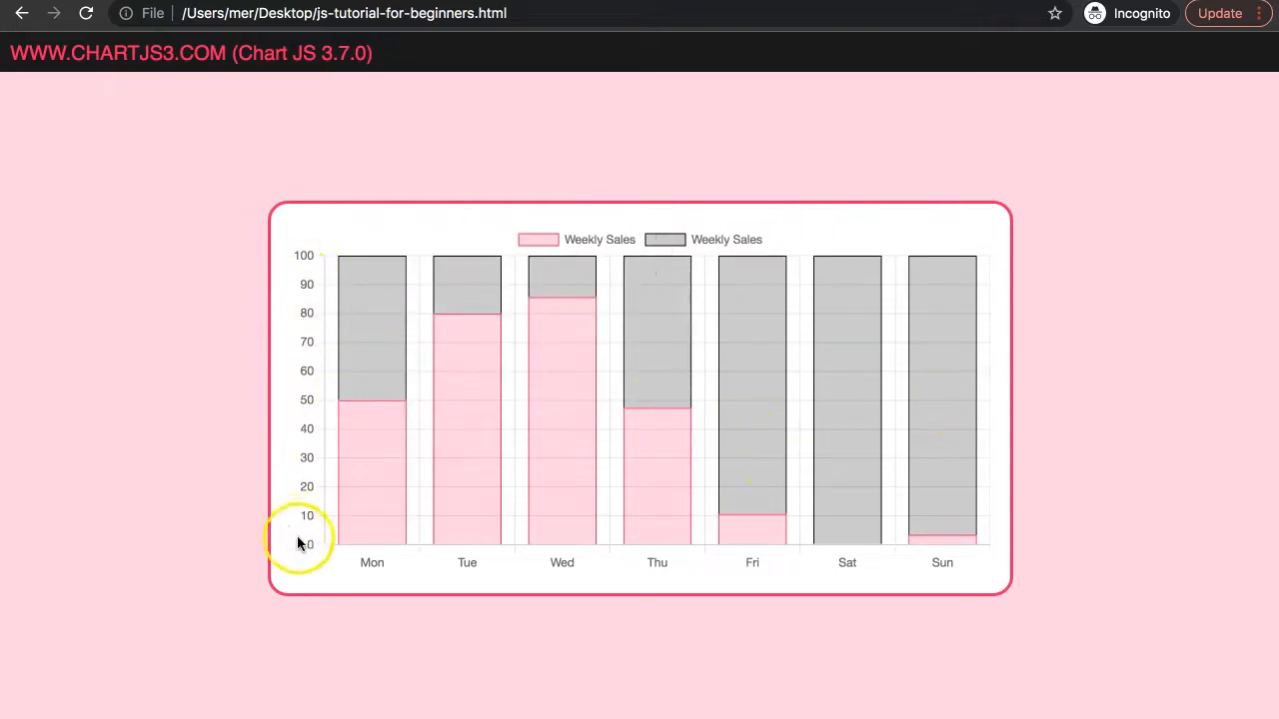
mouse_move(385, 430)
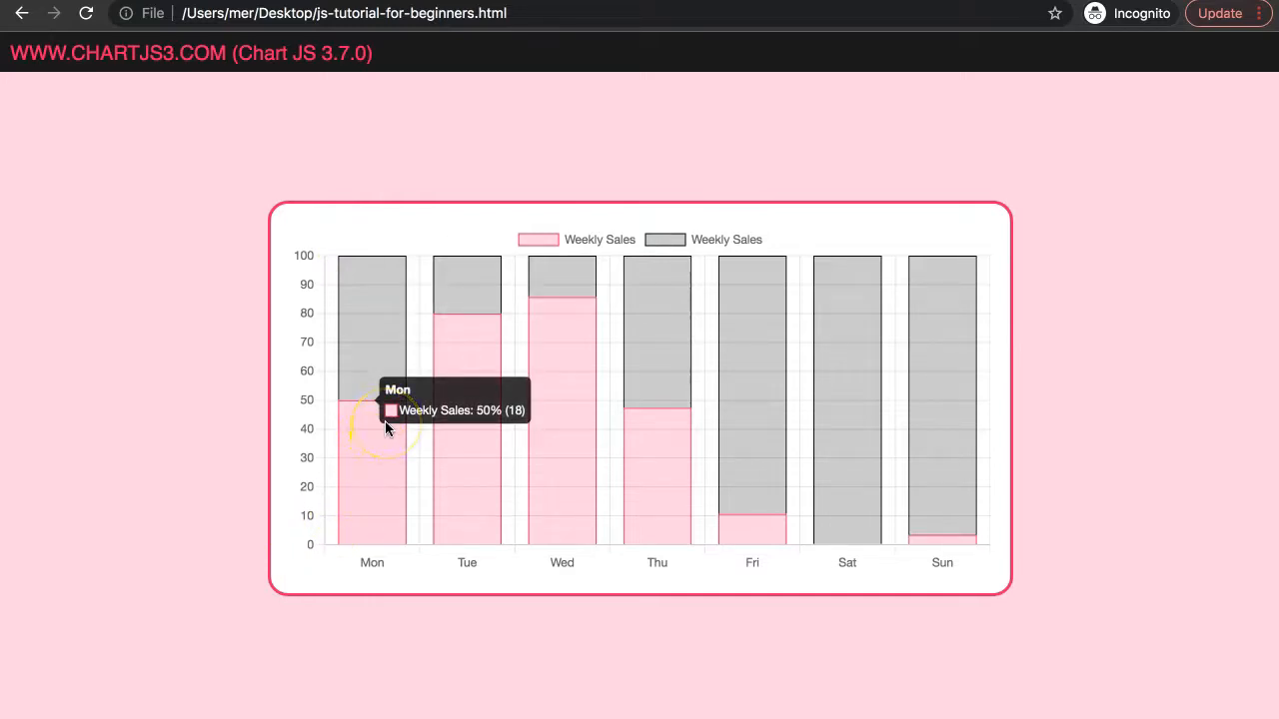
mouse_move(363, 357)
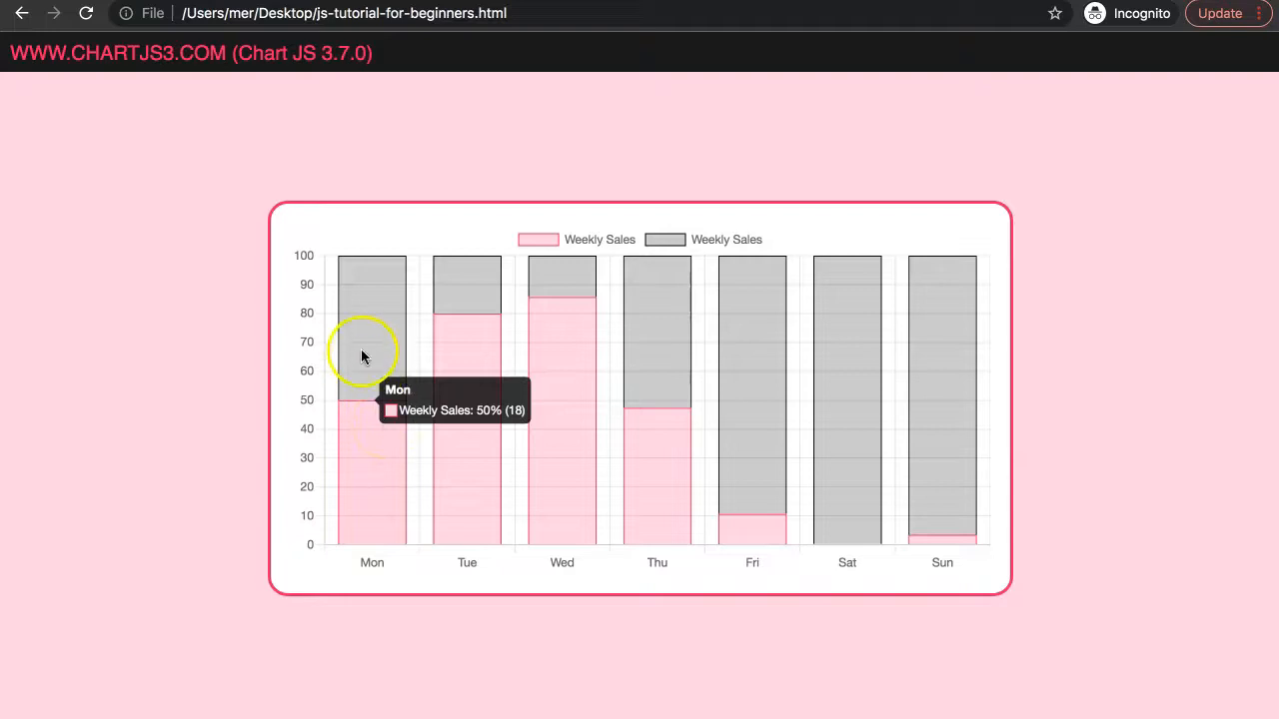
mouse_move(460, 355)
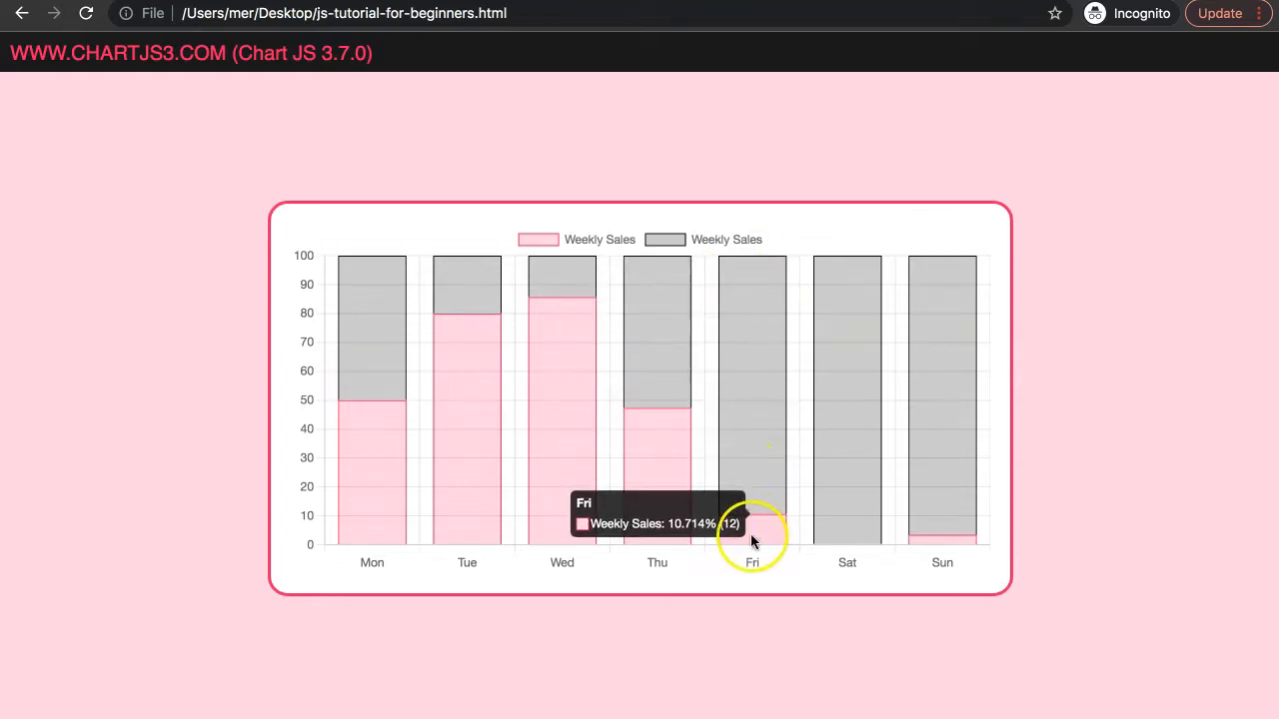
mouse_move(712, 316)
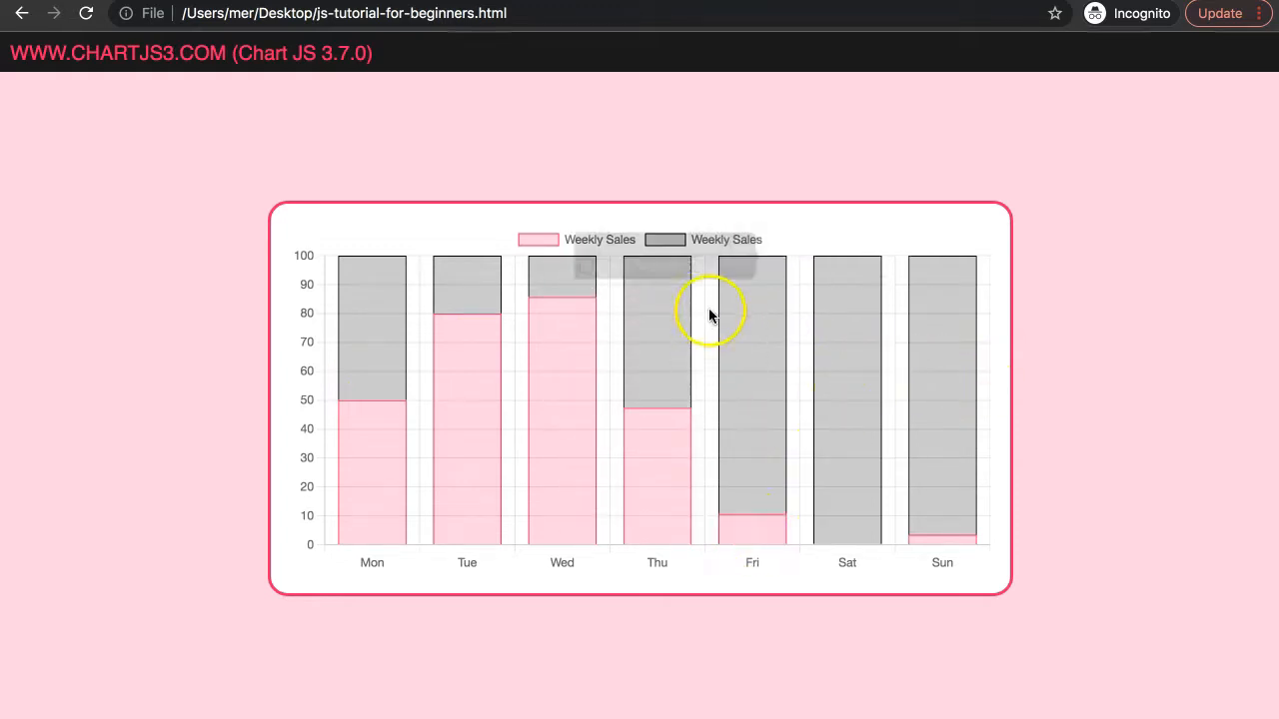
mouse_move(850, 363)
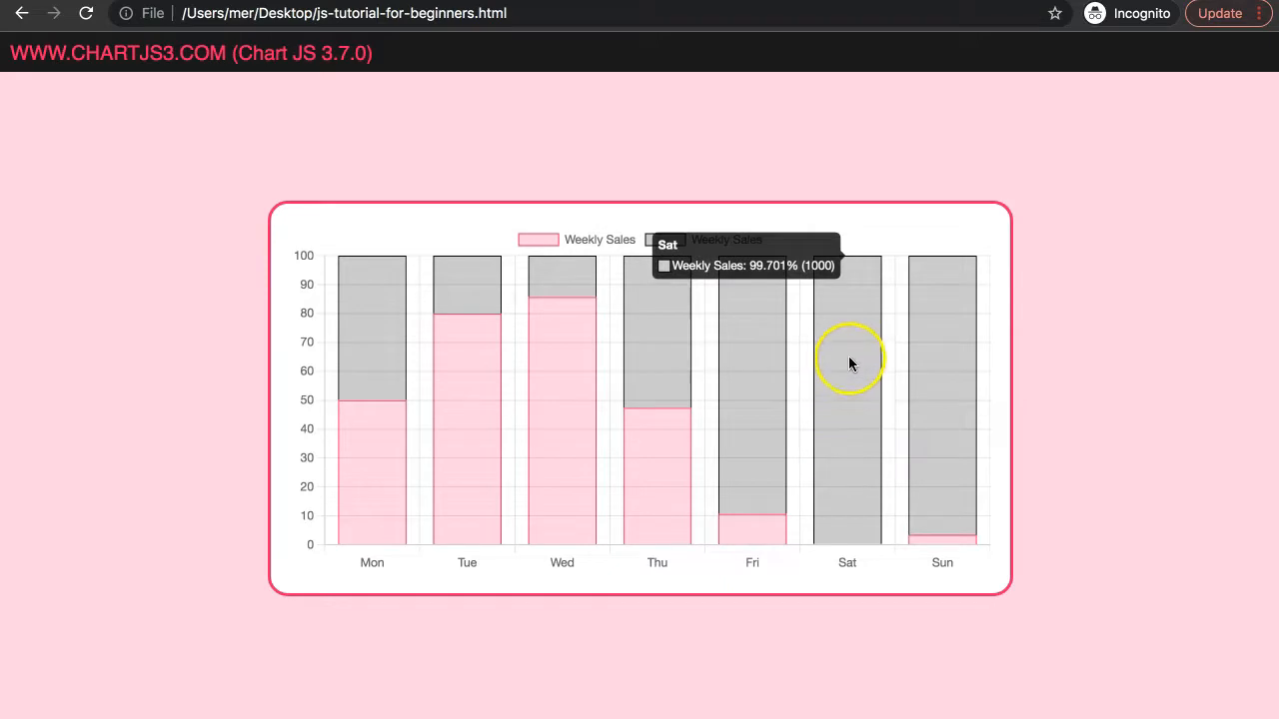
mouse_move(416, 245)
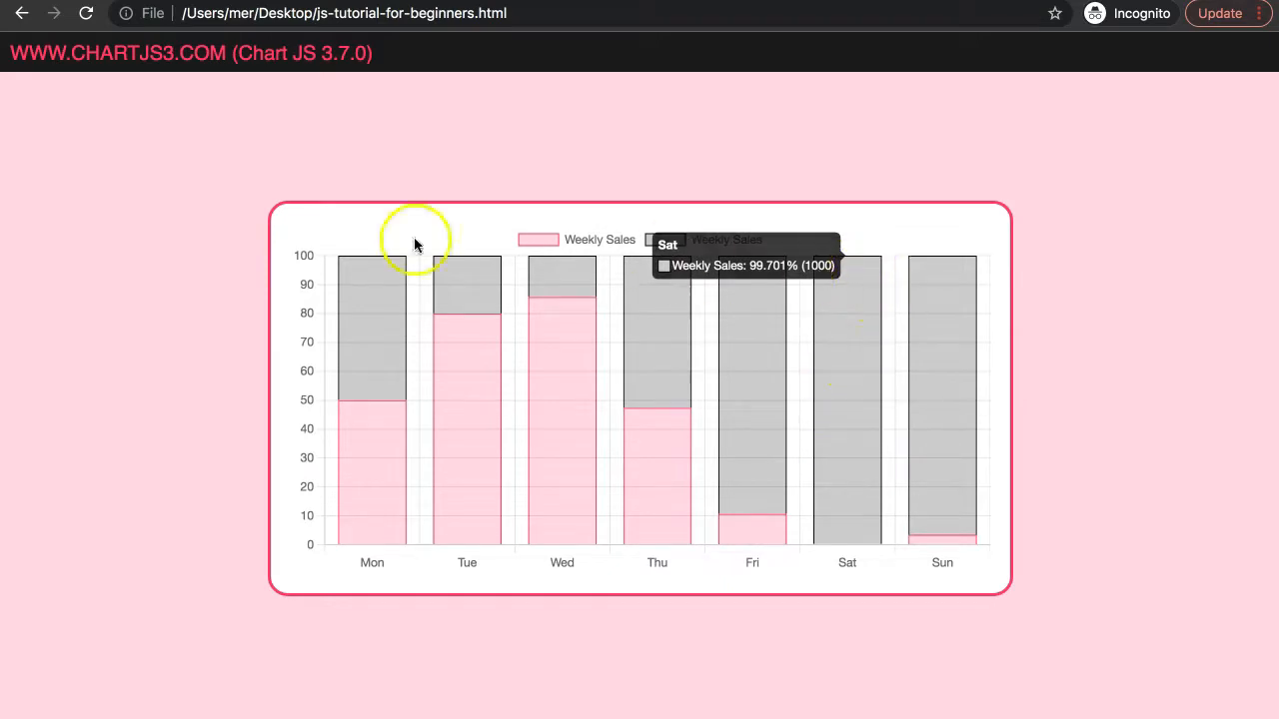
mouse_move(310, 255)
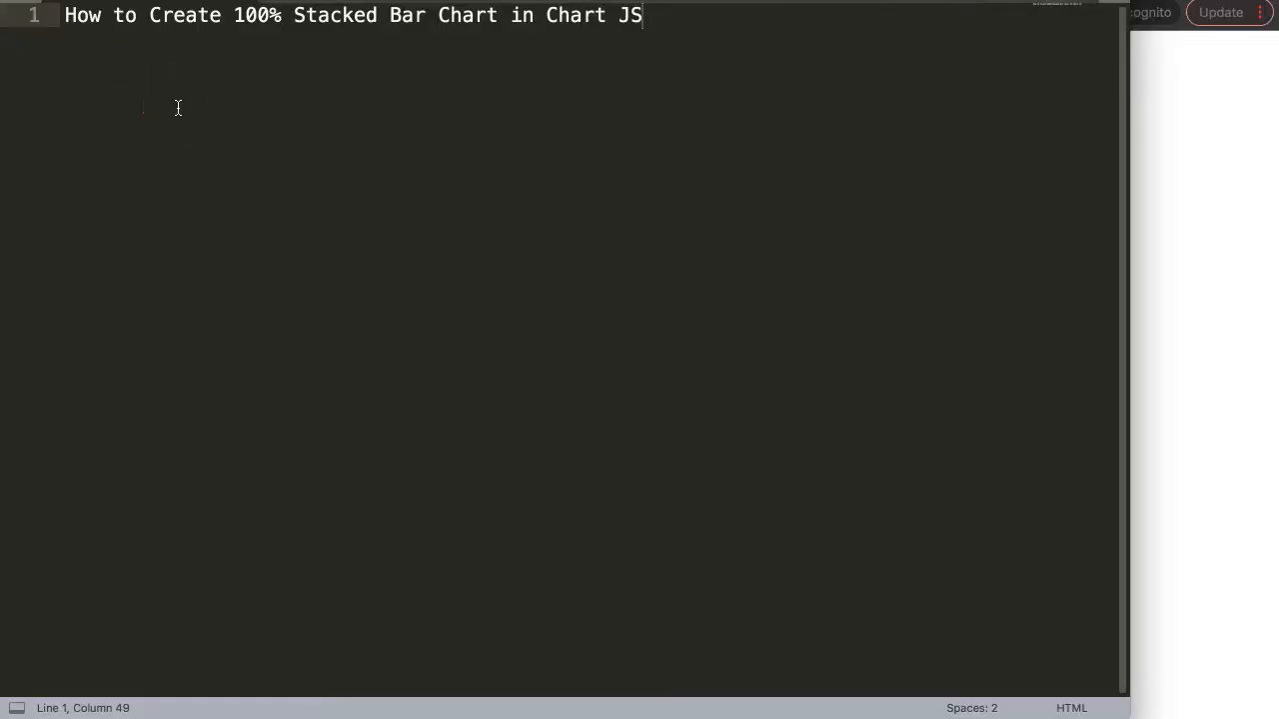
mouse_move(1184, 145)
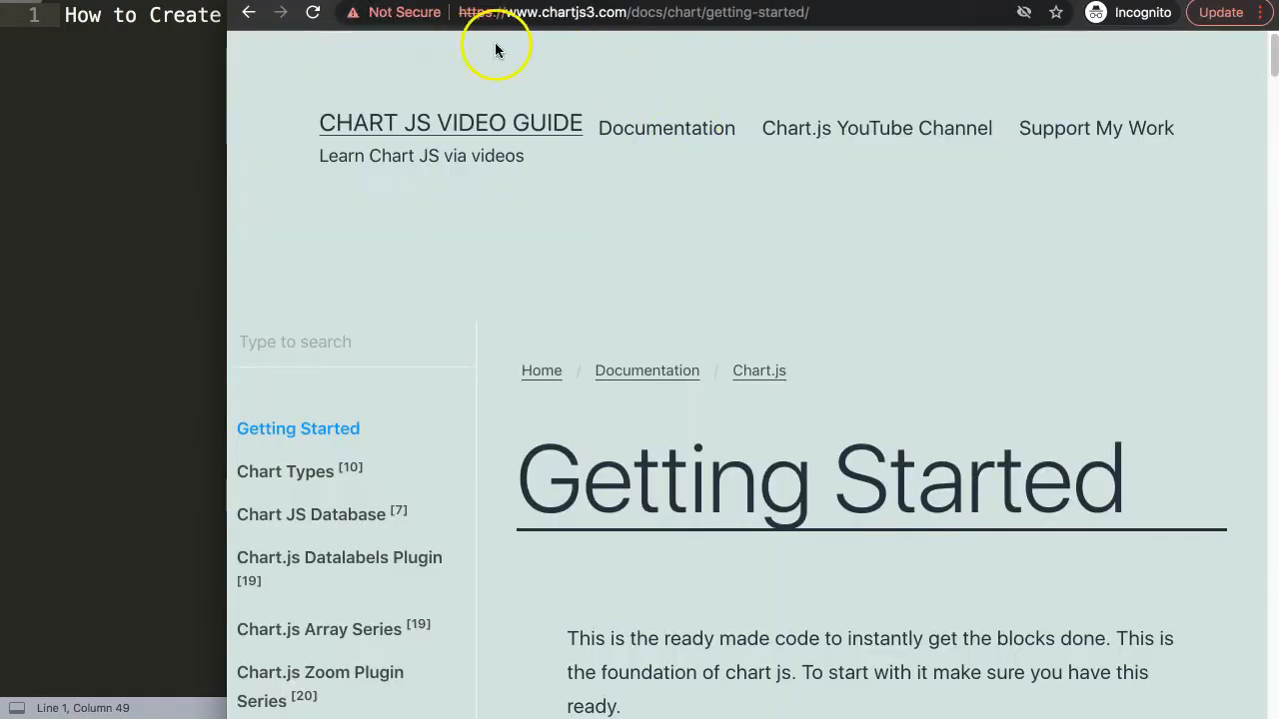
mouse_move(670, 38)
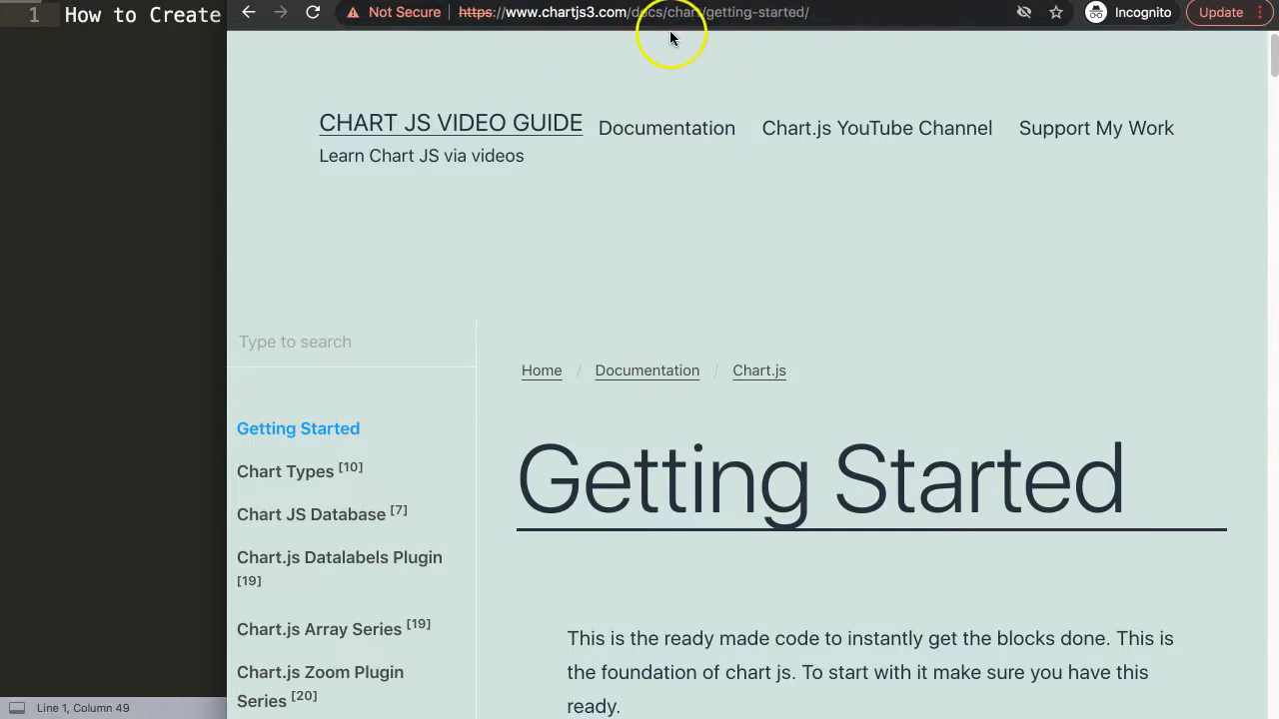
mouse_move(670, 221)
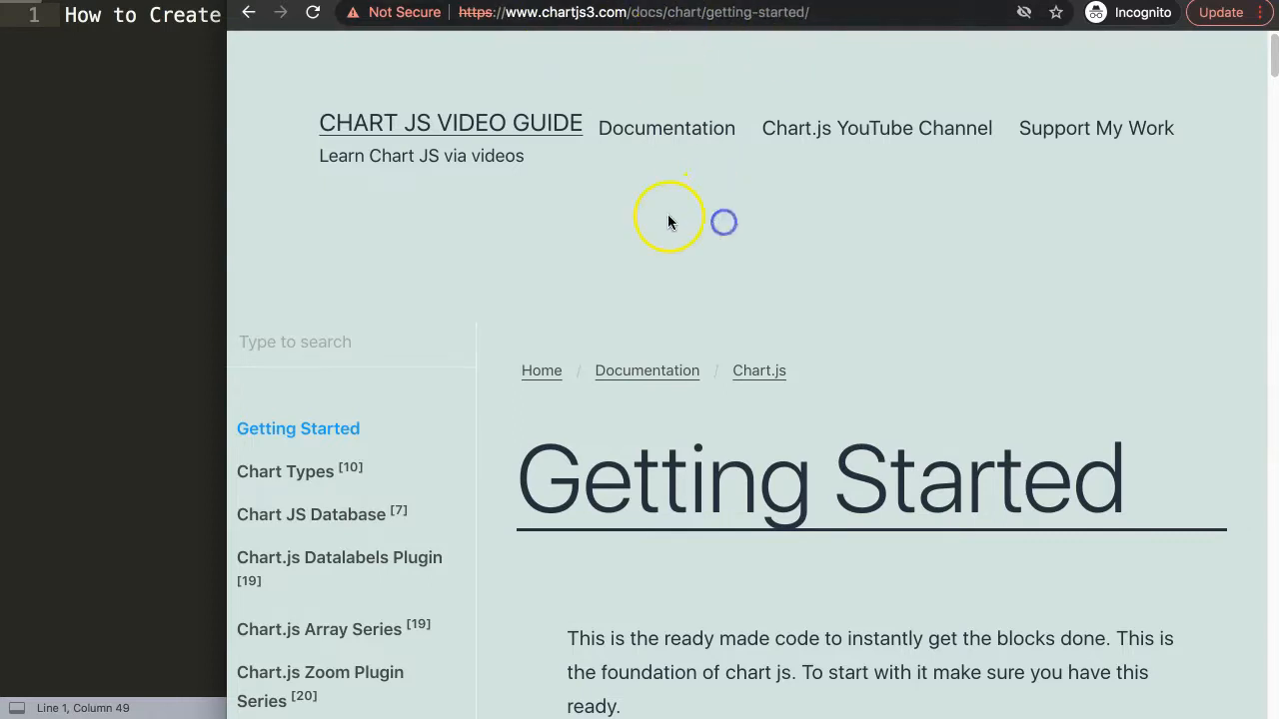
Scroll the chartjs3.com Getting Started page to find the HTML boilerplate code block.
scroll(down, 3)
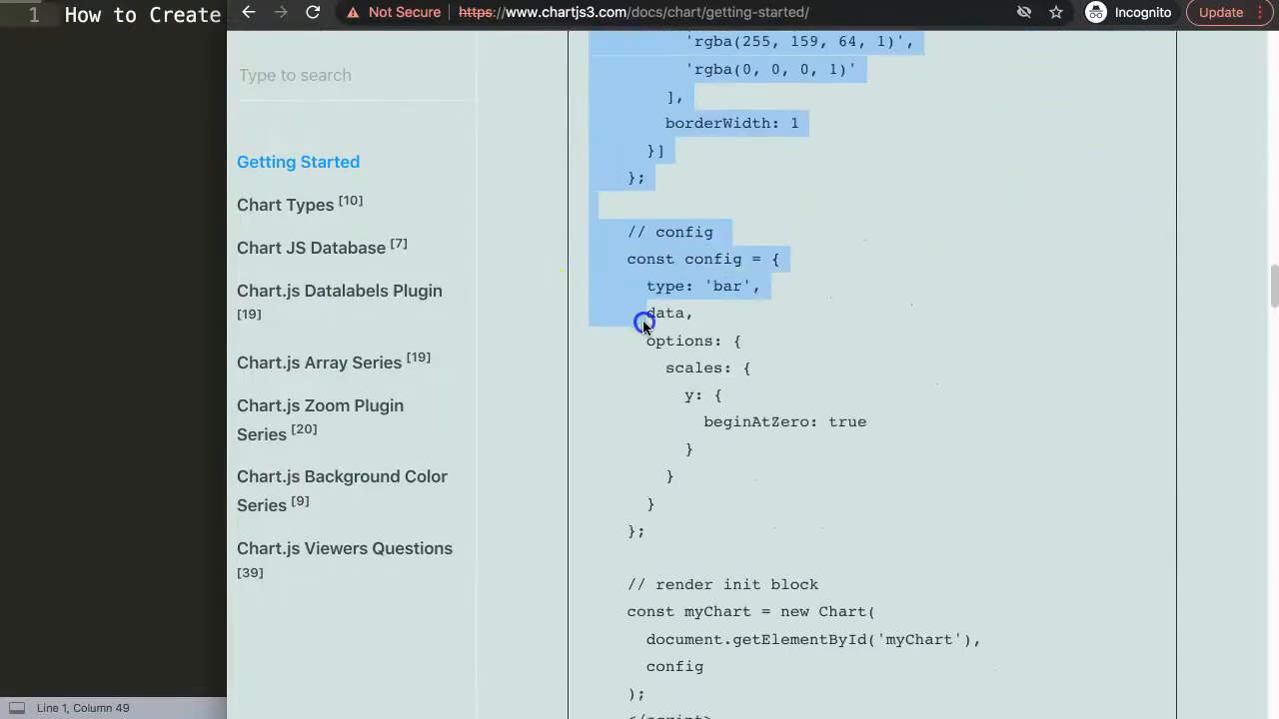
scroll(down, 3)
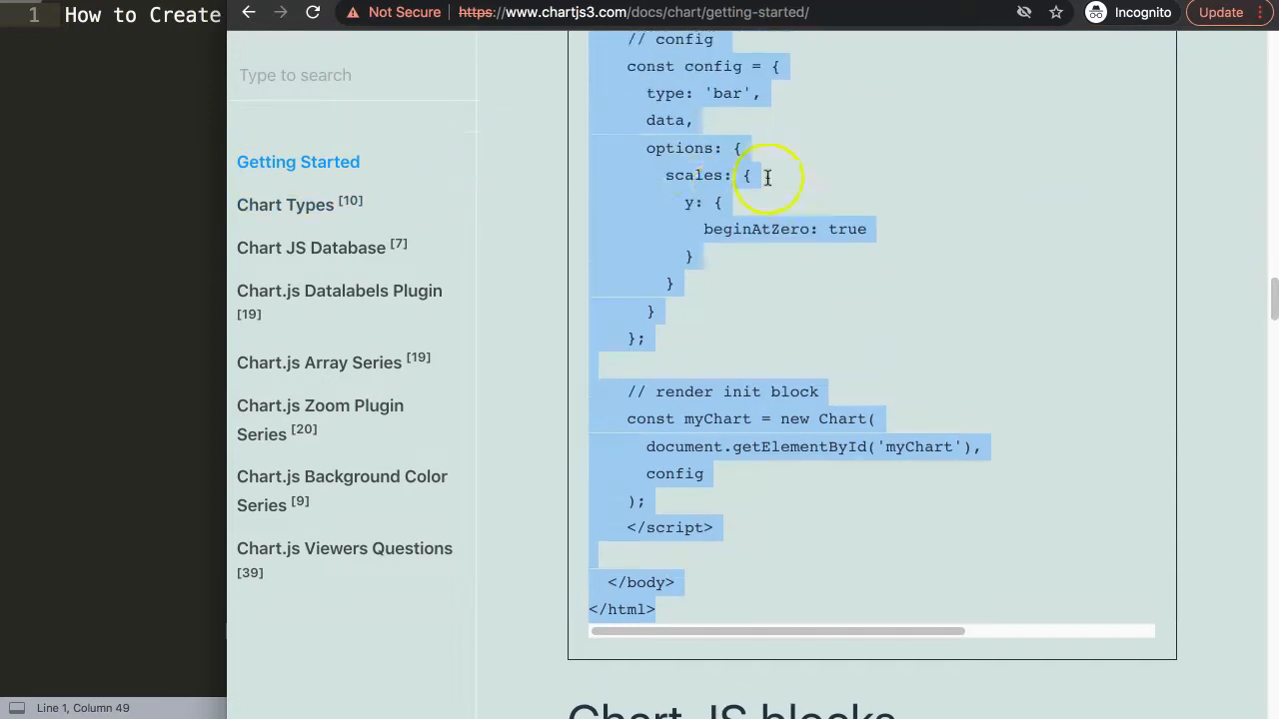
scroll(up, 3)
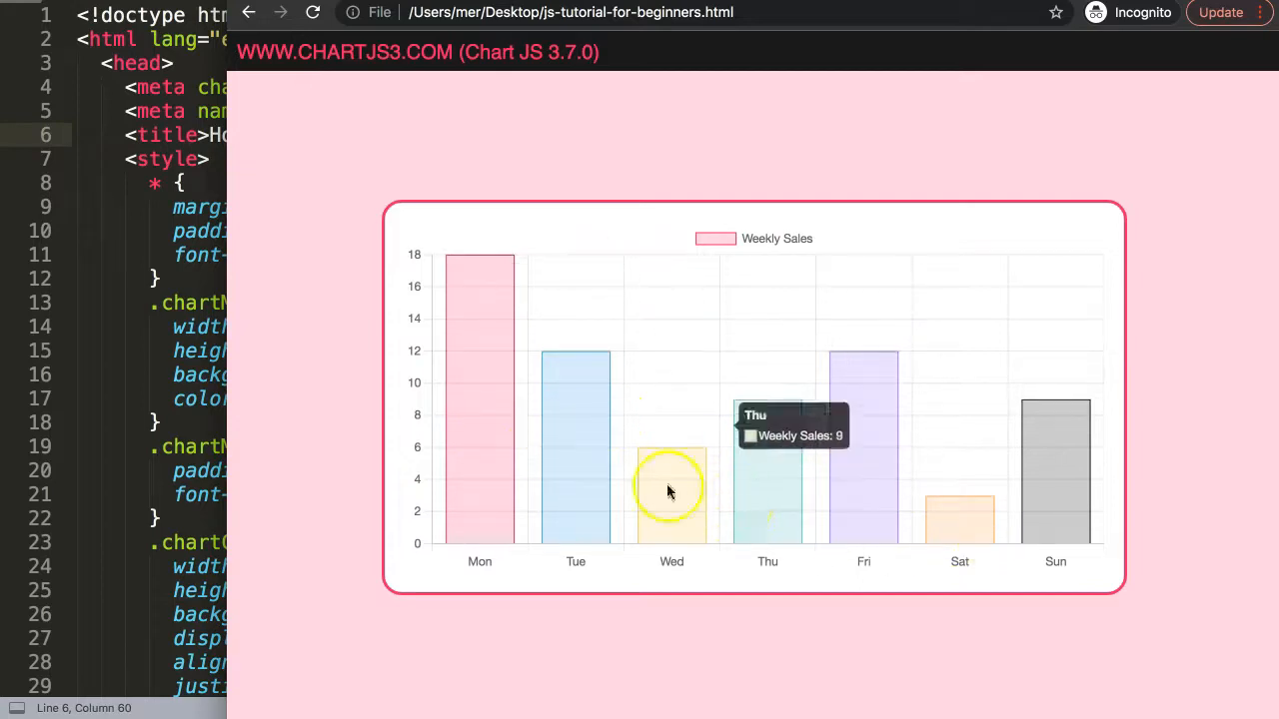
mouse_move(358, 163)
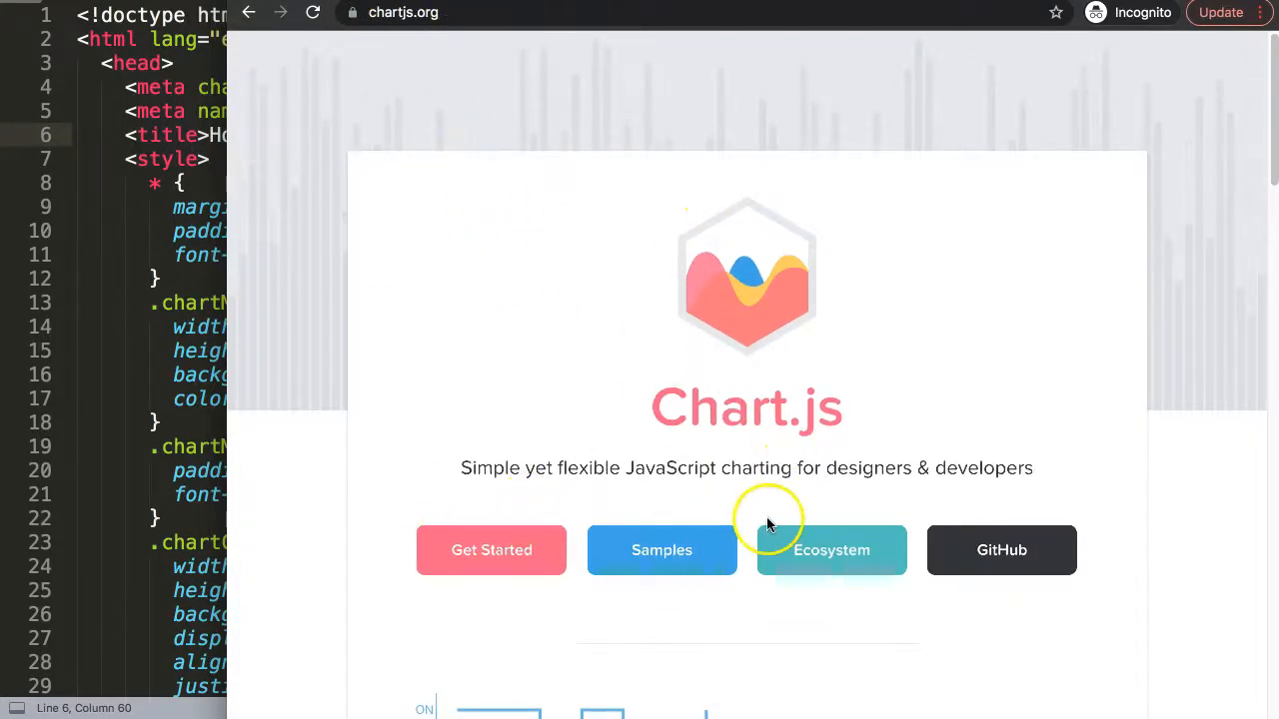
Go from the Chart.js ecosystem list's Plugins section to the stacked100 GitHub README.
click(831, 549)
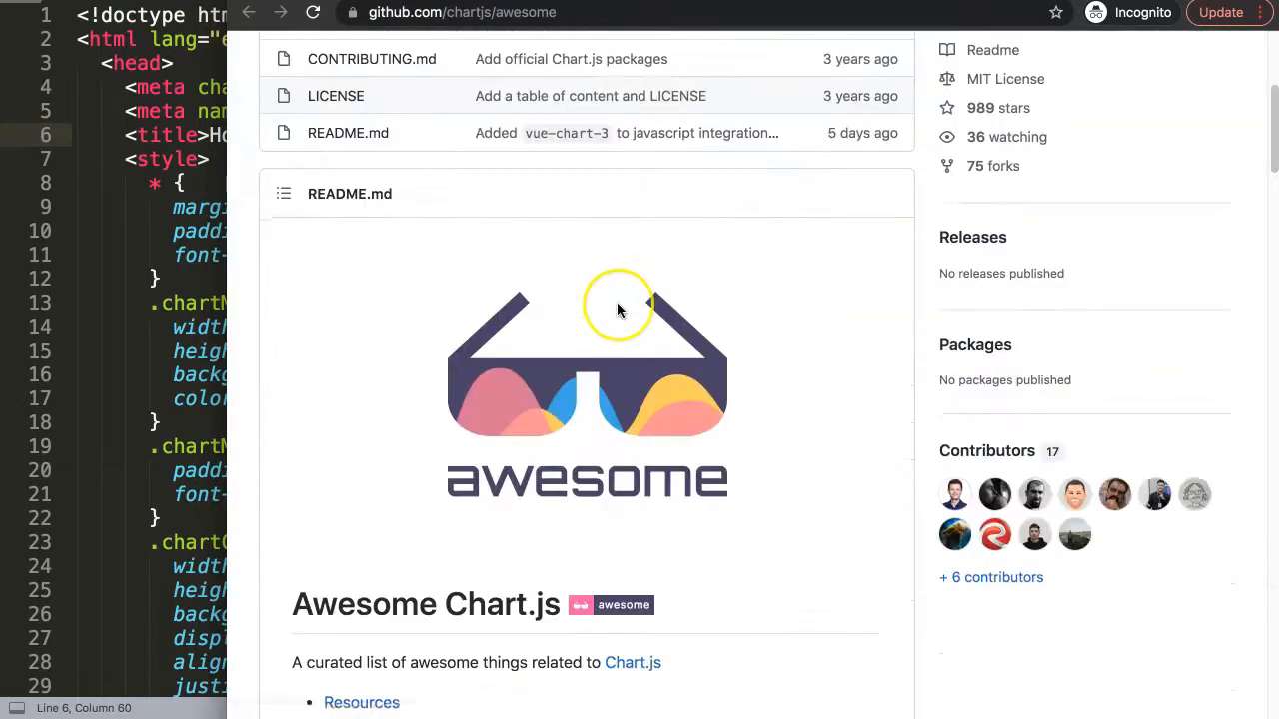
scroll(down, 3)
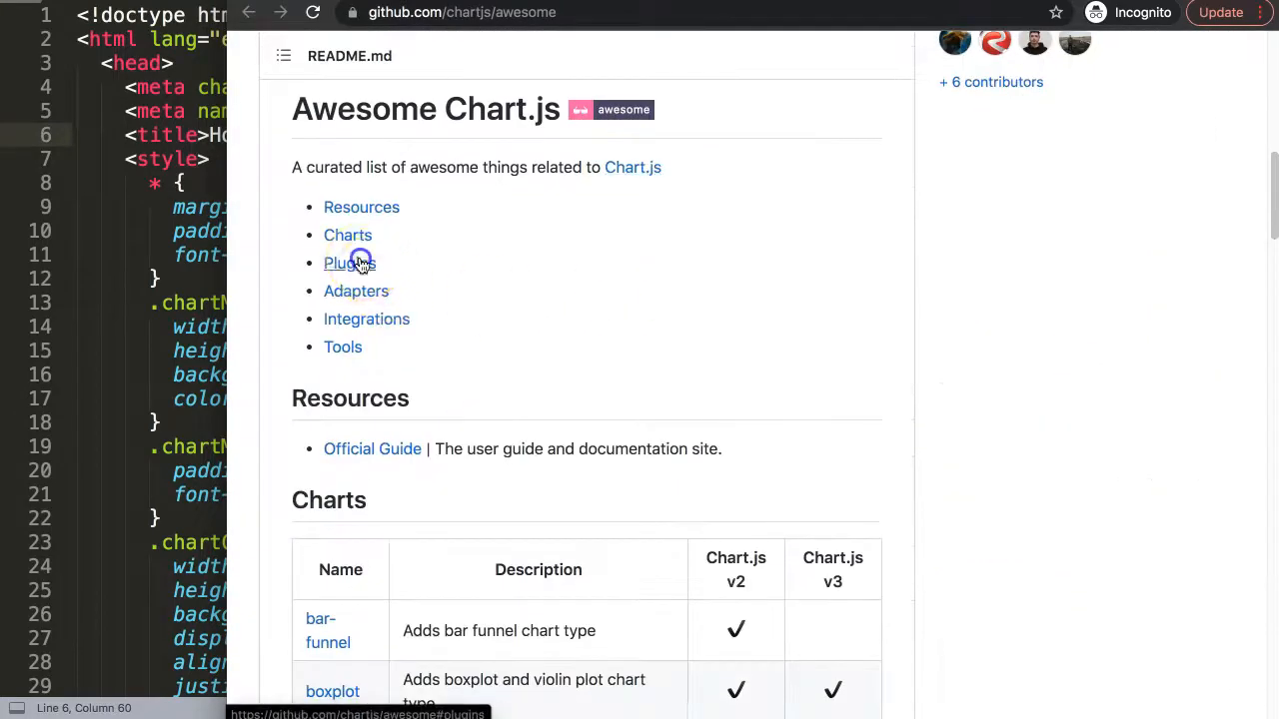
click(347, 263)
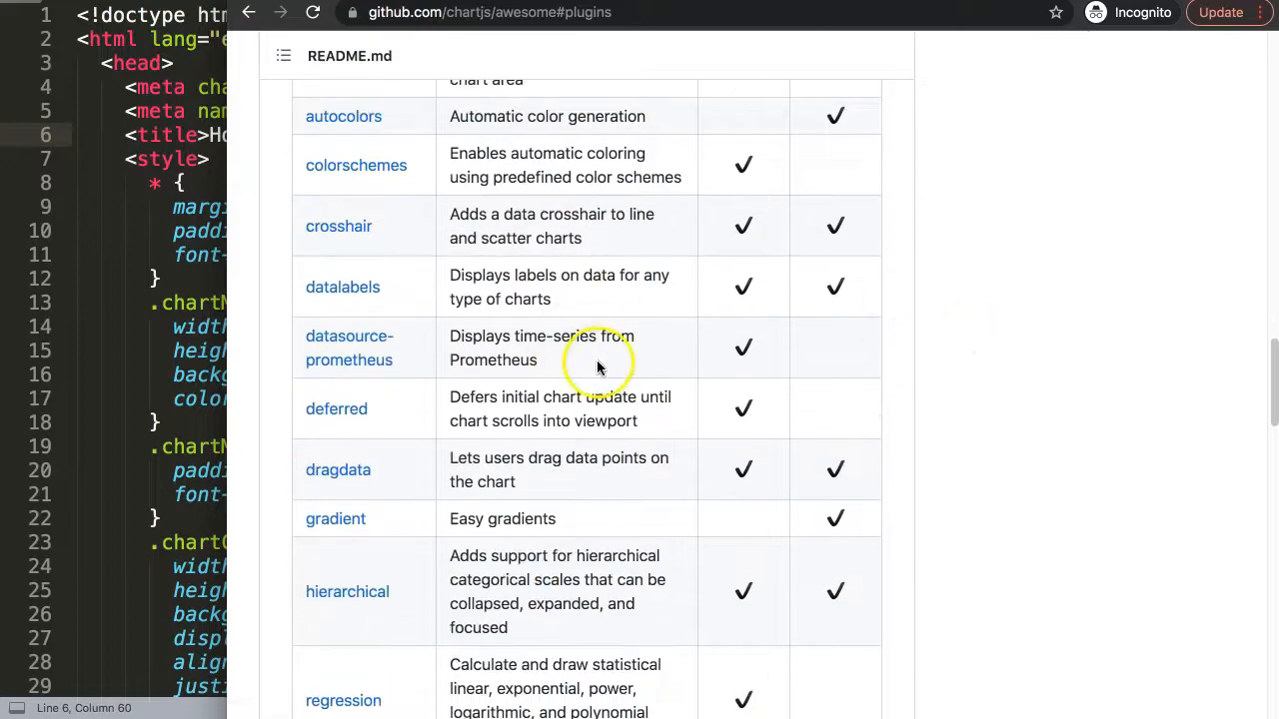
scroll(down, 3)
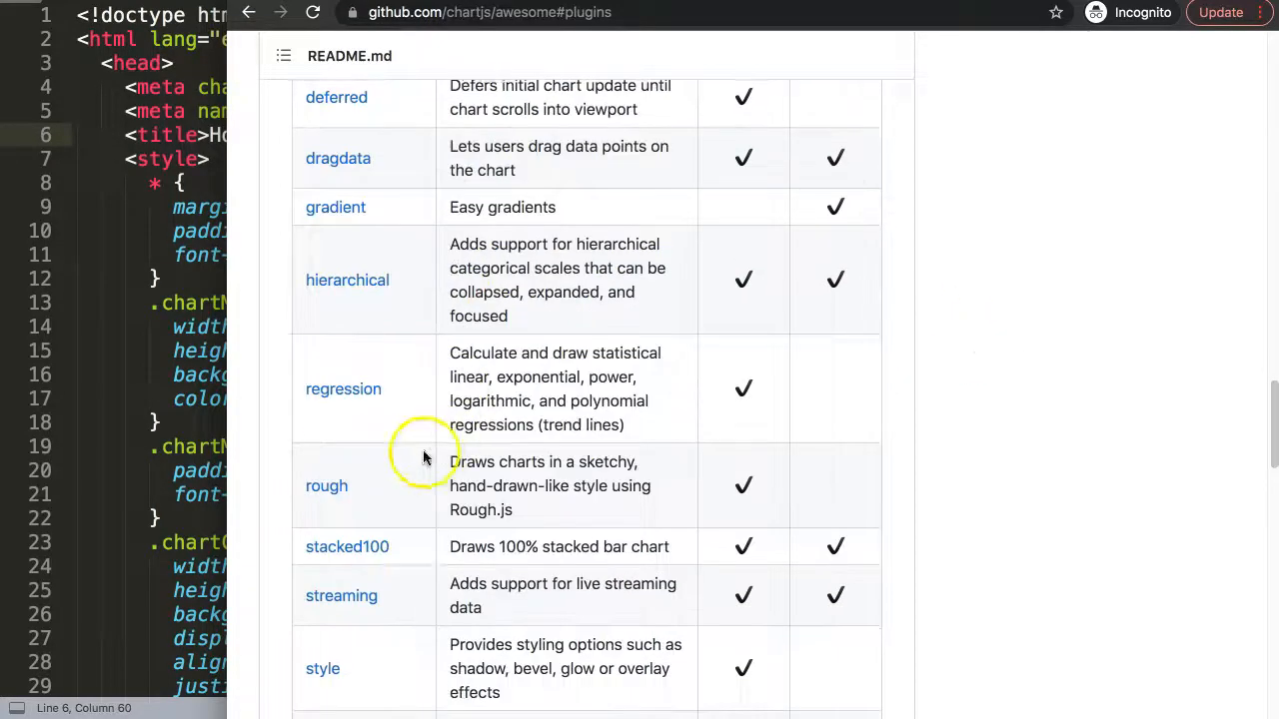
click(347, 547)
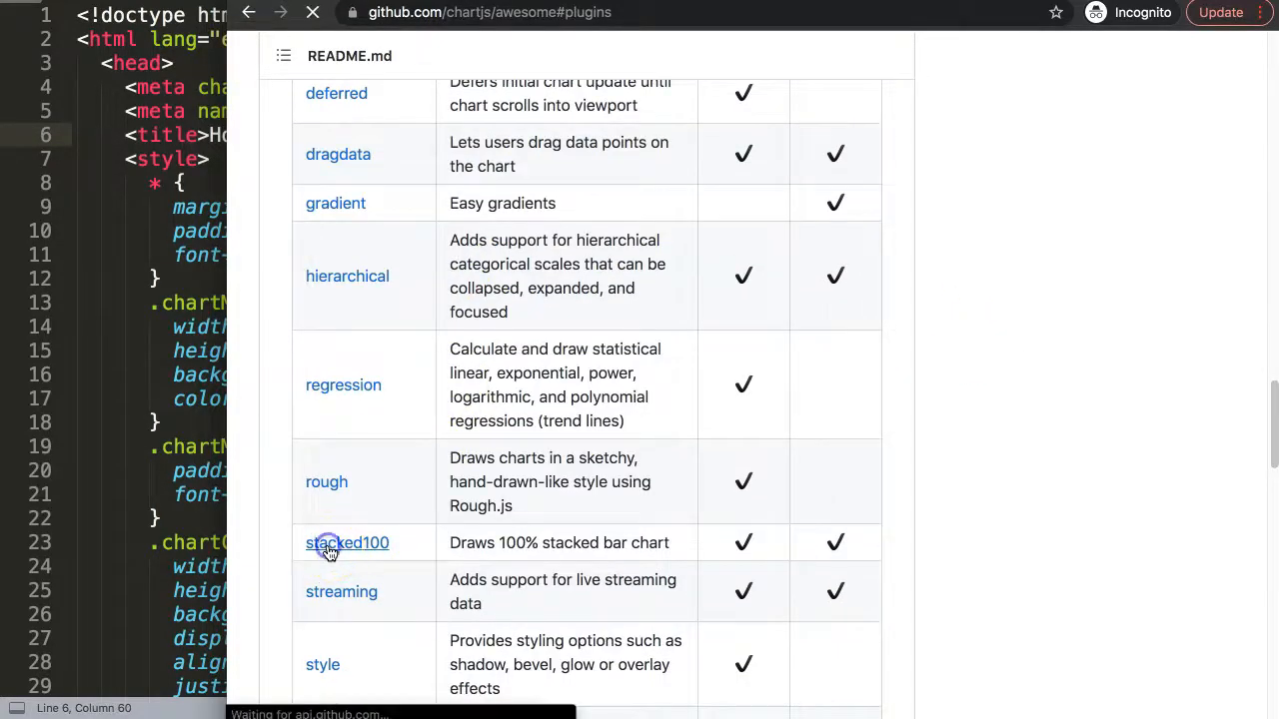
click(346, 543)
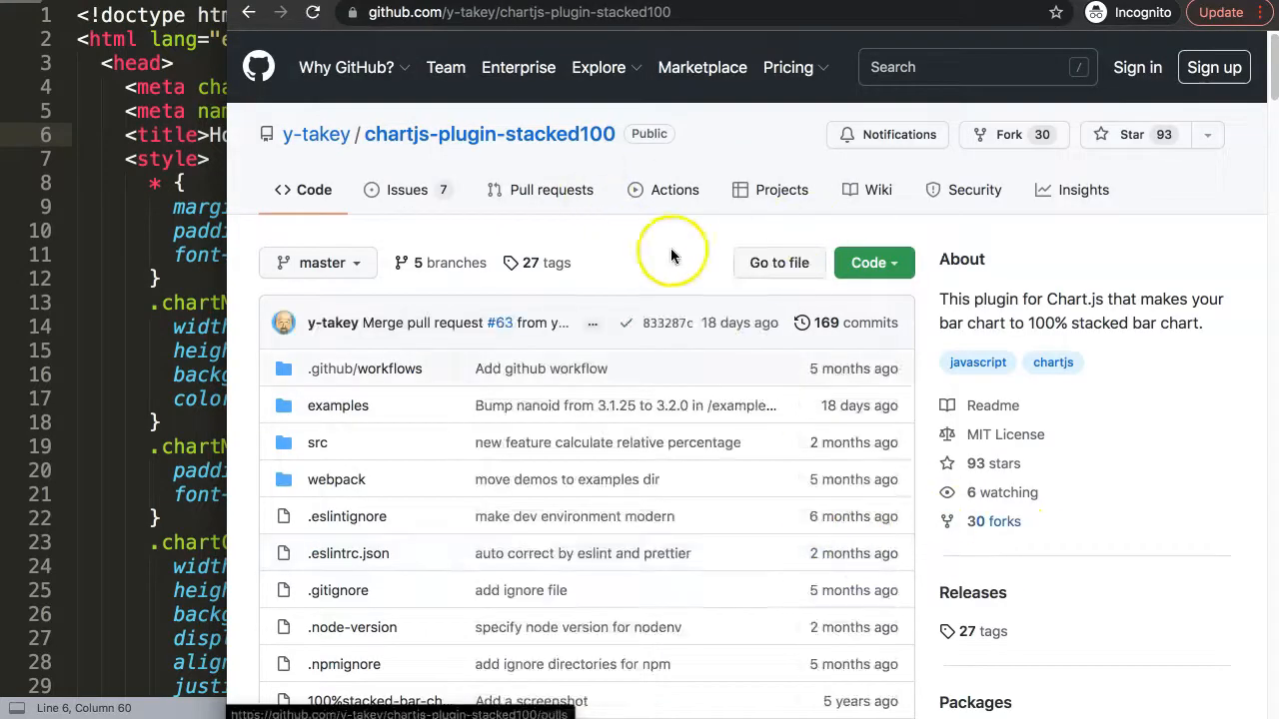
scroll(down, 3)
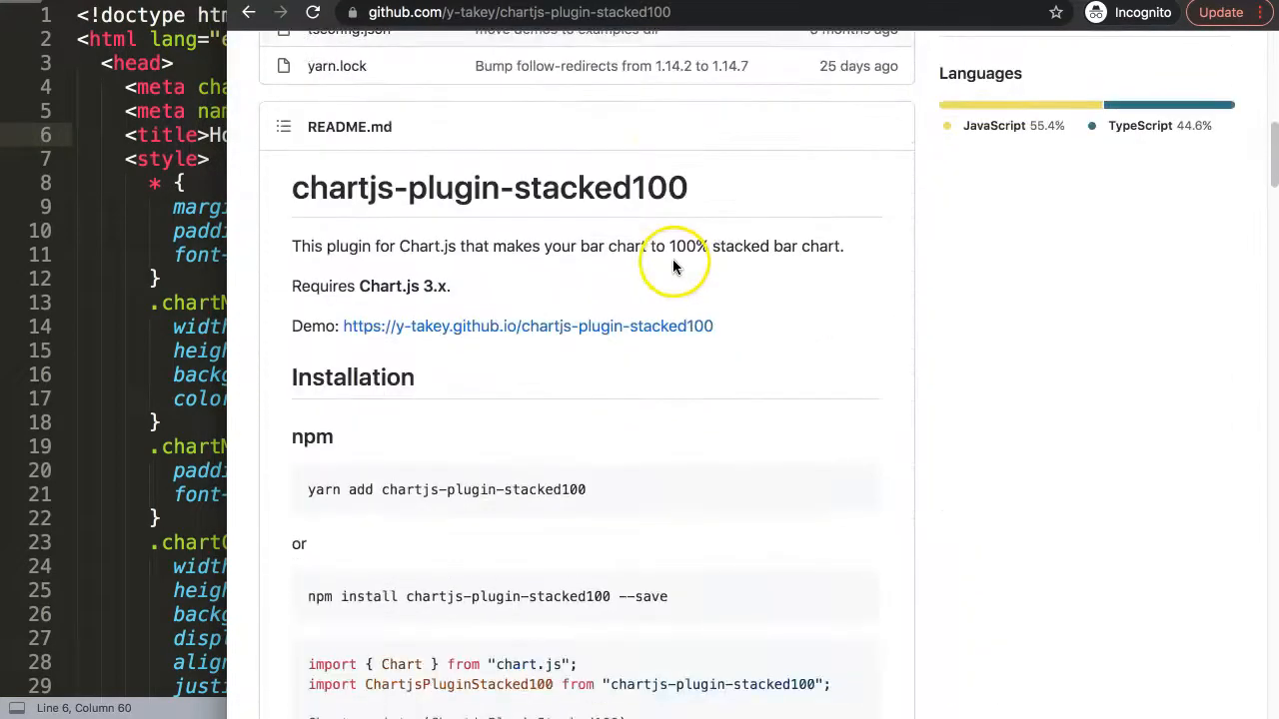
scroll(down, 3)
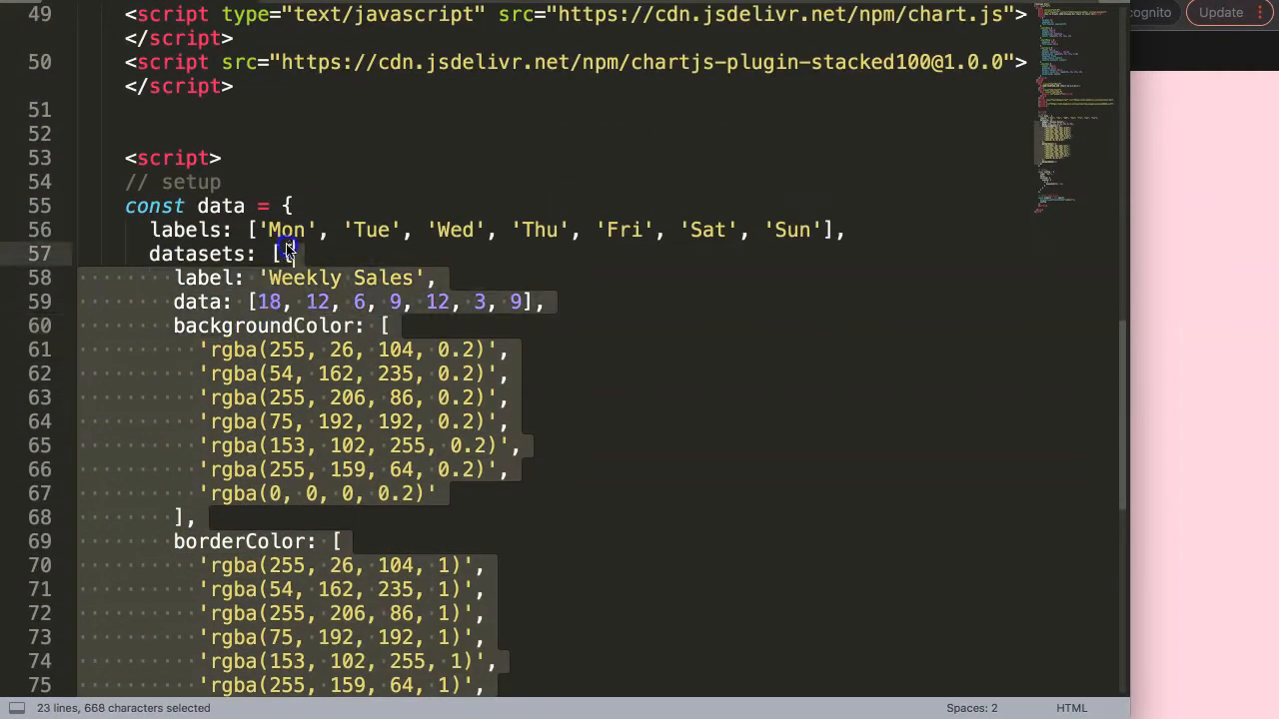
Scroll down the file below the newly added stacked100 plugin script tag.
scroll(down, 3)
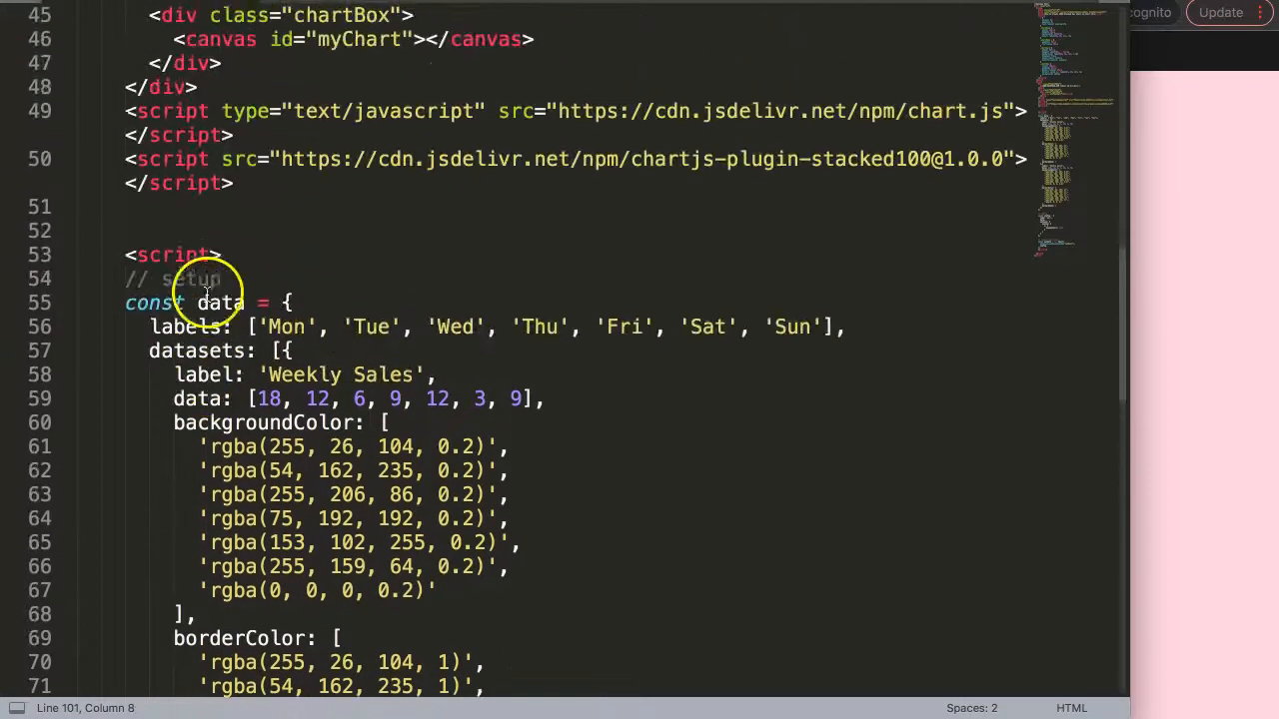
Insert Chart.register(ChartjsPluginStacked100.default) on a new first line of the script.
key(enter)
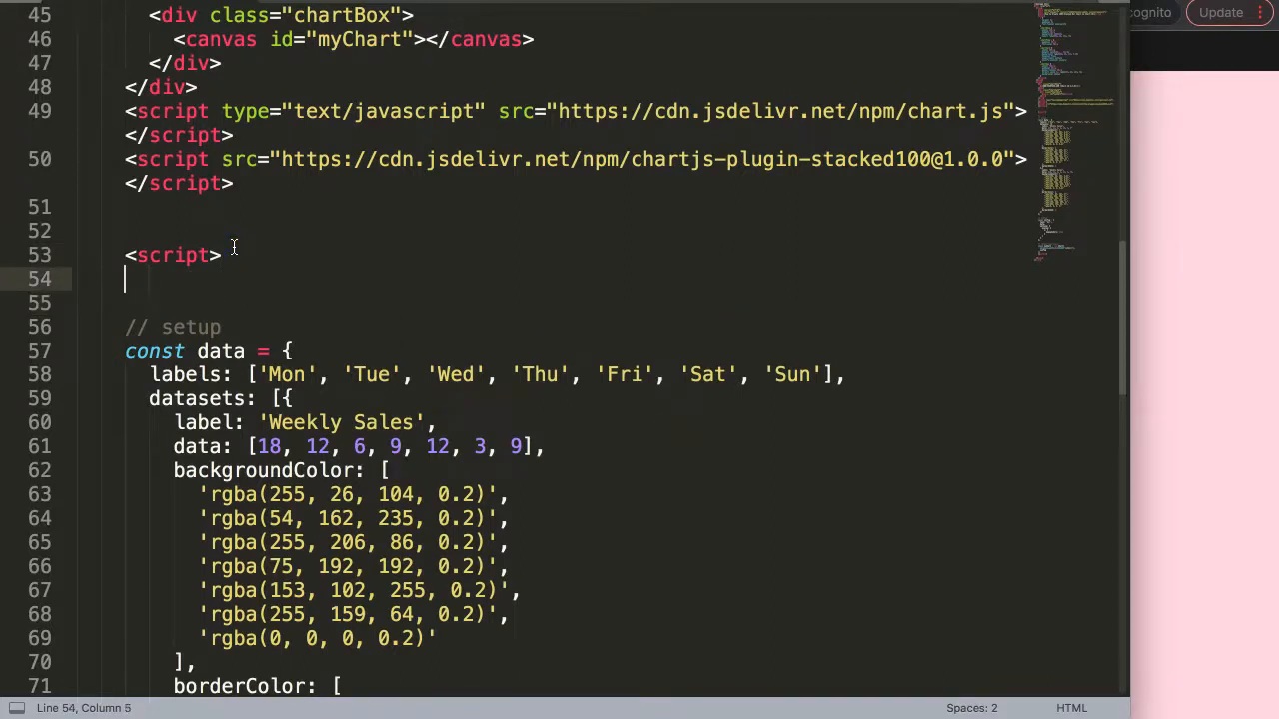
text(Chart.)
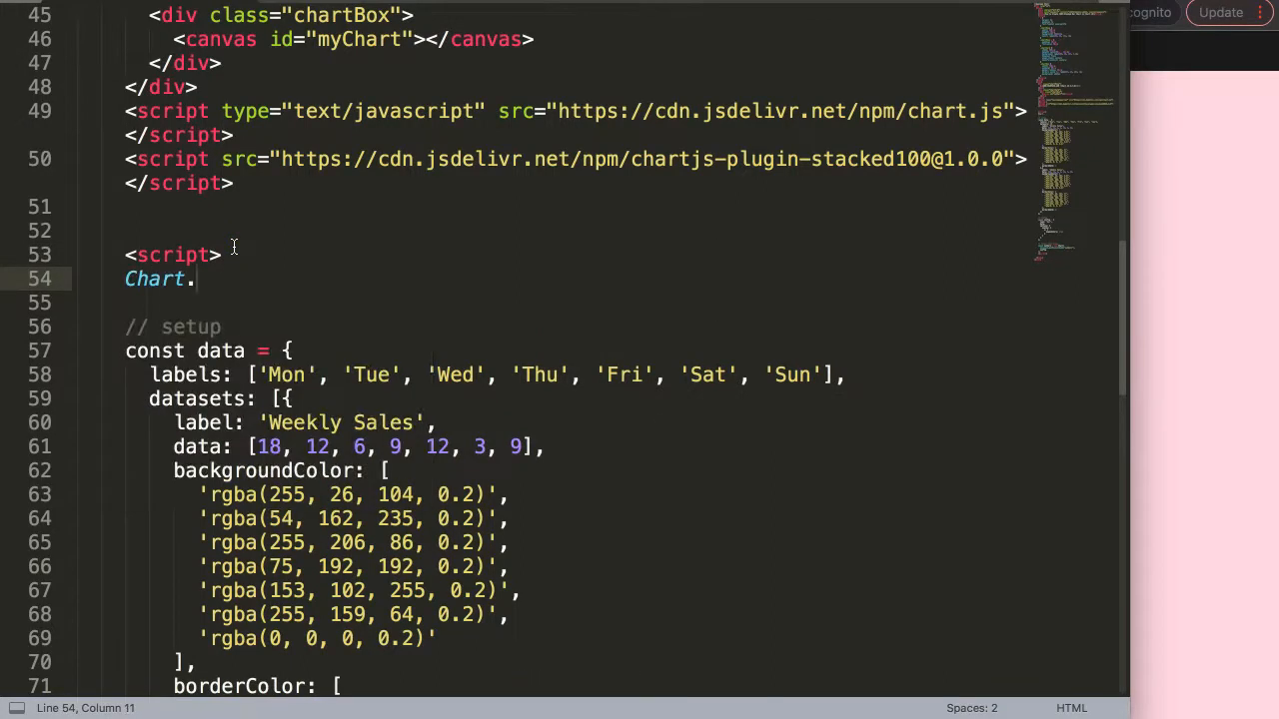
double_click(155, 279)
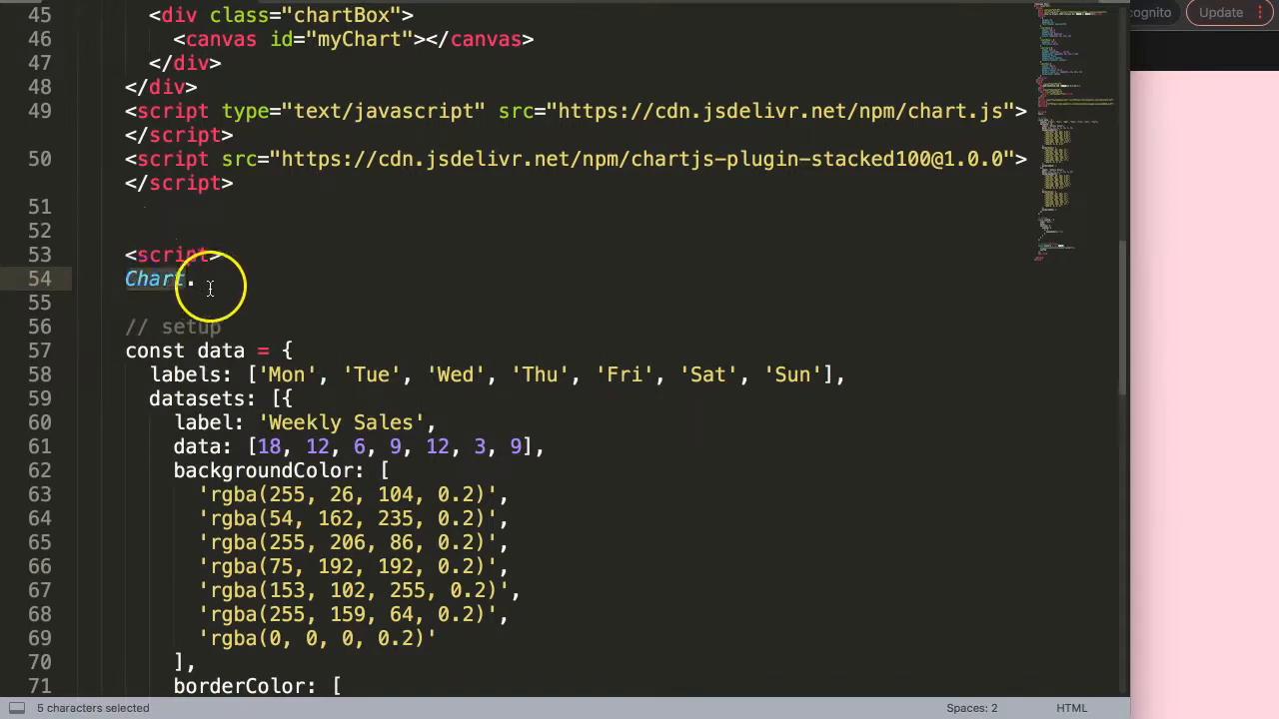
text(regi)
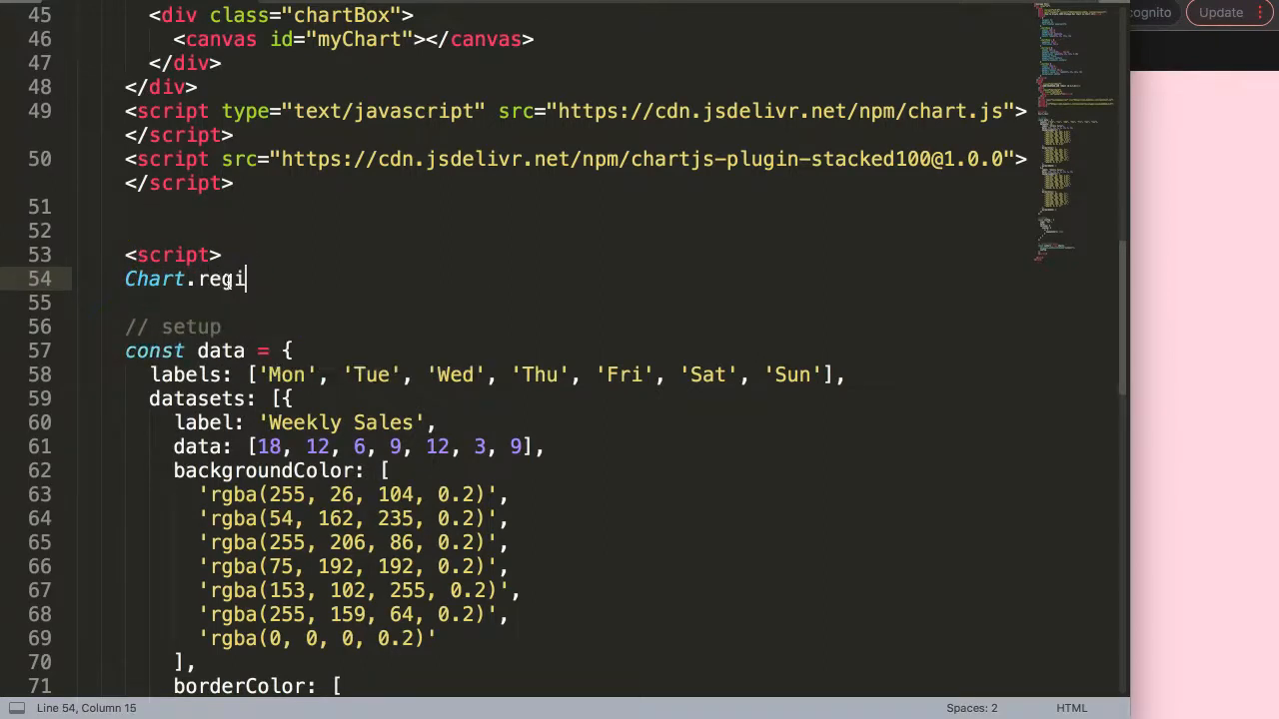
text(ster())
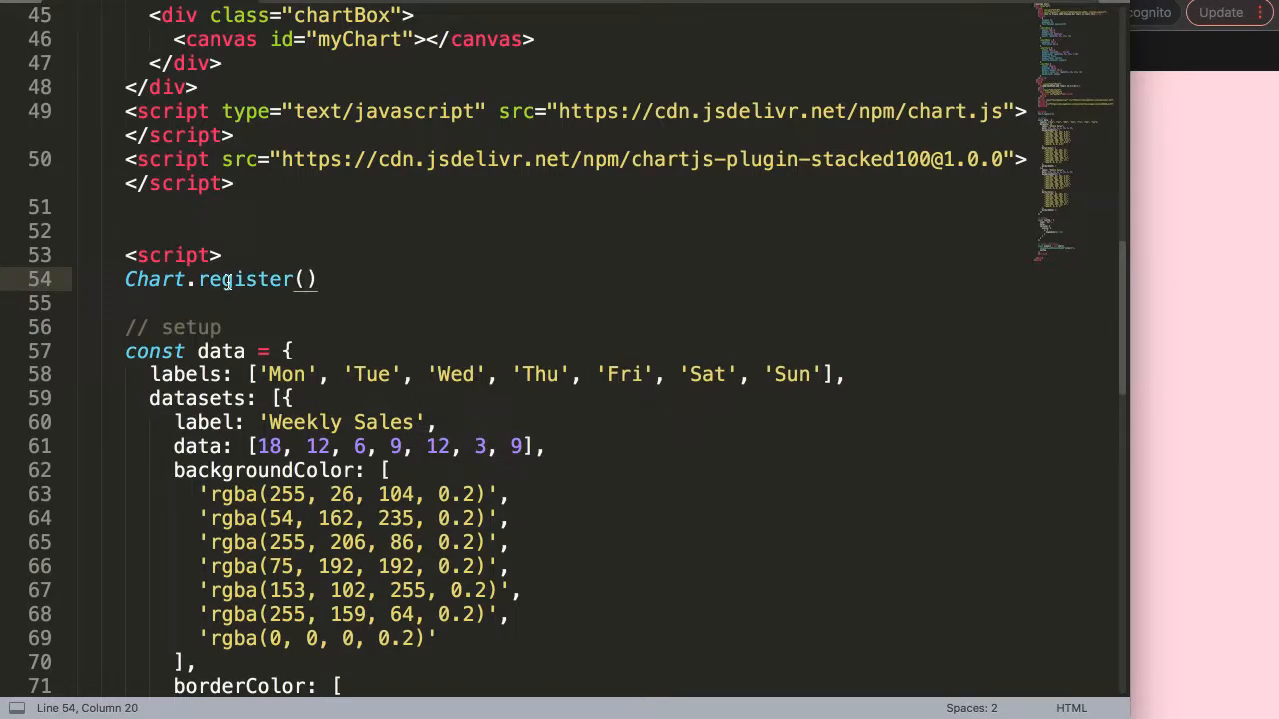
text(Chart)
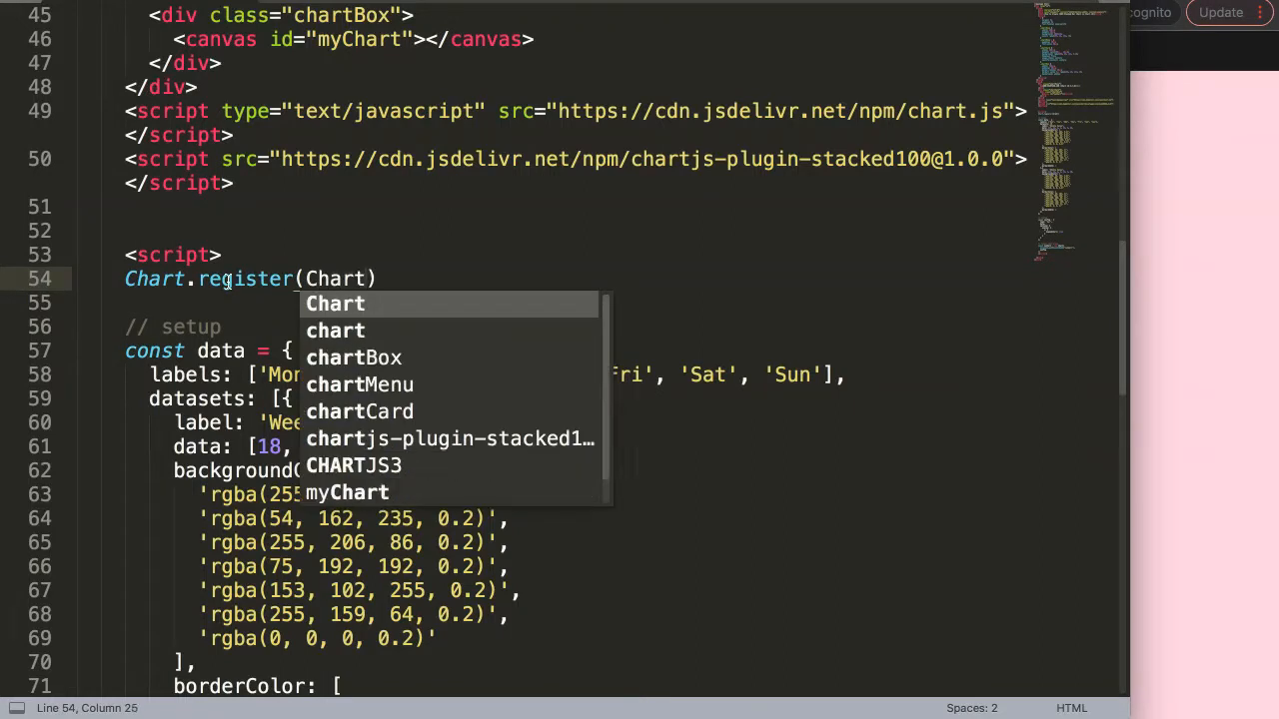
text(ChartjsPlugin)
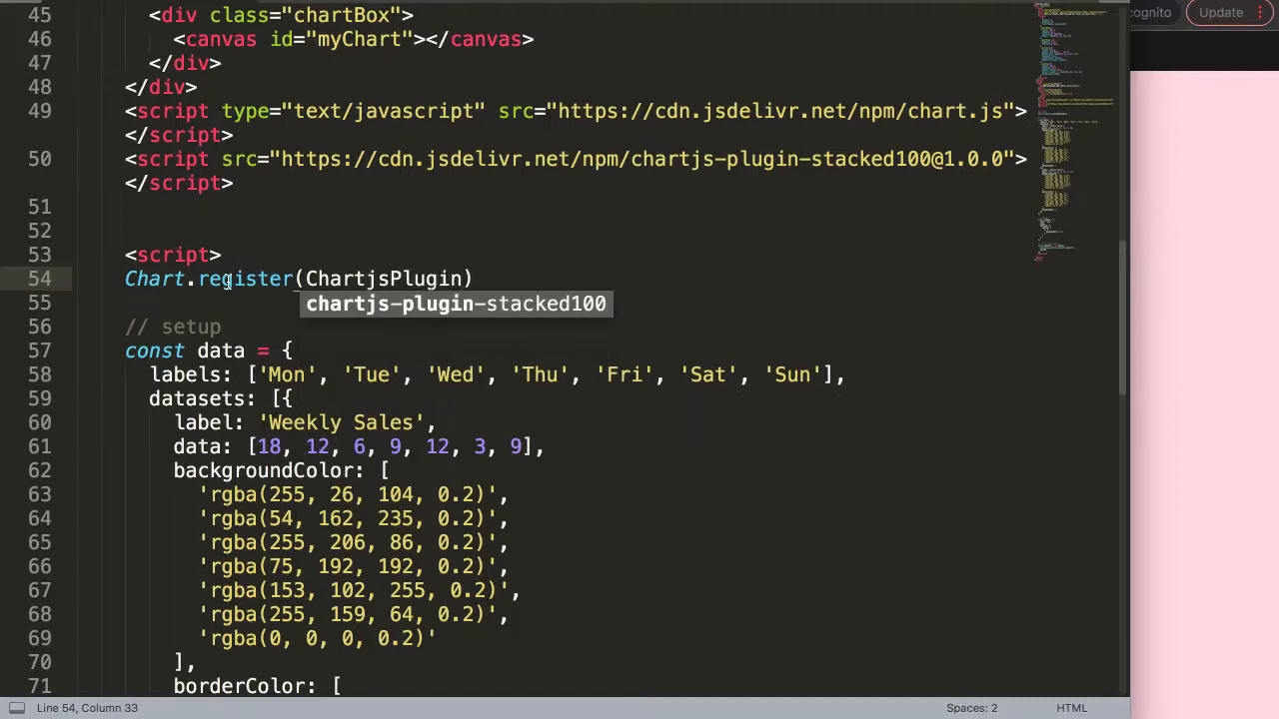
text(Stacked)
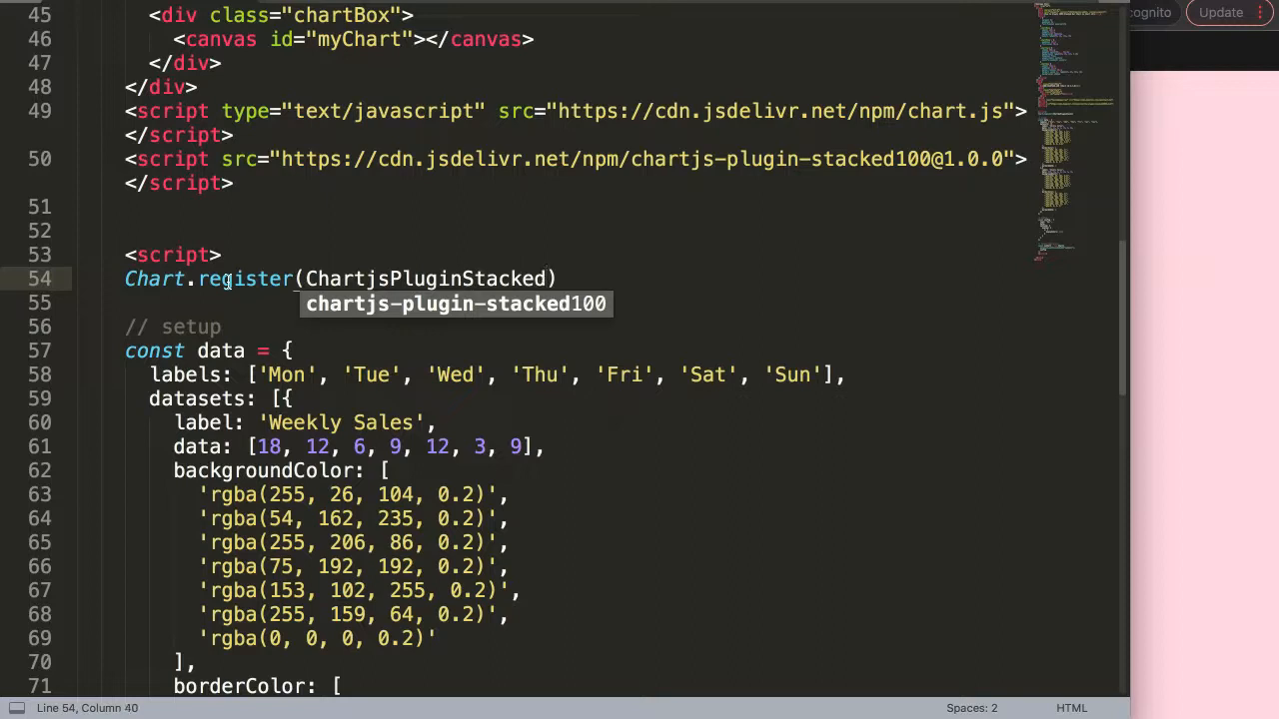
text(100)
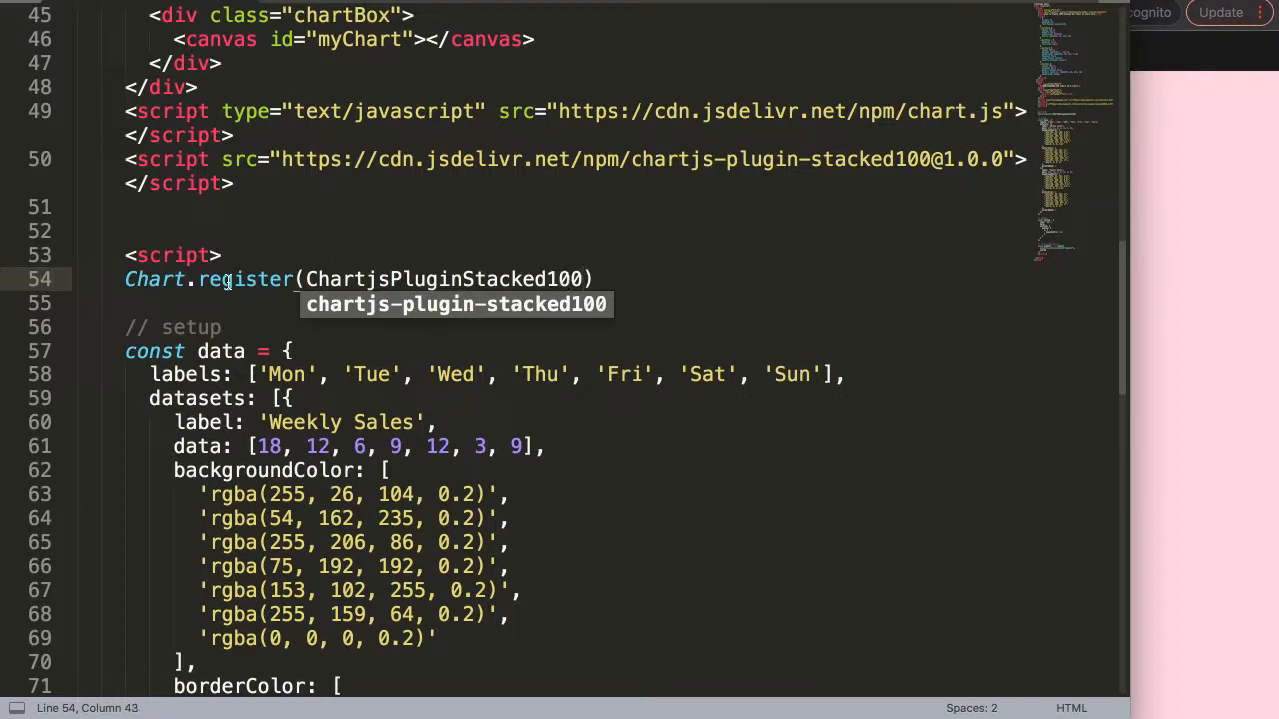
text(.default)
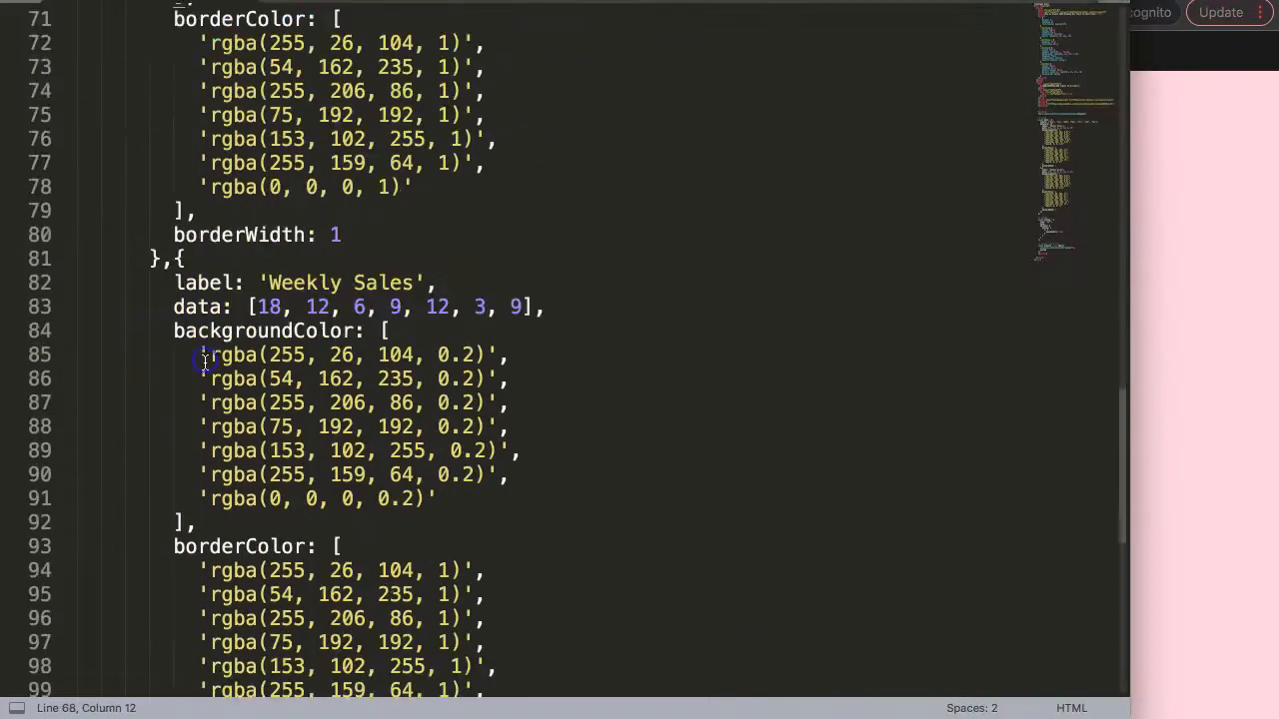
Add plugins: { stacked100: { enable: true } } inside the chart config options.
scroll(down, 3)
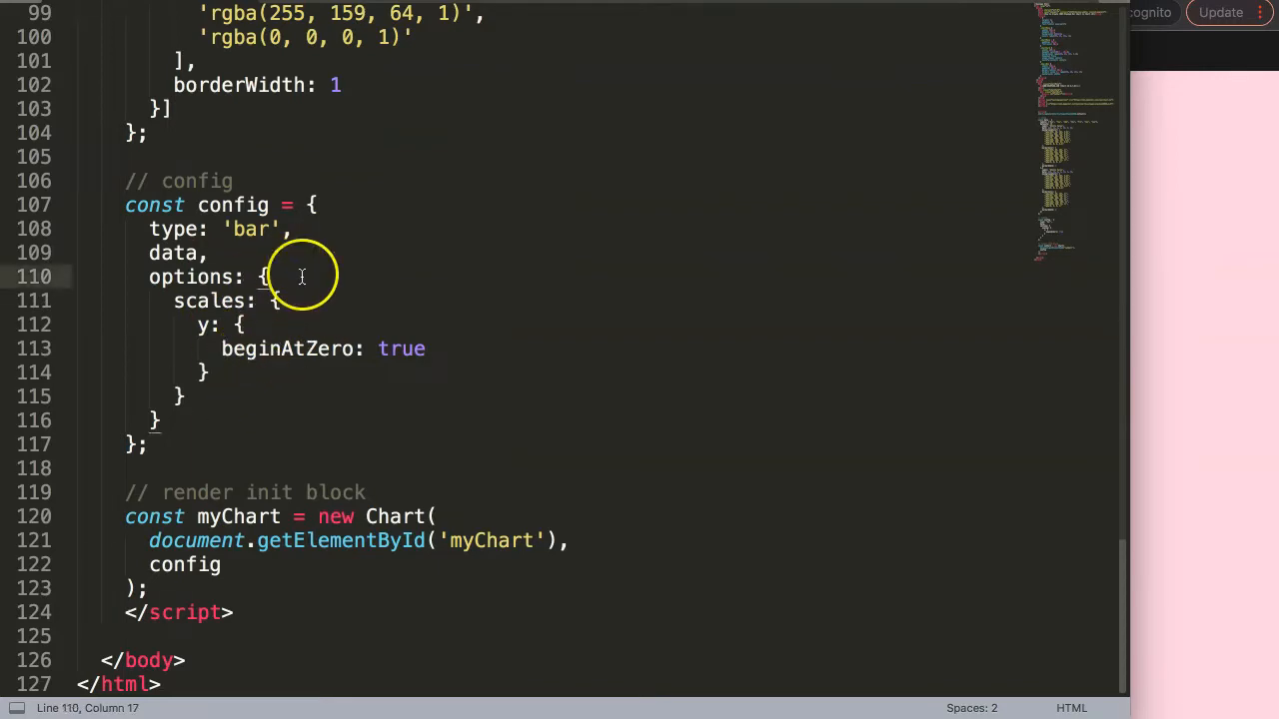
text(plugins: {)
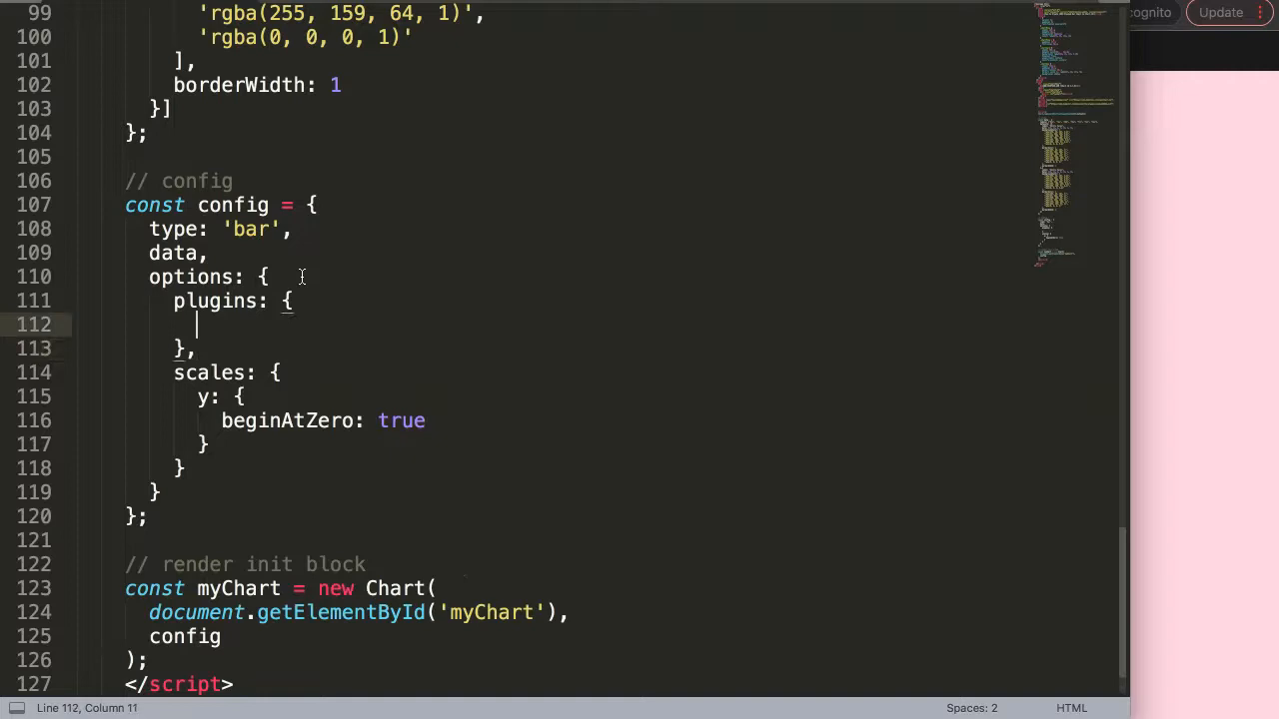
text(stacked100:)
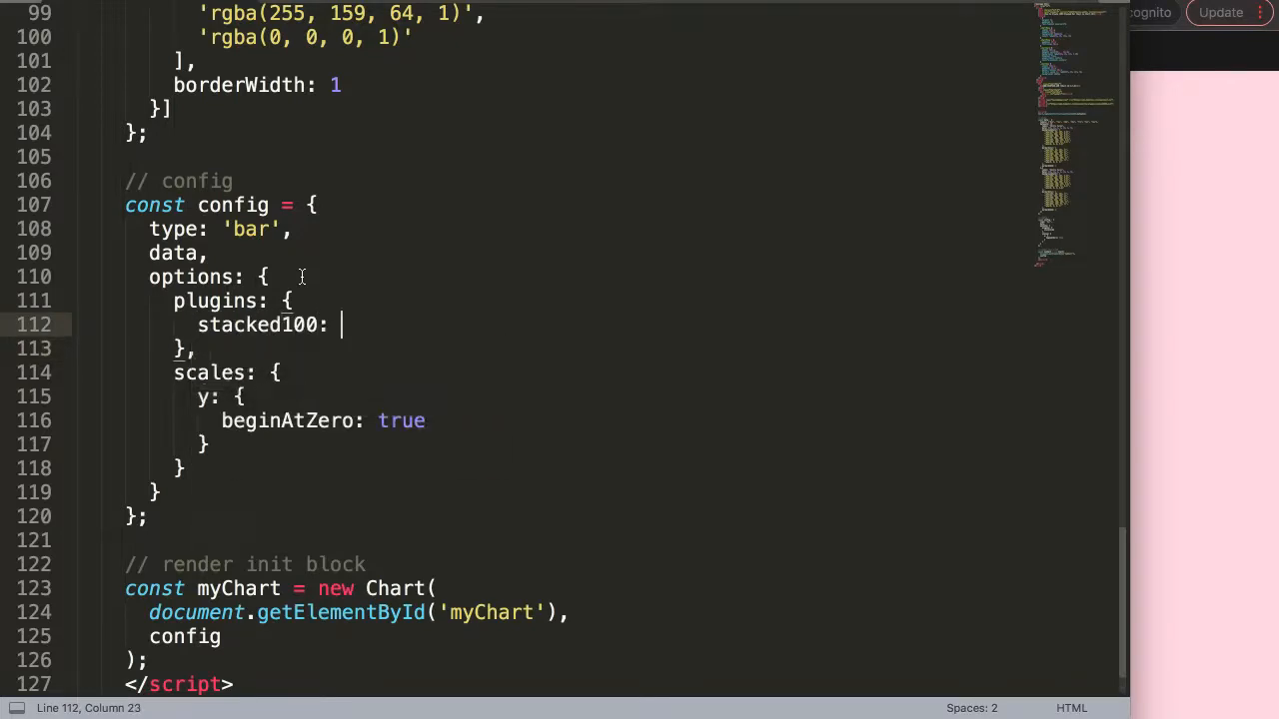
text({)
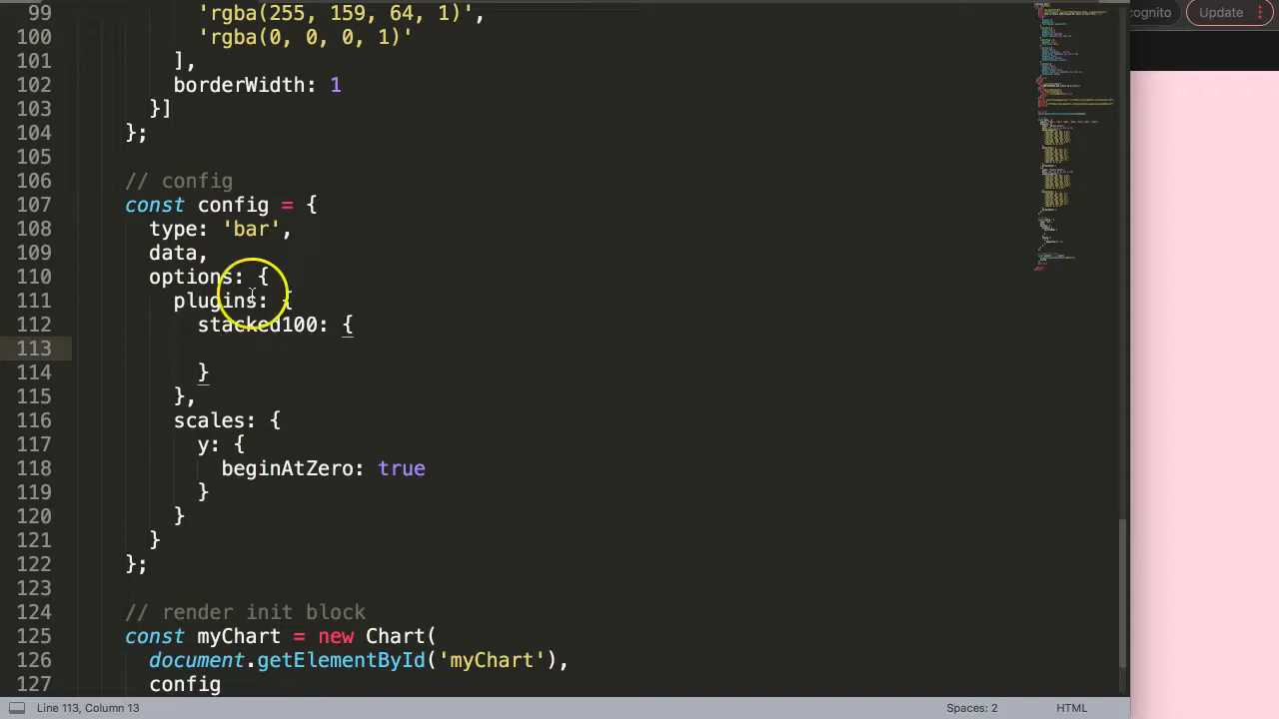
click(220, 348)
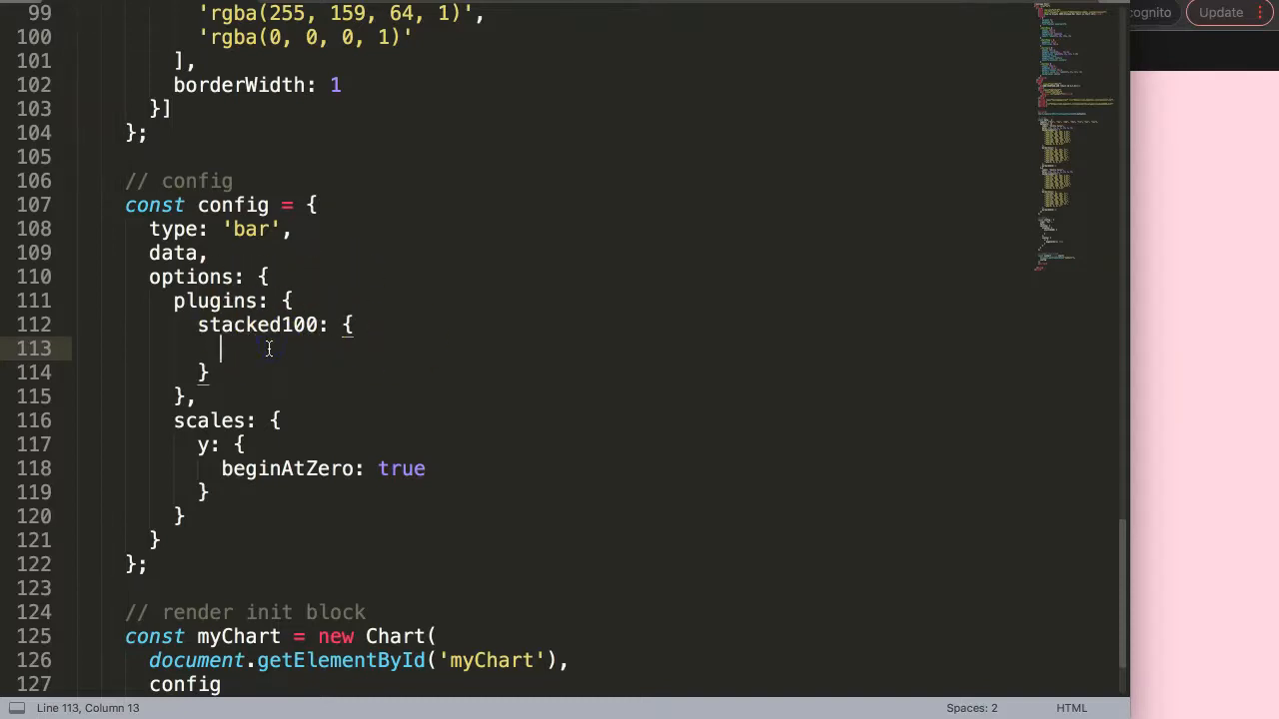
text(enable)
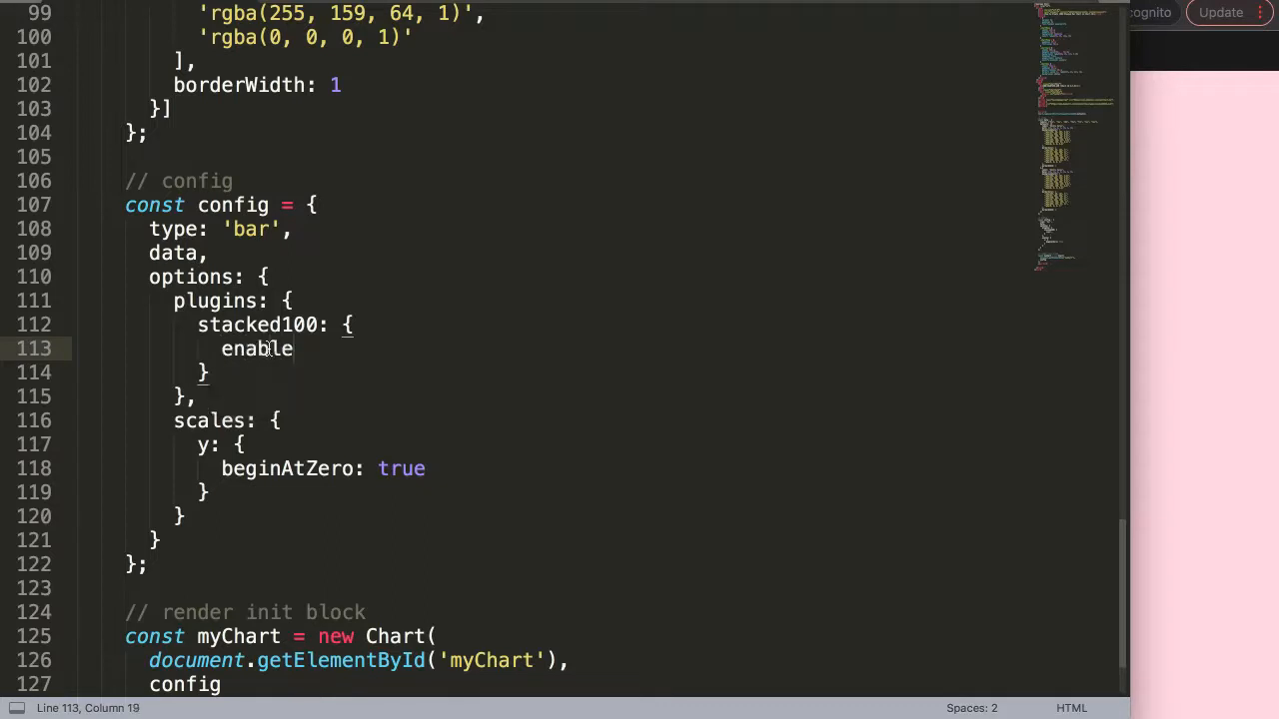
text(: true)
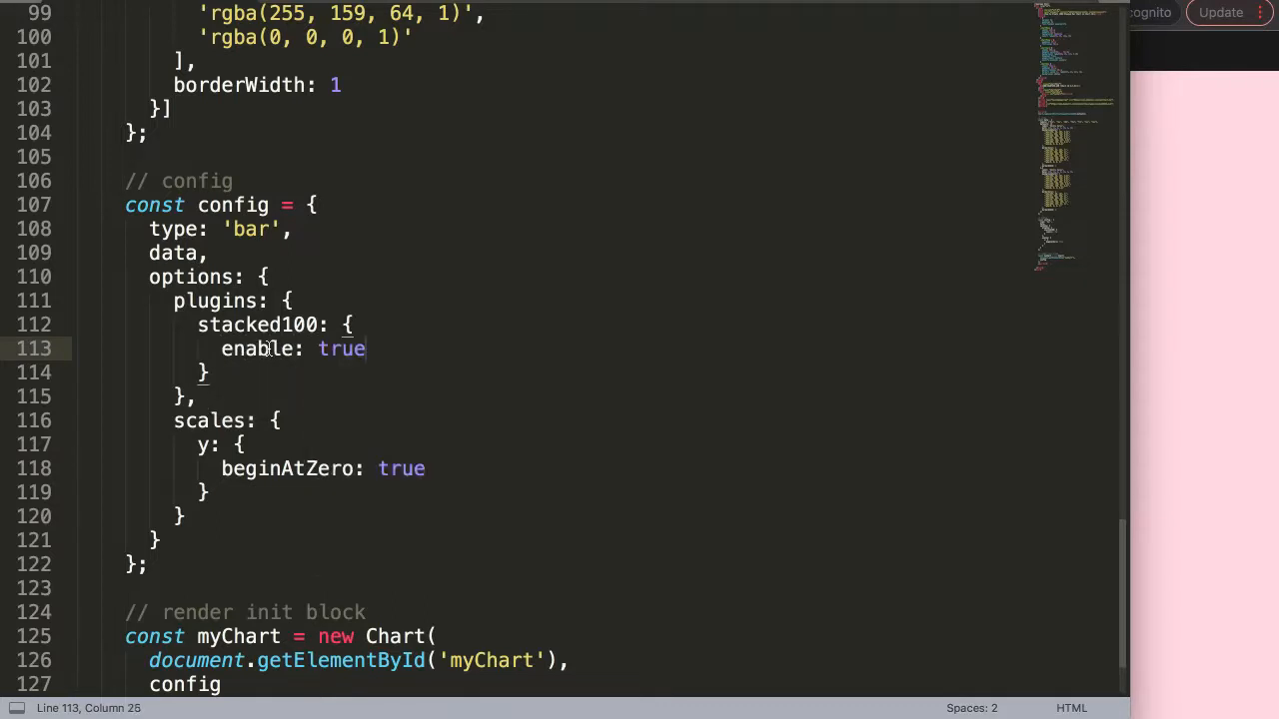
text(,)
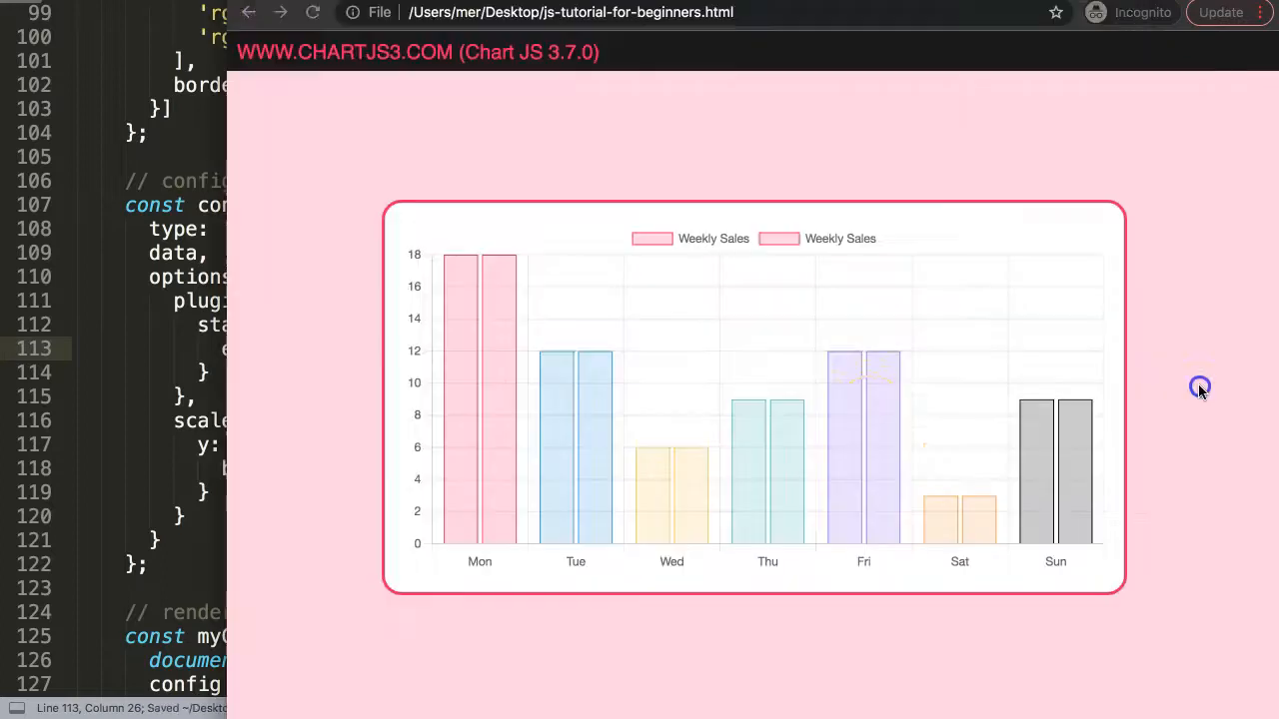
mouse_move(486, 363)
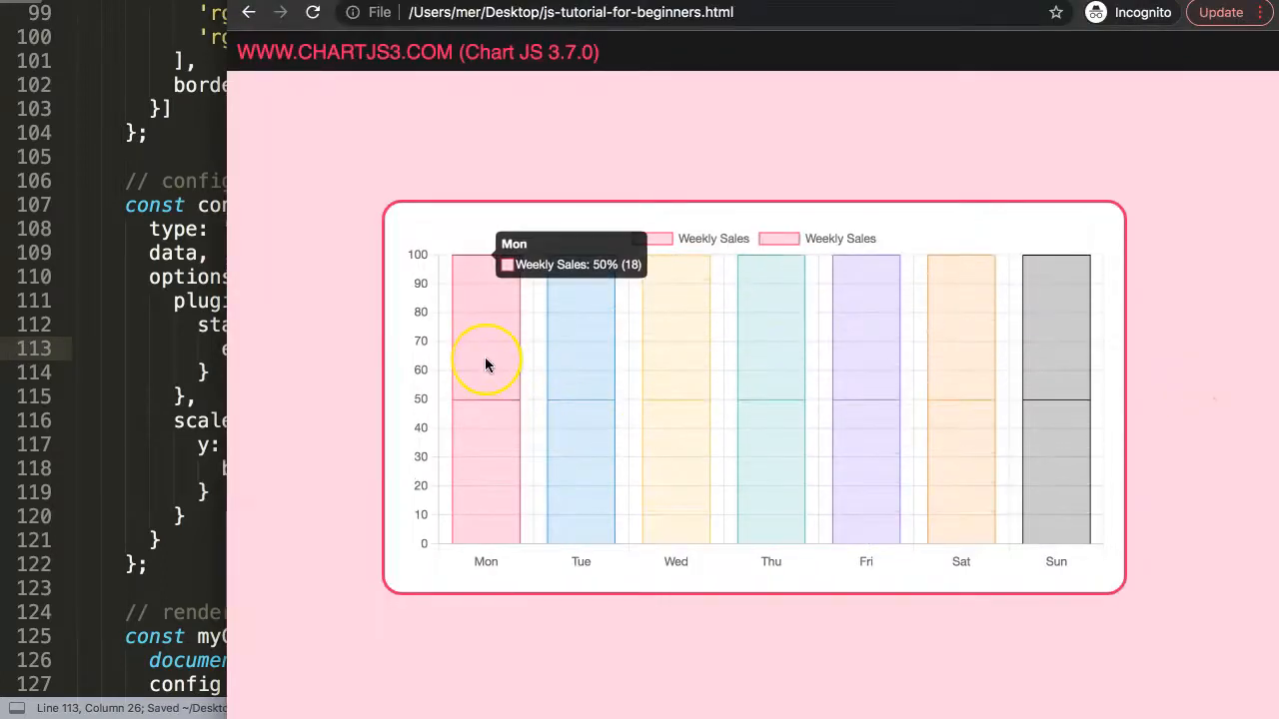
mouse_move(602, 465)
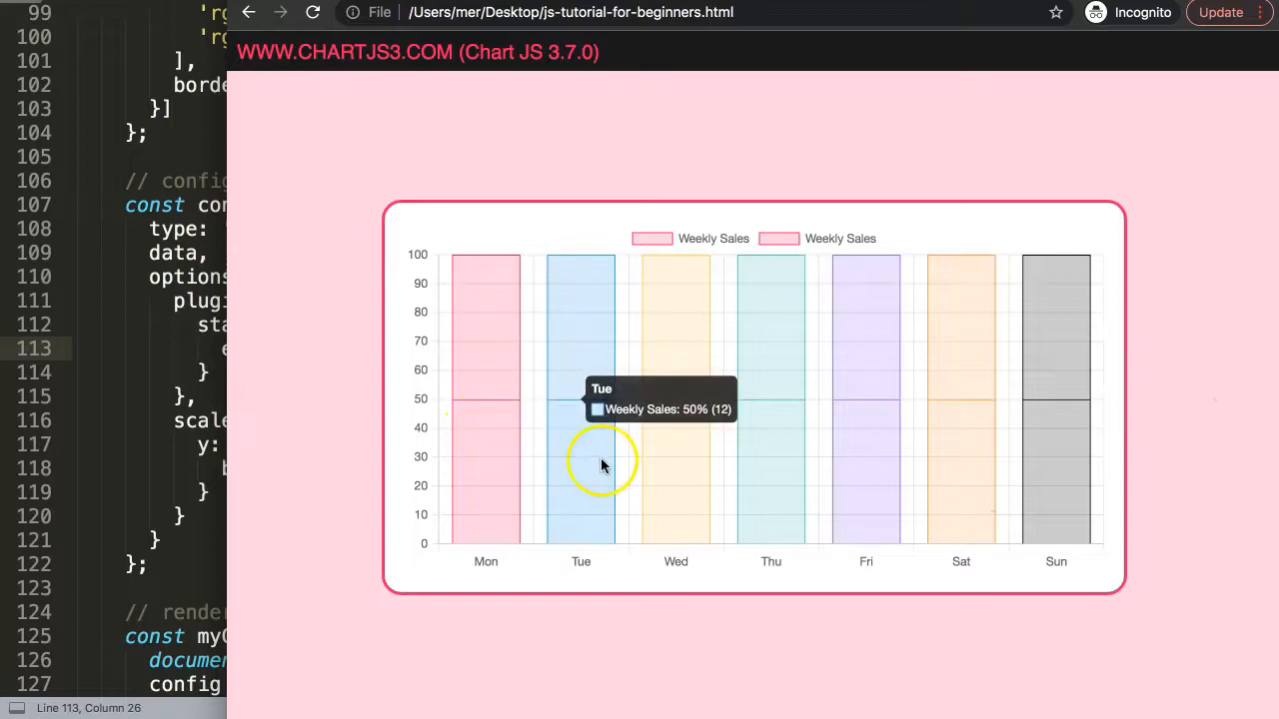
mouse_move(486, 337)
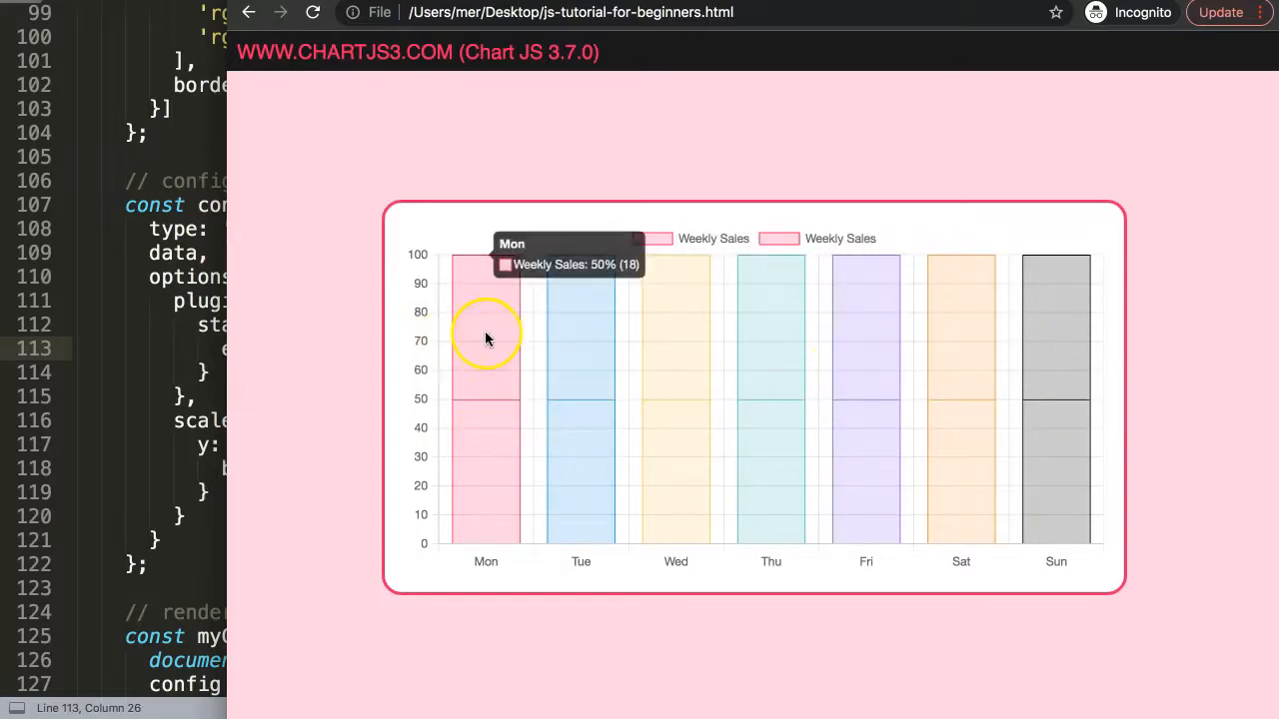
mouse_move(1035, 467)
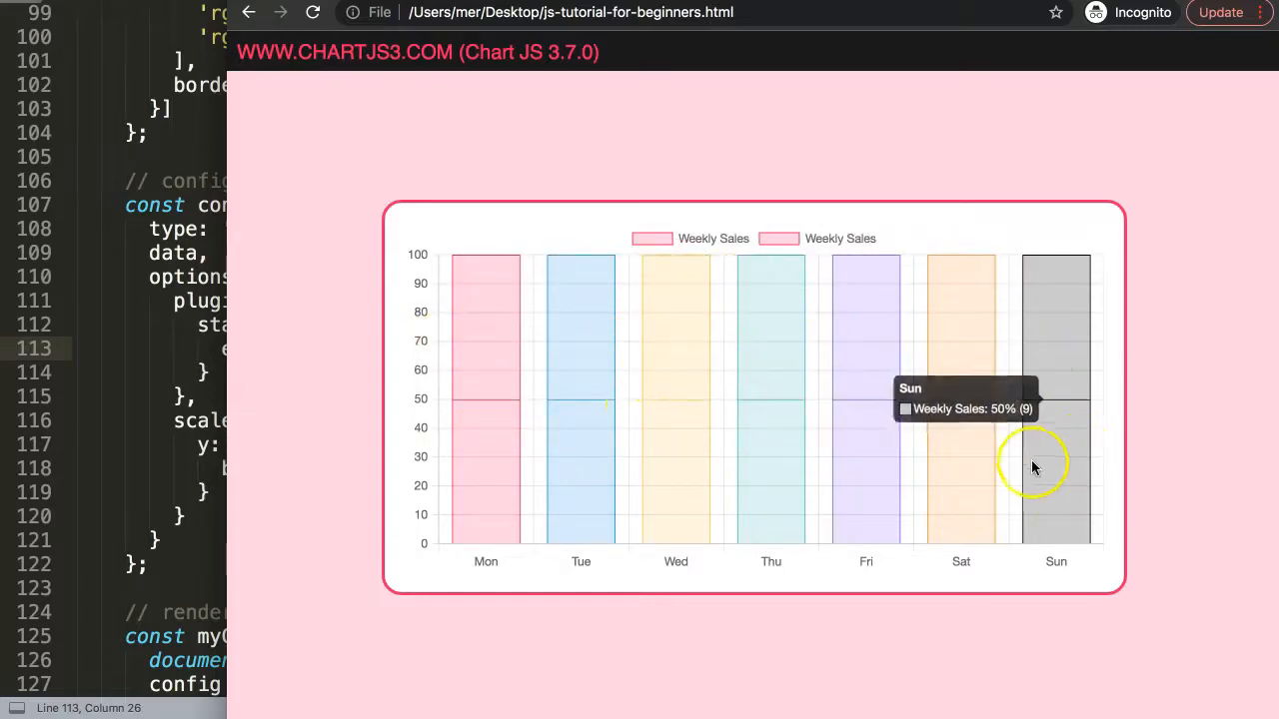
mouse_move(461, 428)
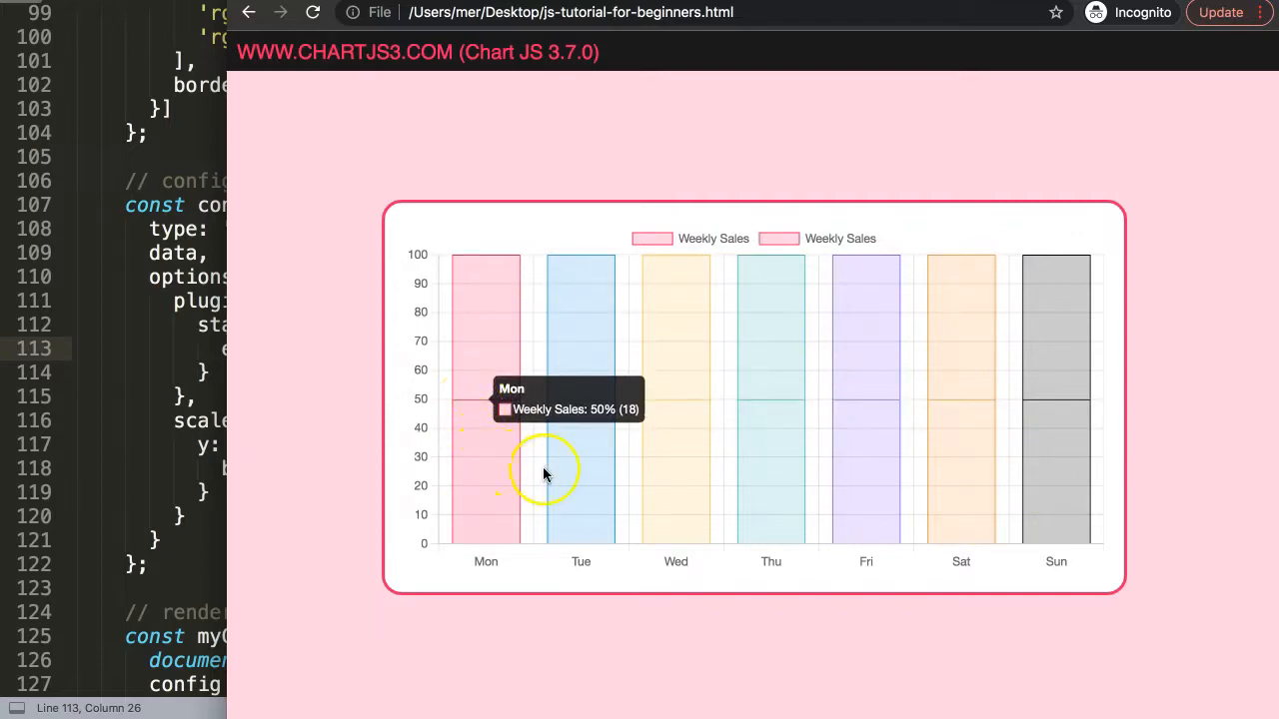
mouse_move(497, 423)
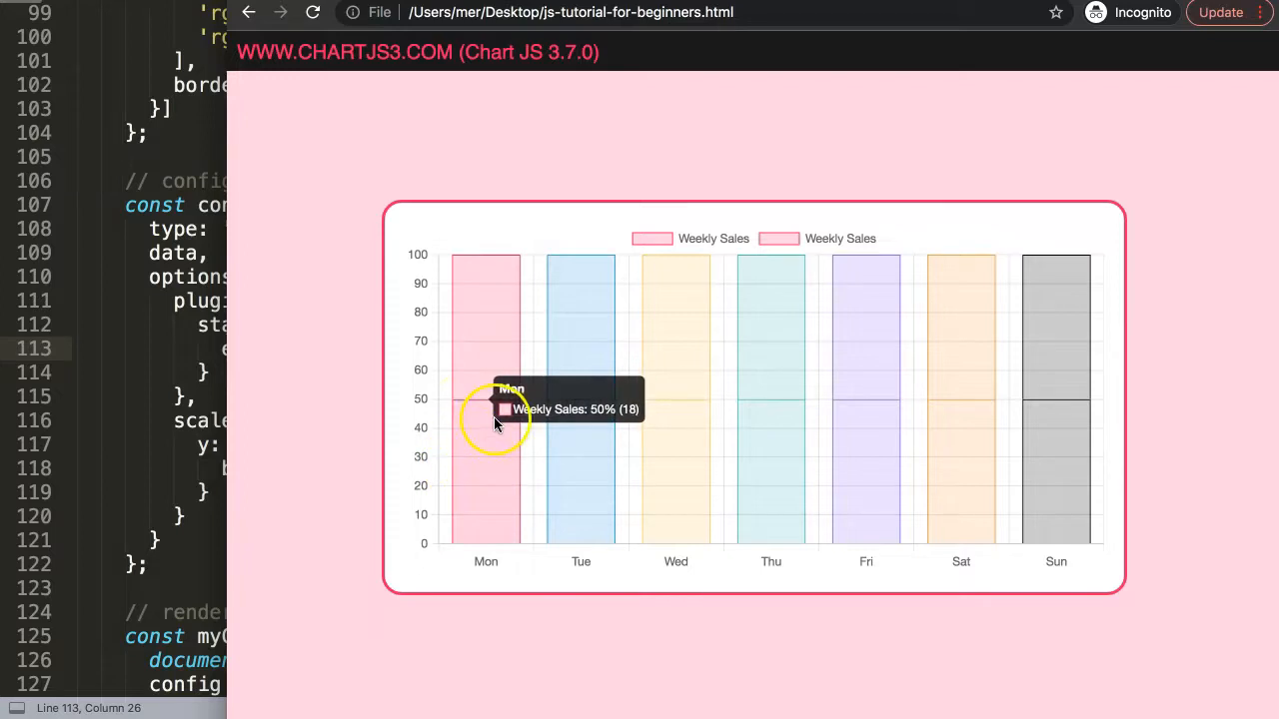
mouse_move(462, 445)
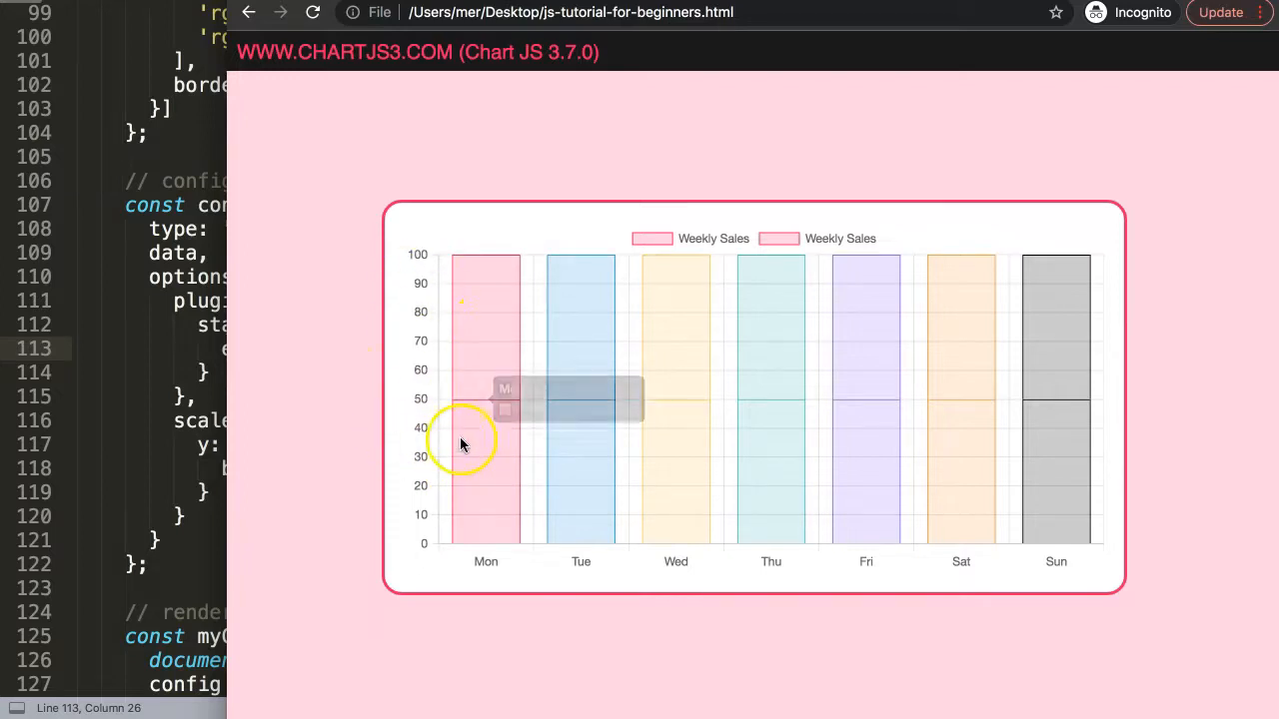
mouse_move(490, 420)
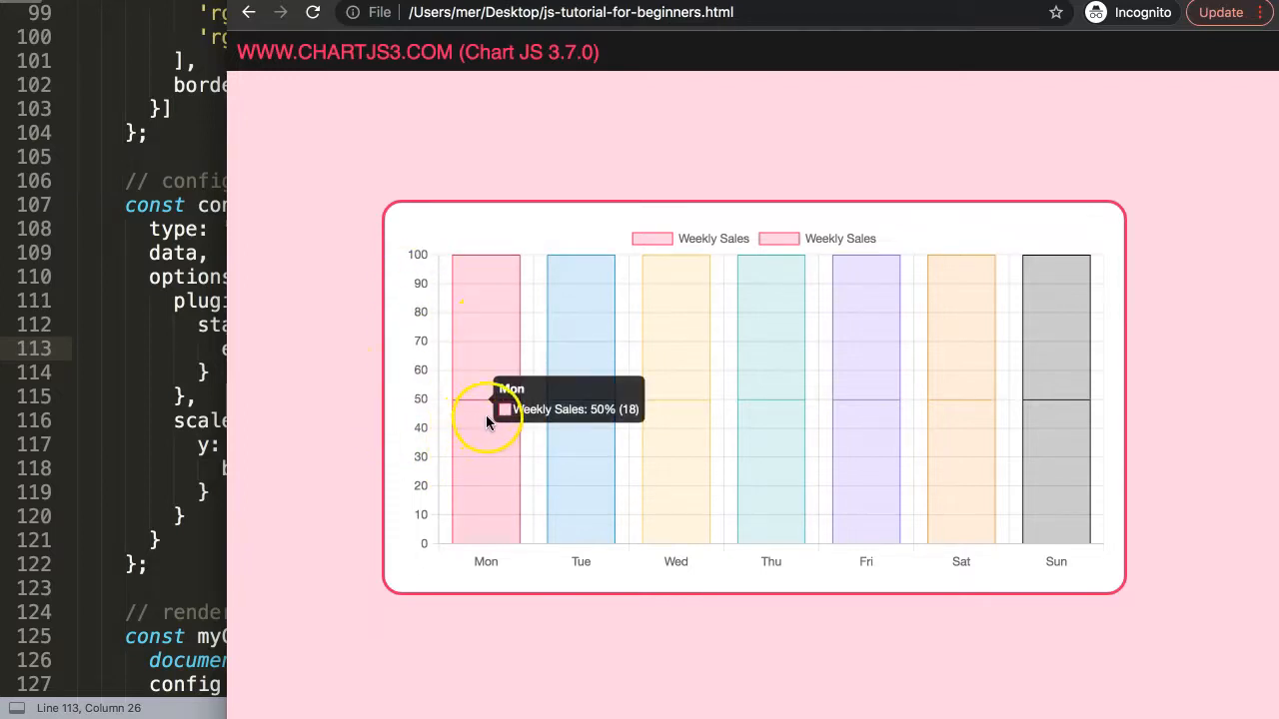
mouse_move(487, 397)
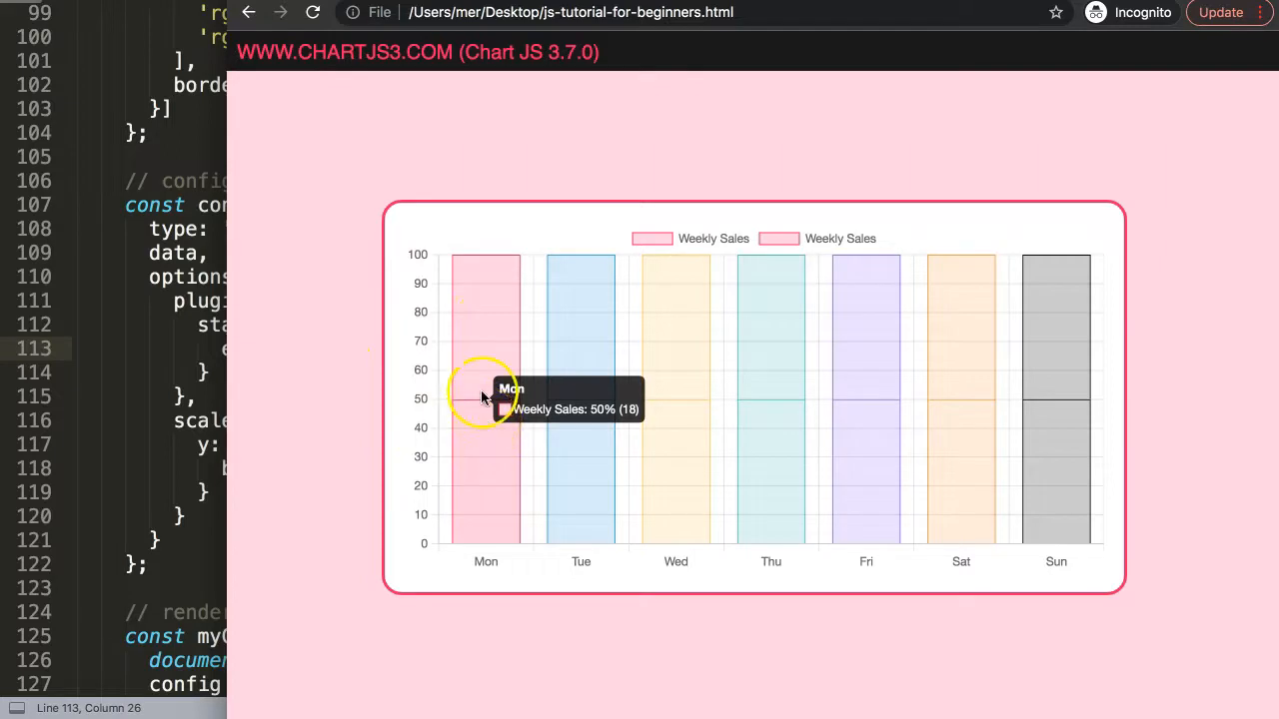
mouse_move(496, 302)
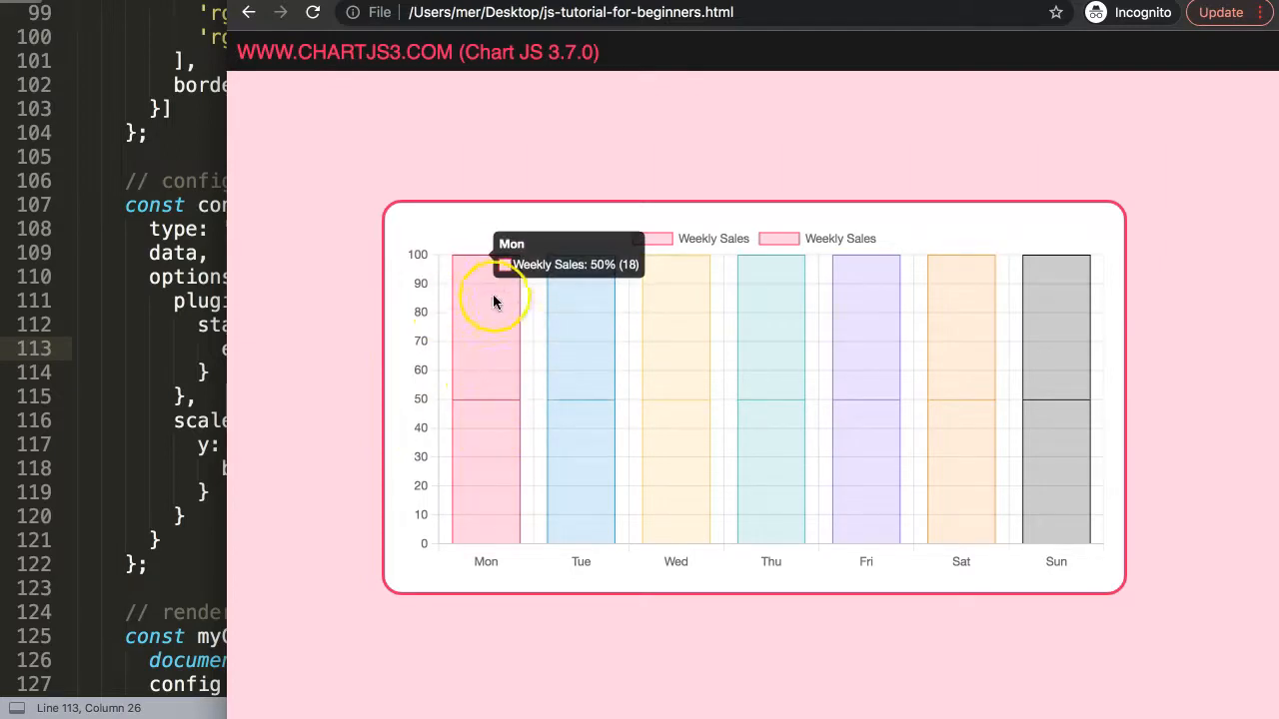
mouse_move(577, 503)
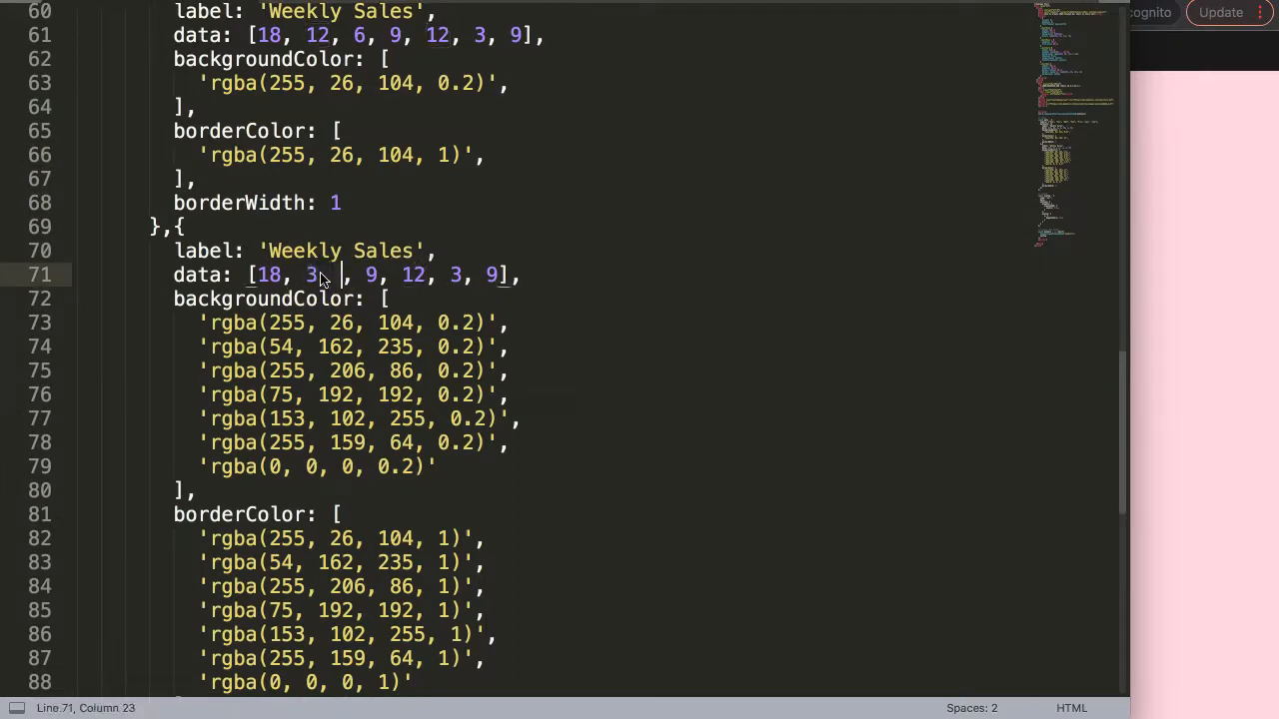
Edit the second dataset's data to 18, 3, 1, 10, 100, 1000, 9.
text(1, 10, 1)
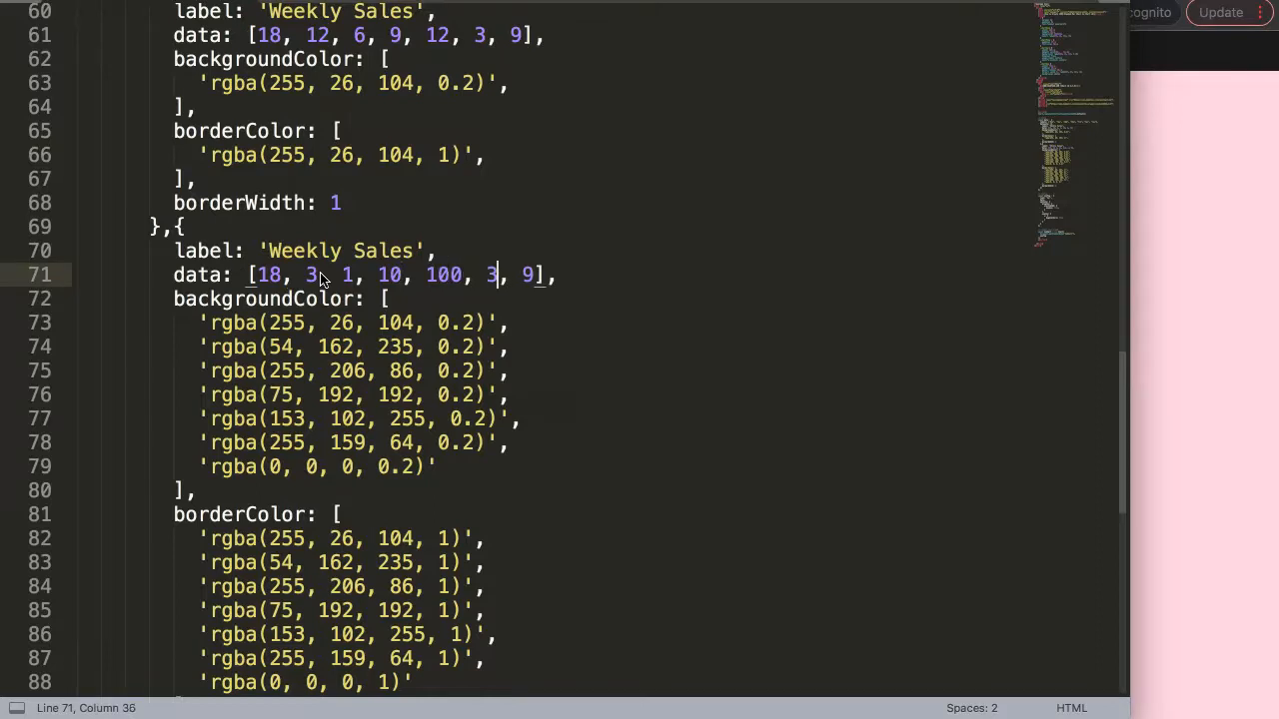
text(000)
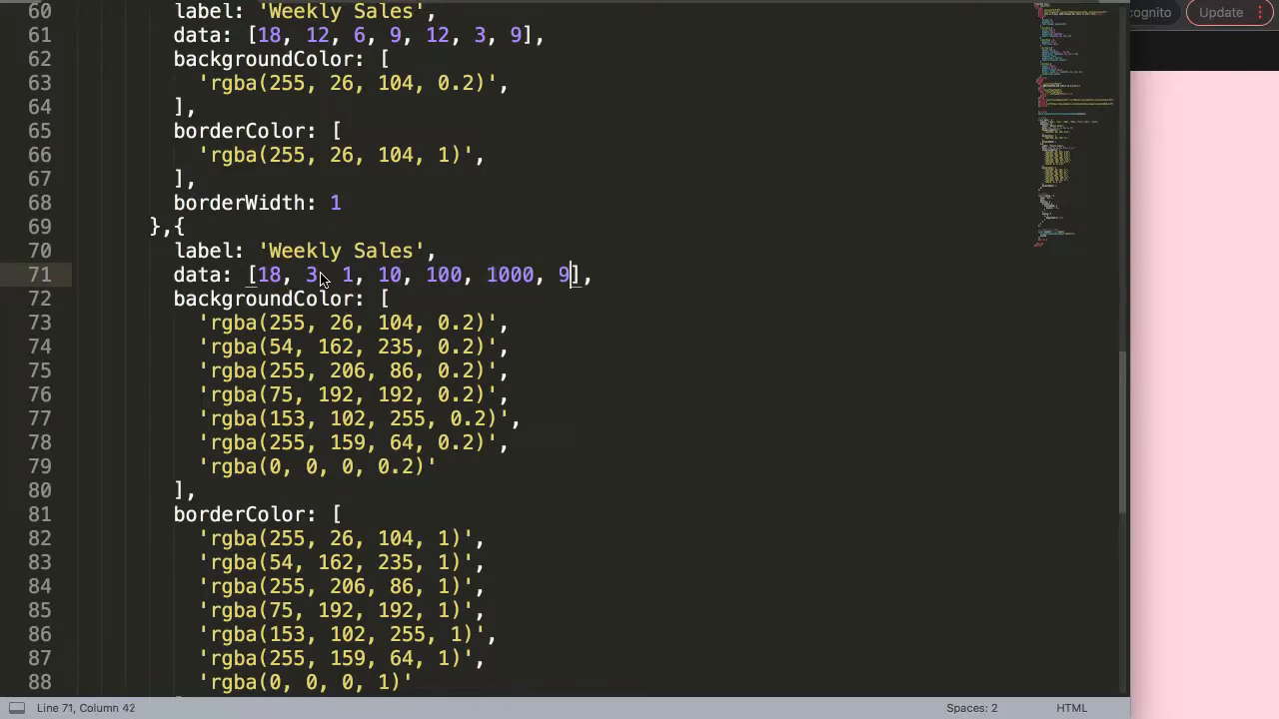
text(50)
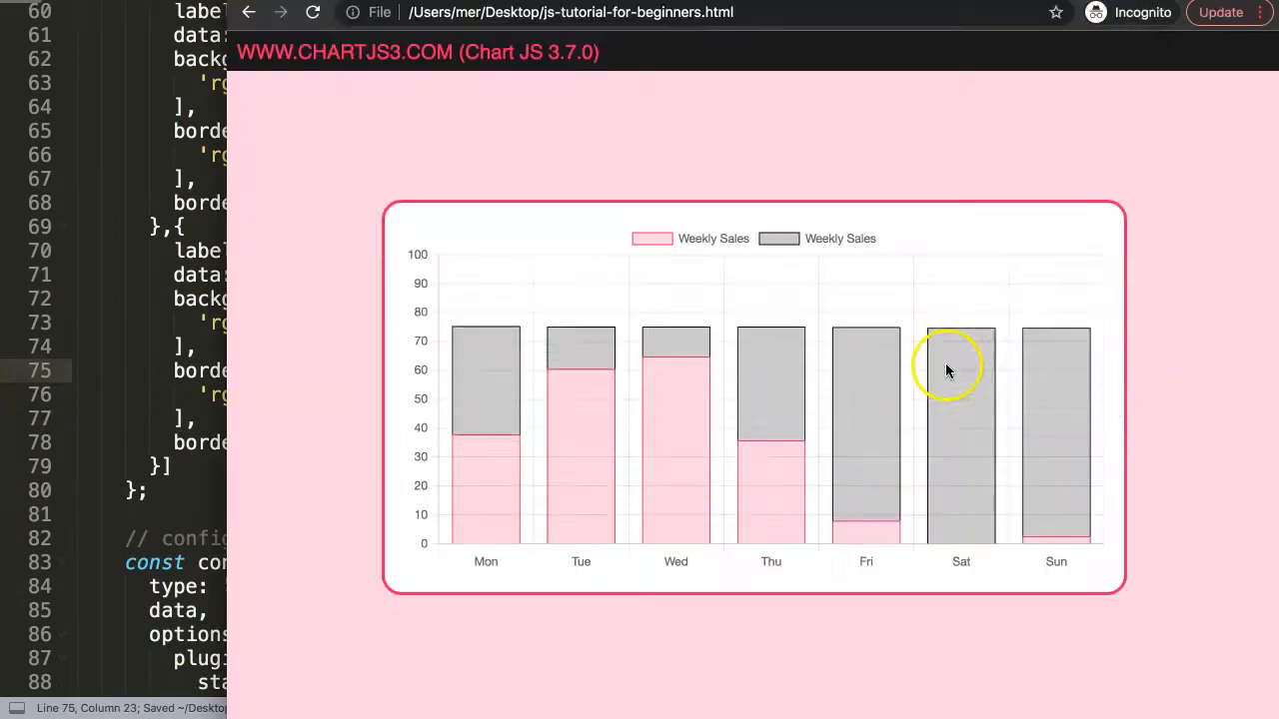
mouse_move(486, 365)
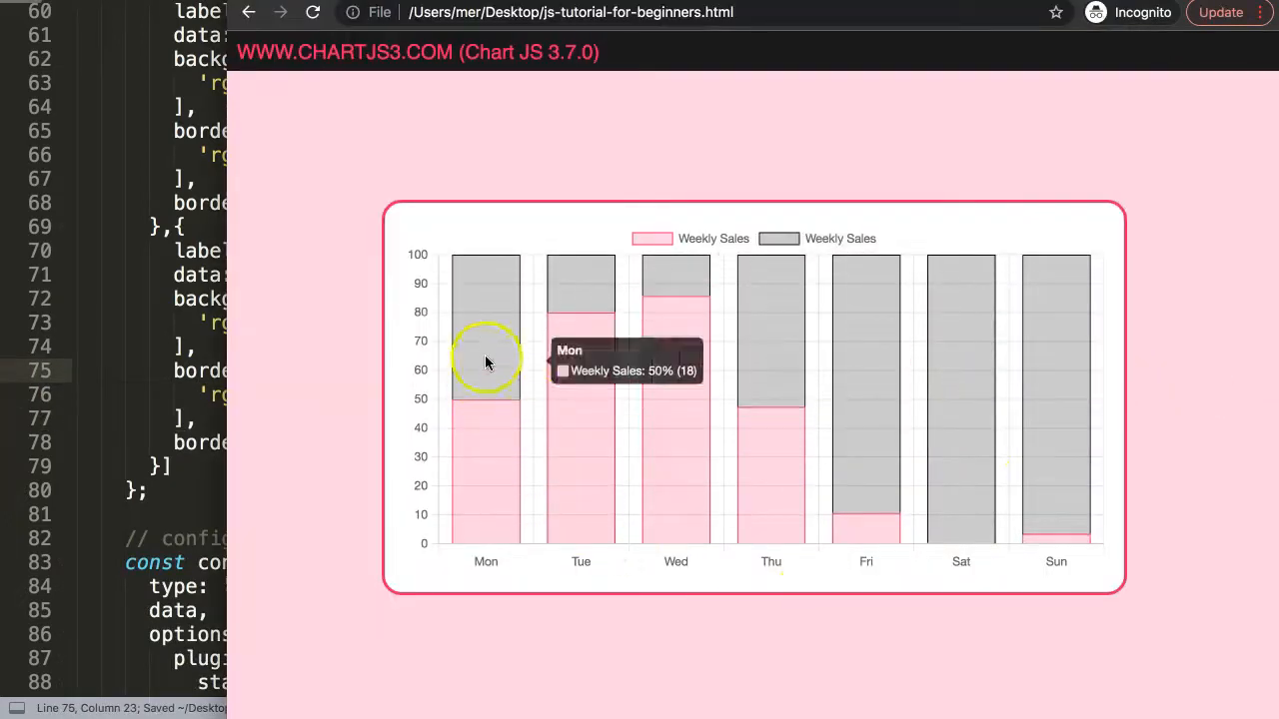
mouse_move(961, 454)
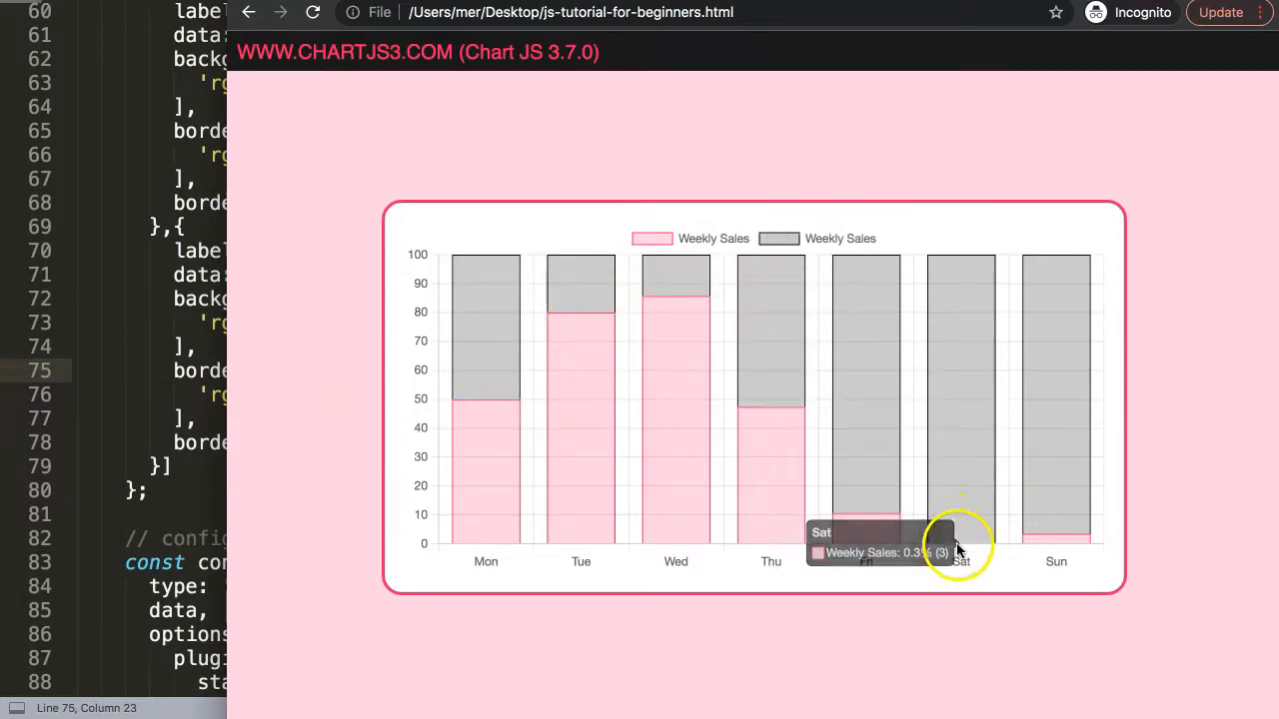
mouse_move(870, 460)
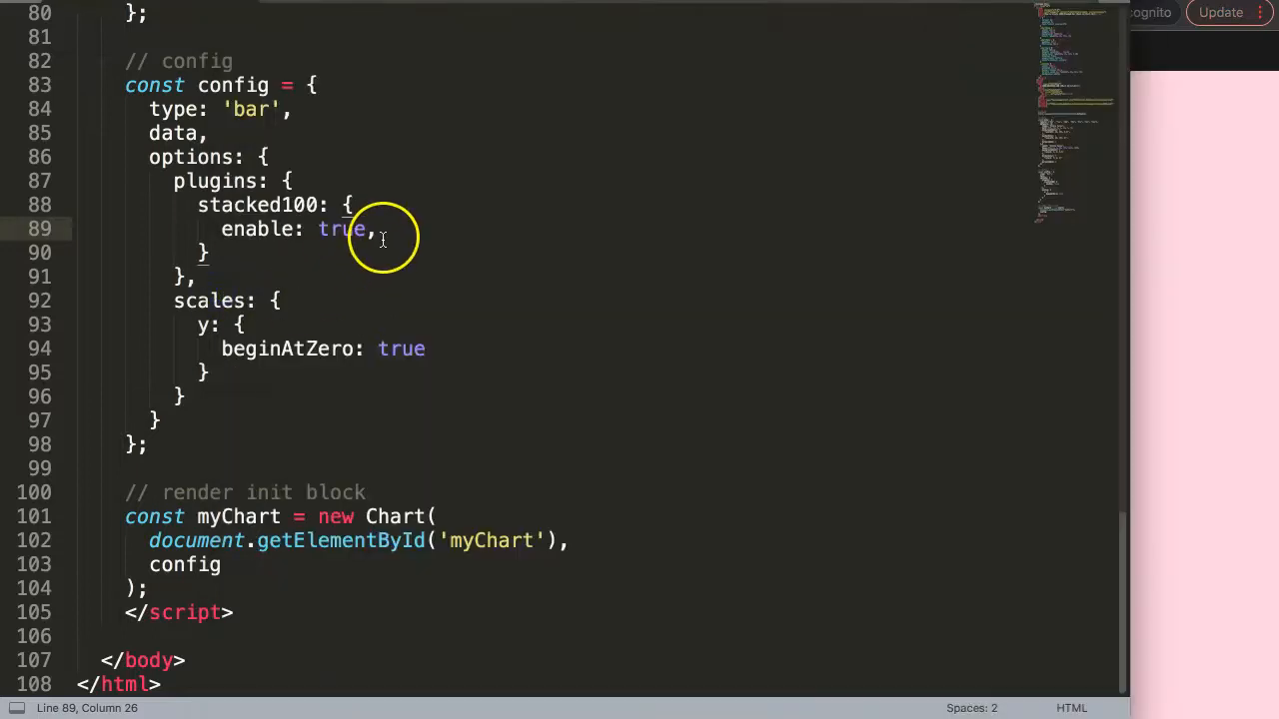
Add replaceTooltipLabel: false to the stacked100 plugin options.
key(enter)
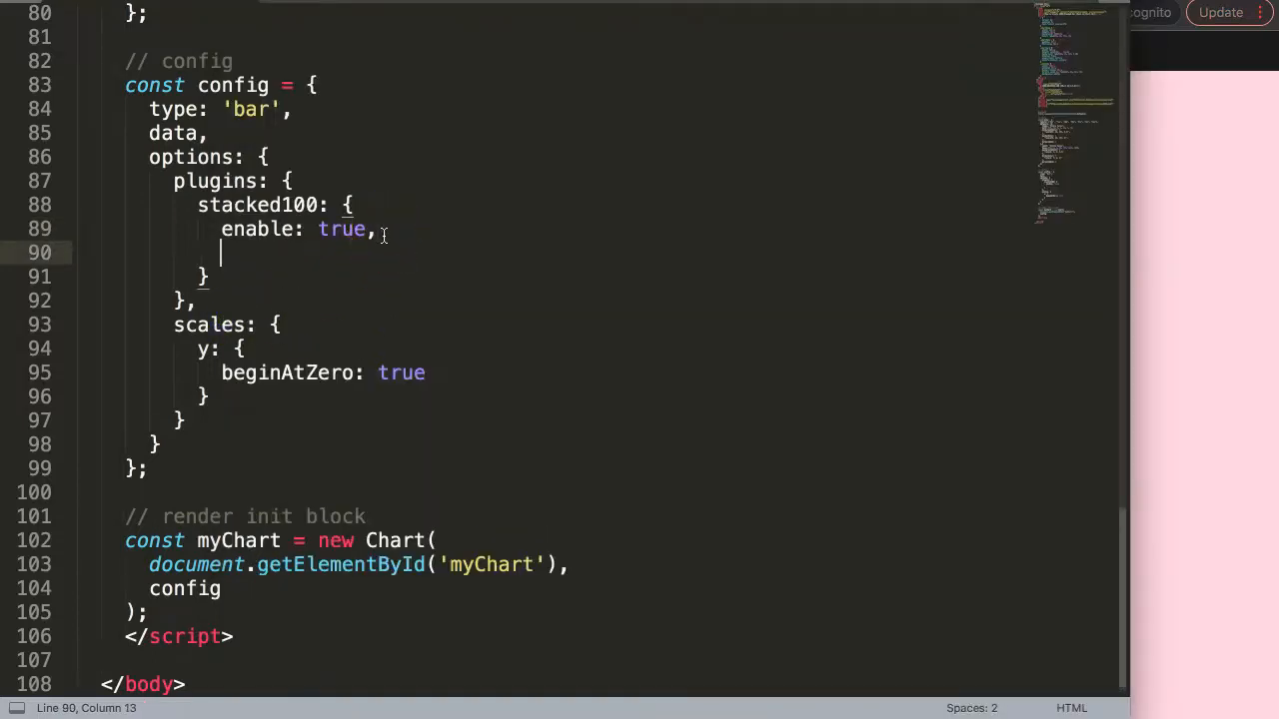
text(replace)
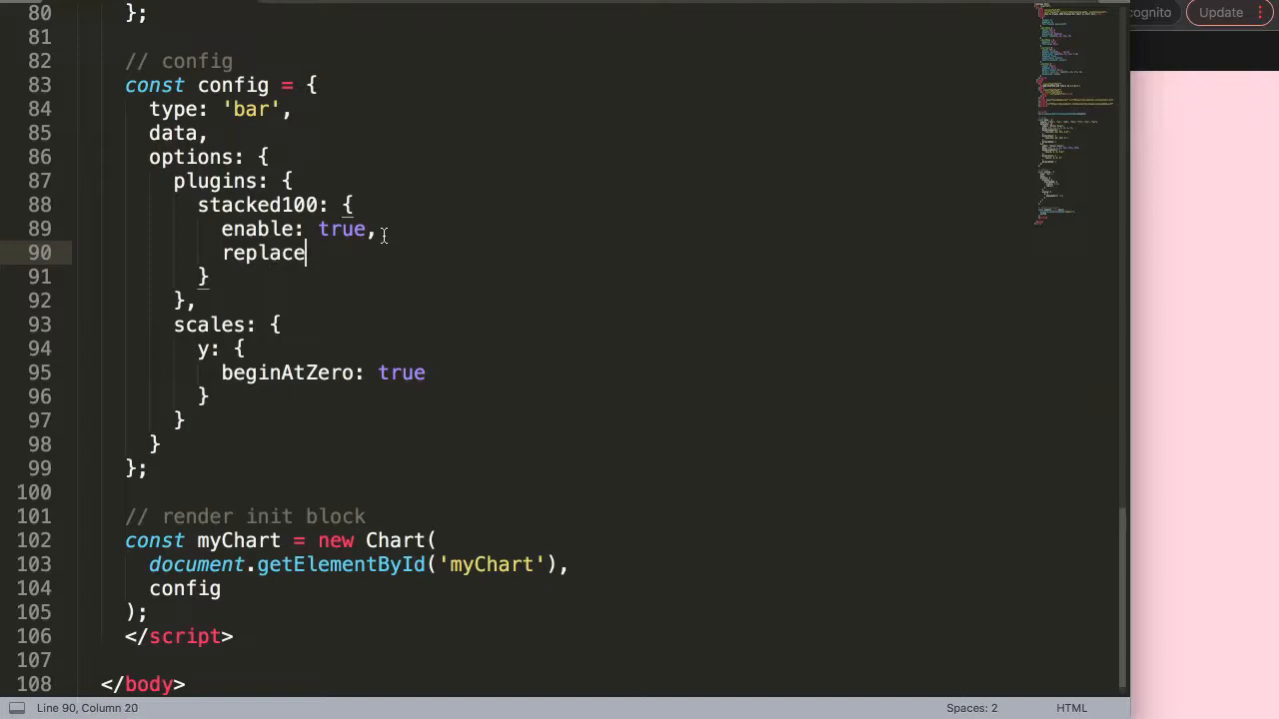
text(Toolti)
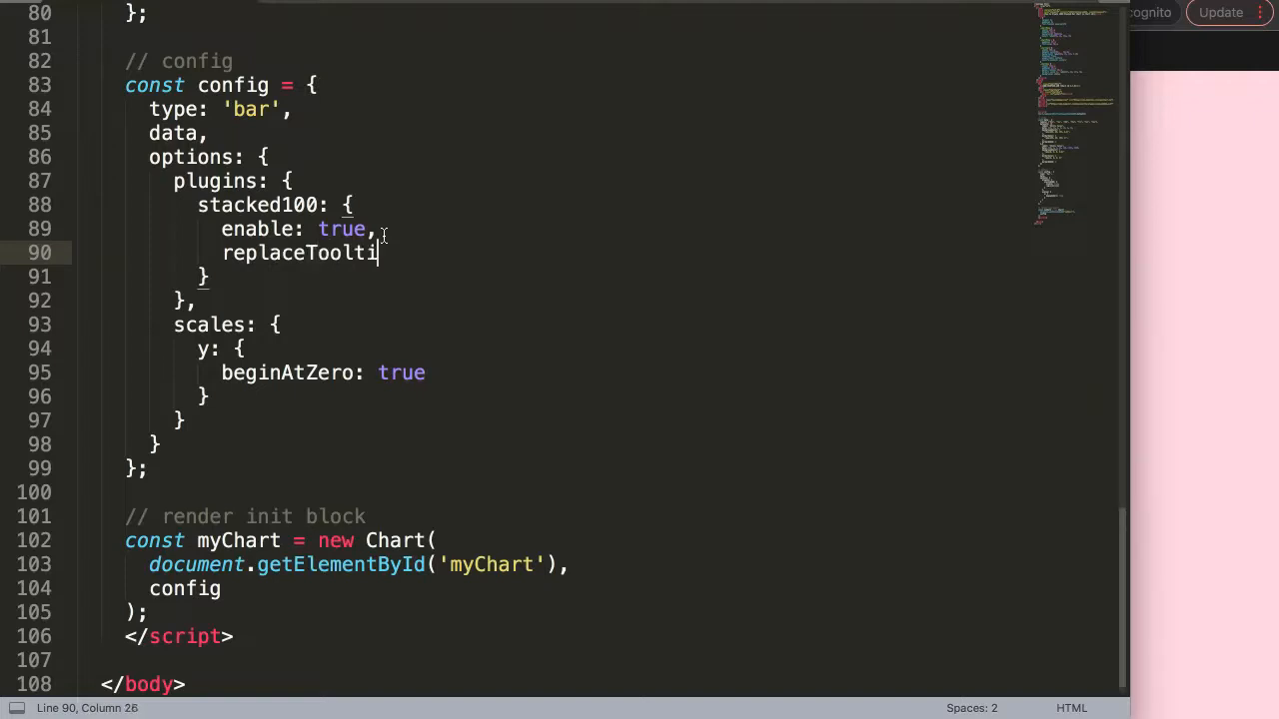
text(pLabel)
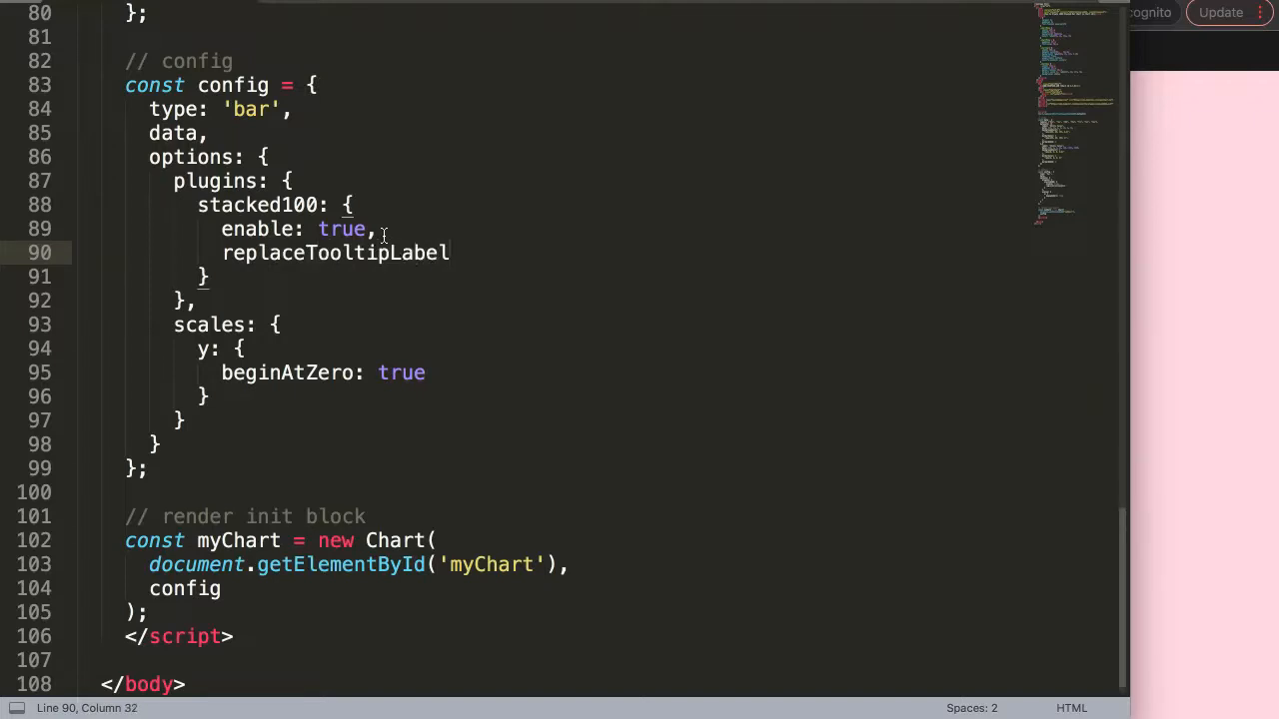
text(: false)
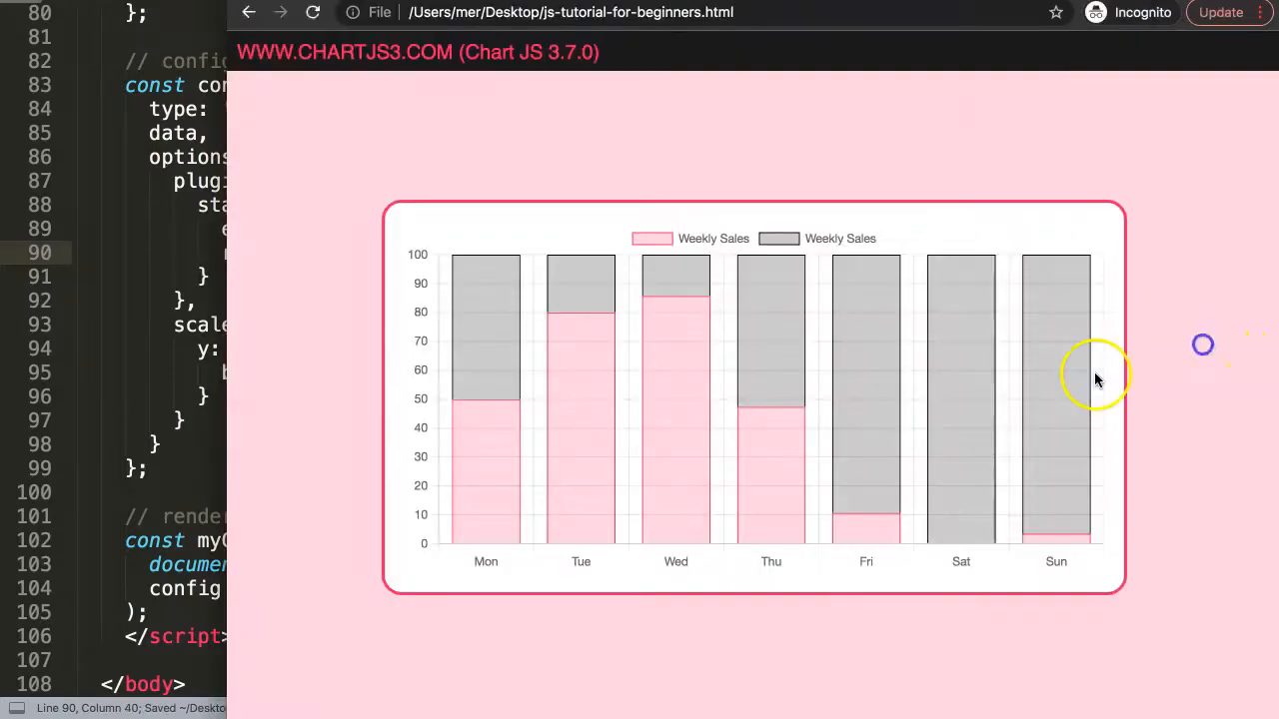
mouse_move(474, 365)
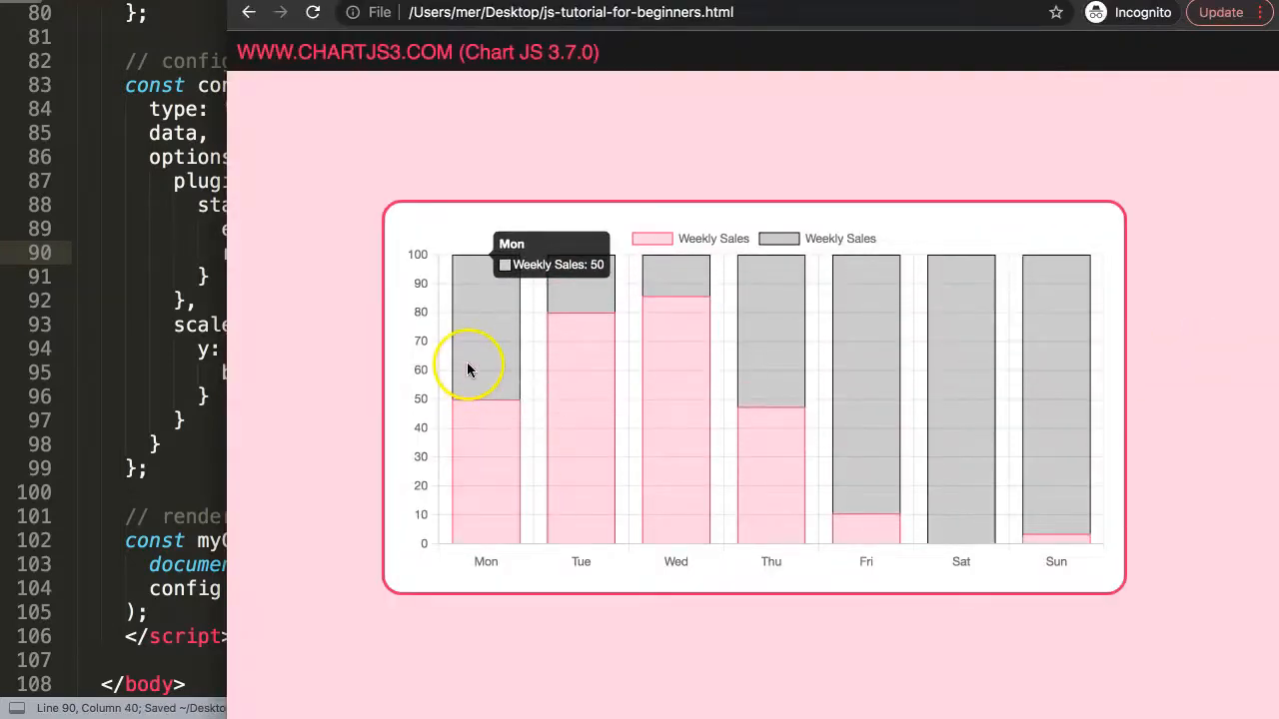
mouse_move(482, 327)
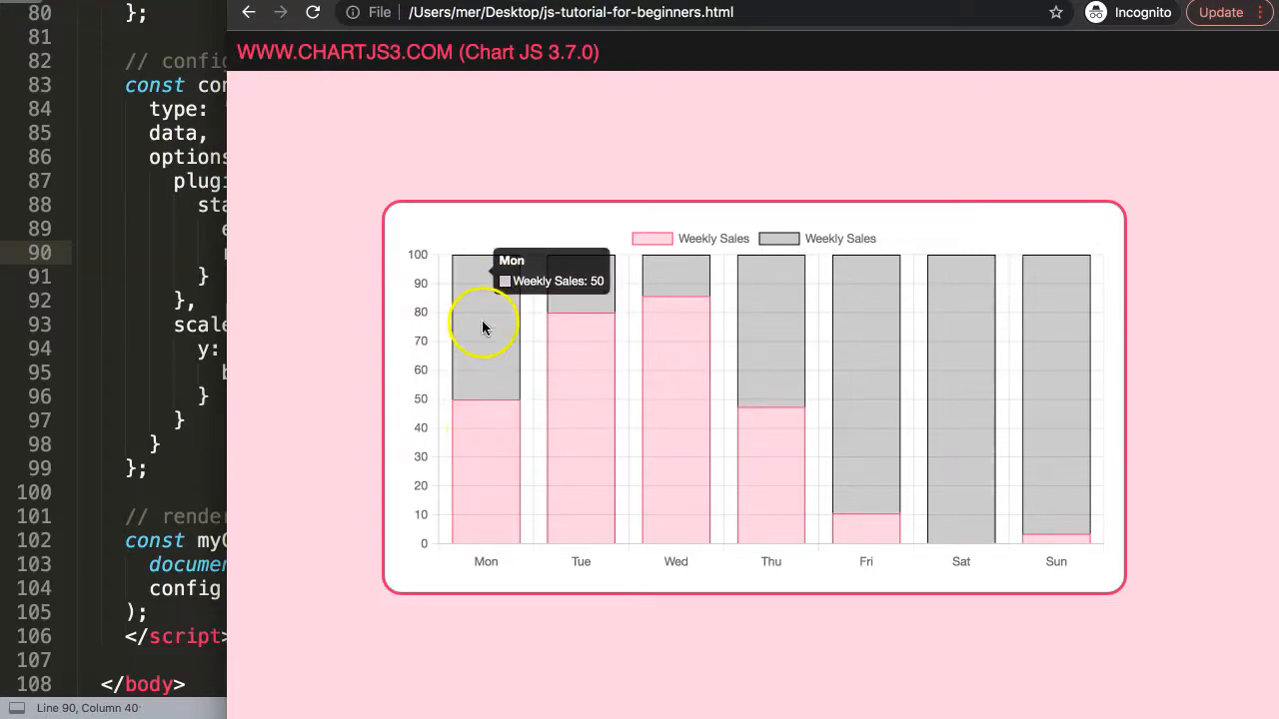
mouse_move(650, 309)
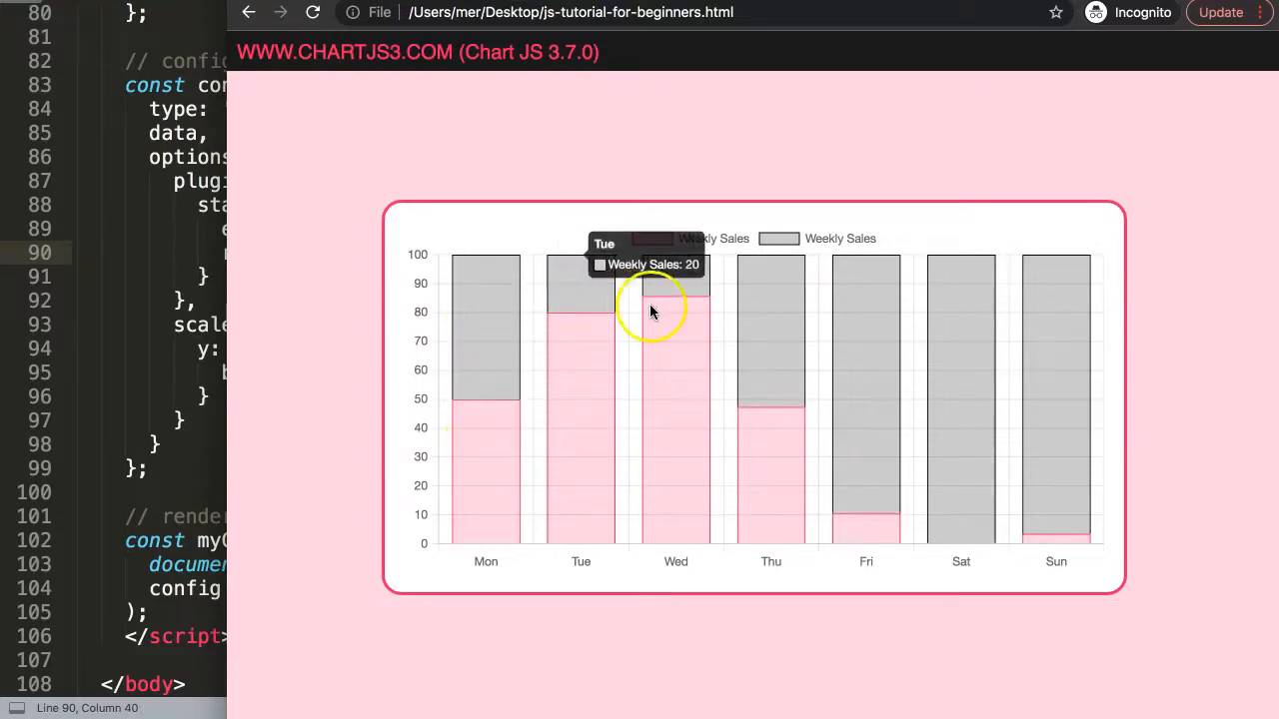
mouse_move(904, 360)
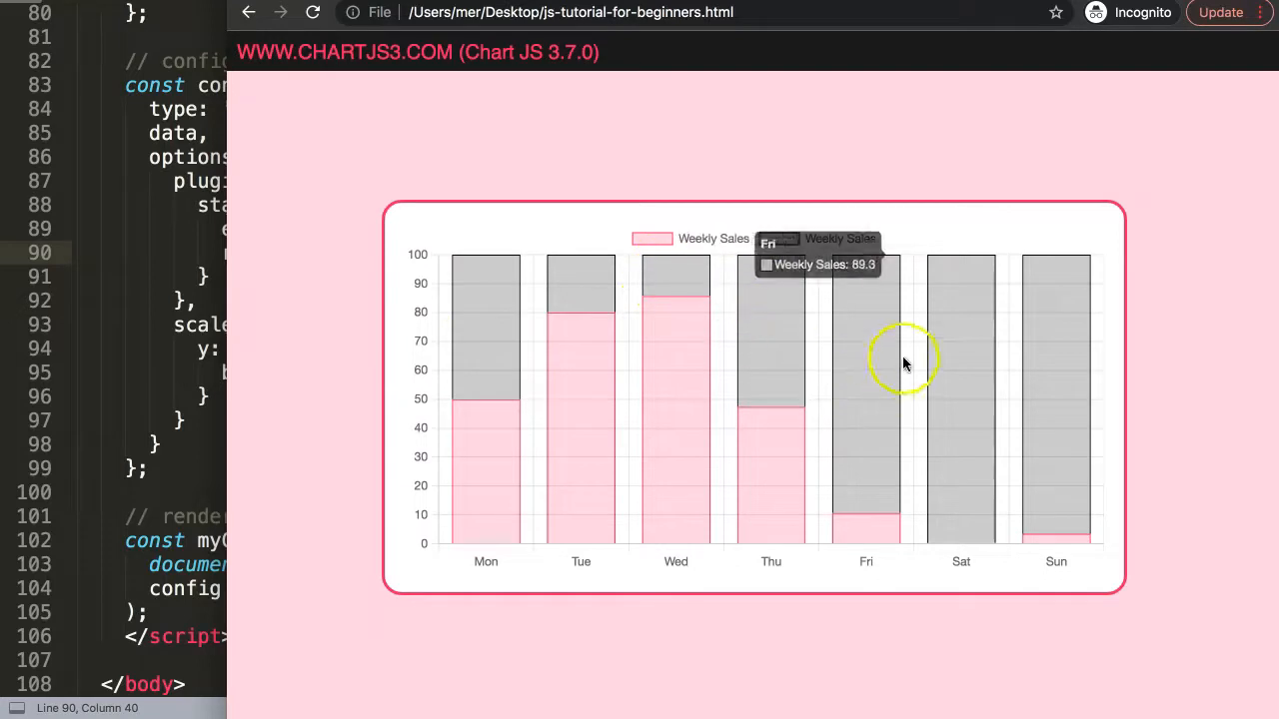
mouse_move(1056, 527)
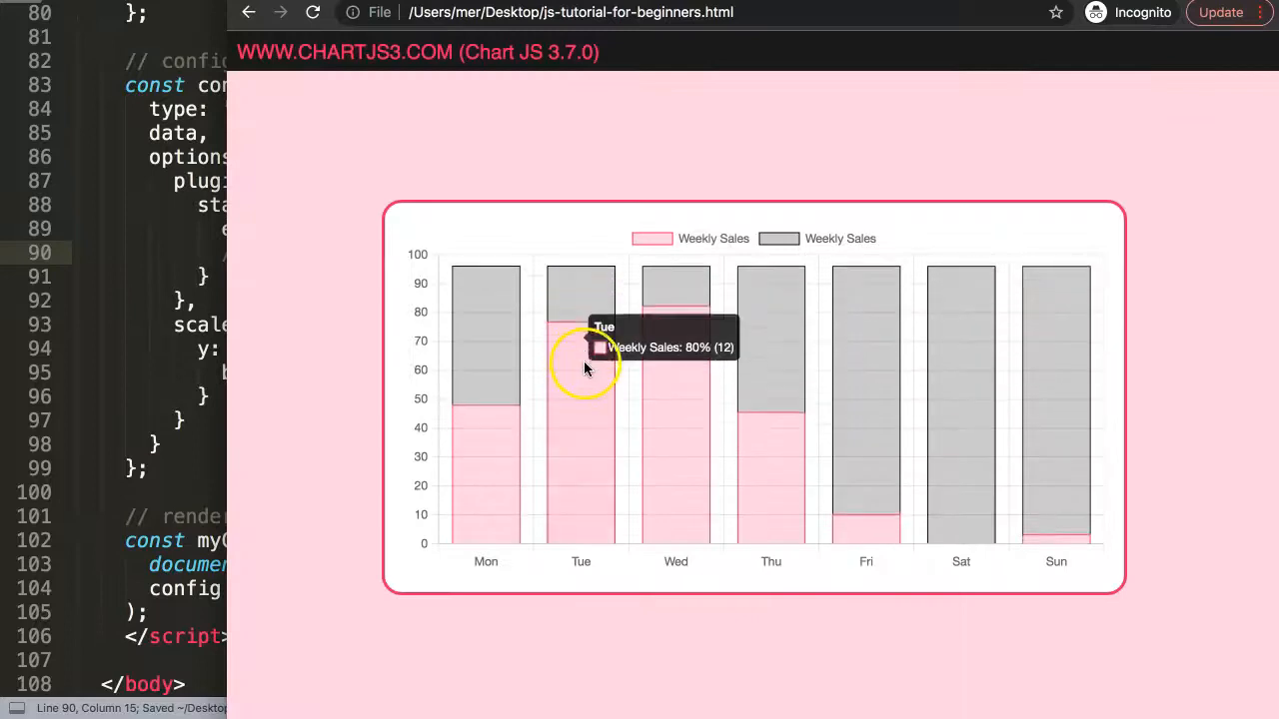
mouse_move(500, 325)
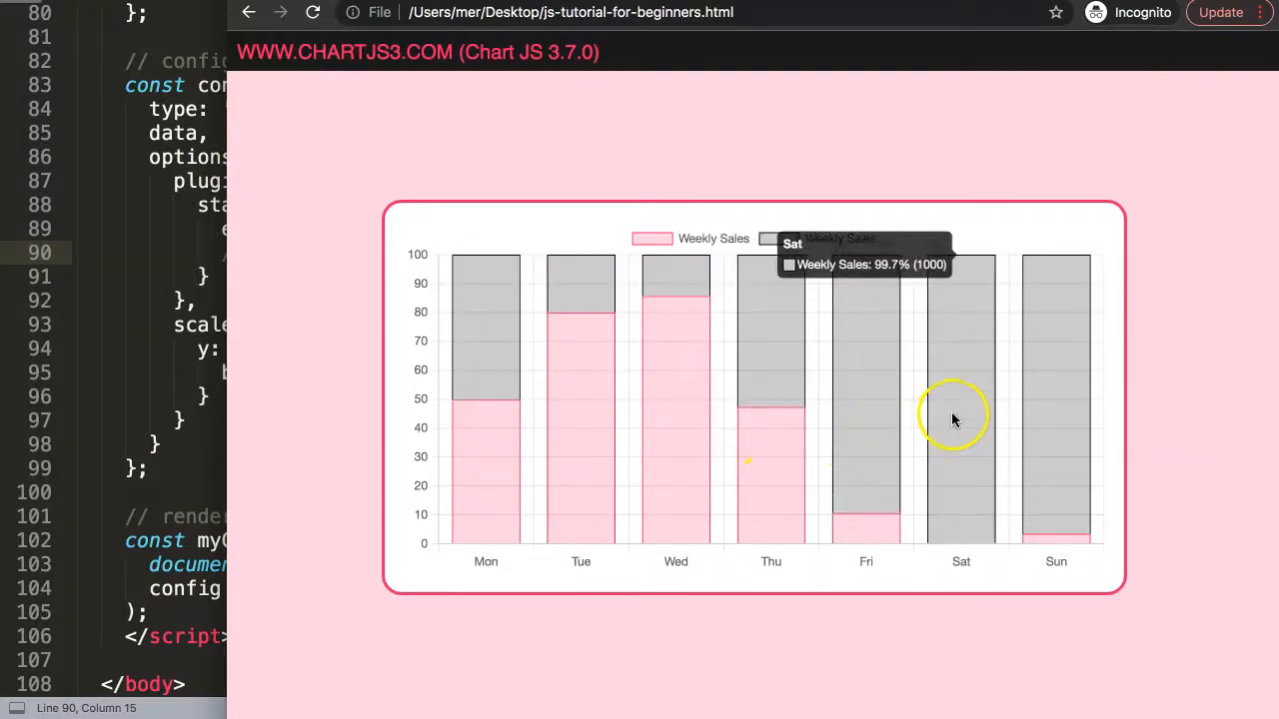
mouse_move(920, 274)
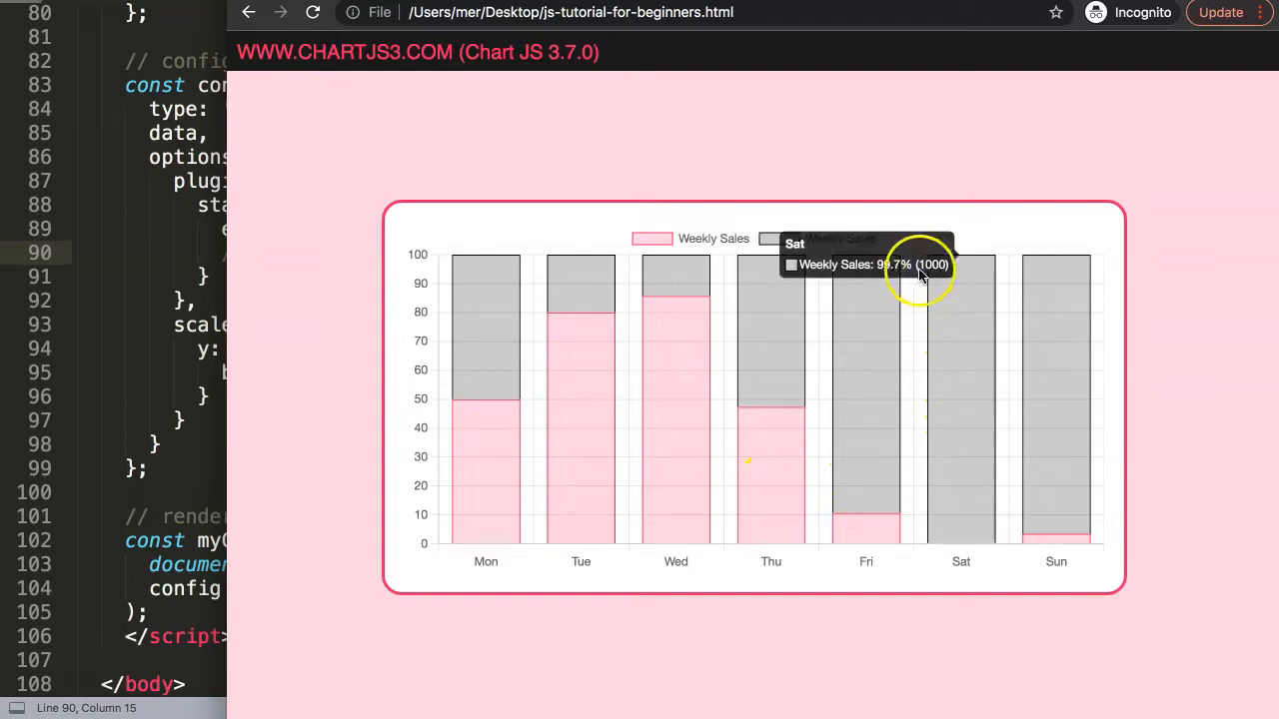
mouse_move(135, 423)
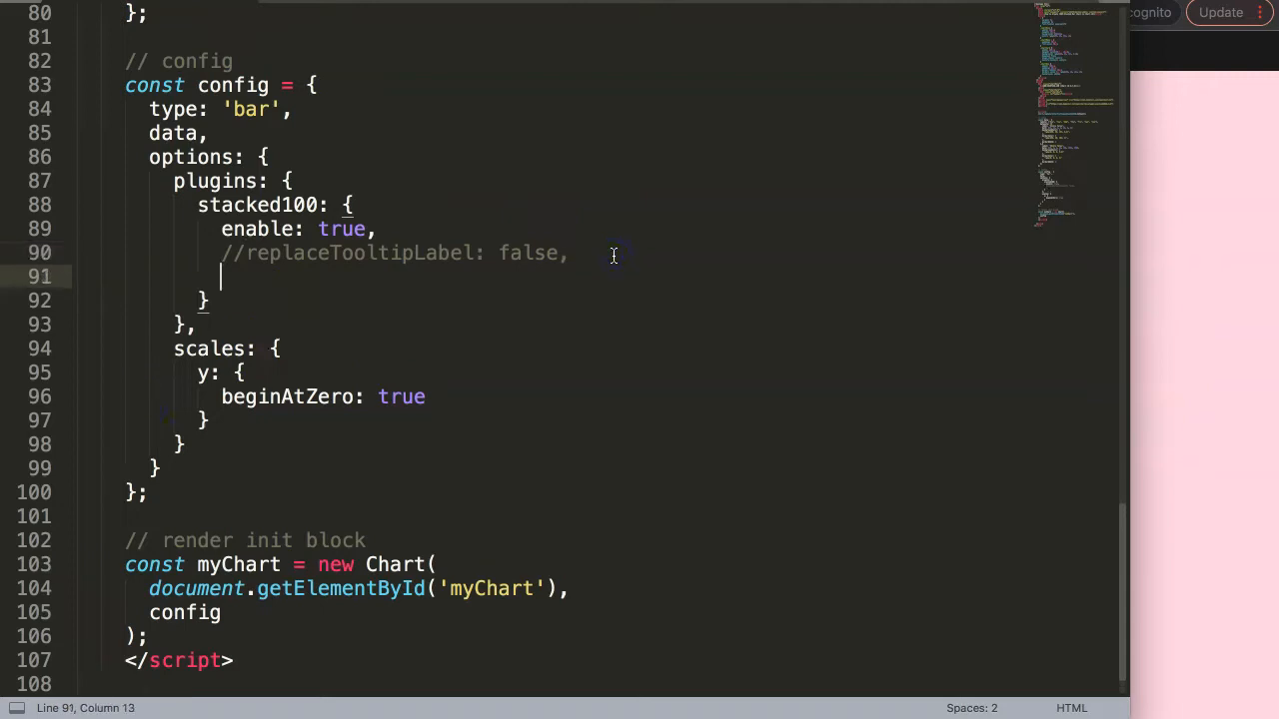
Add precision: 3 to the stacked100 plugin settings.
text(precision)
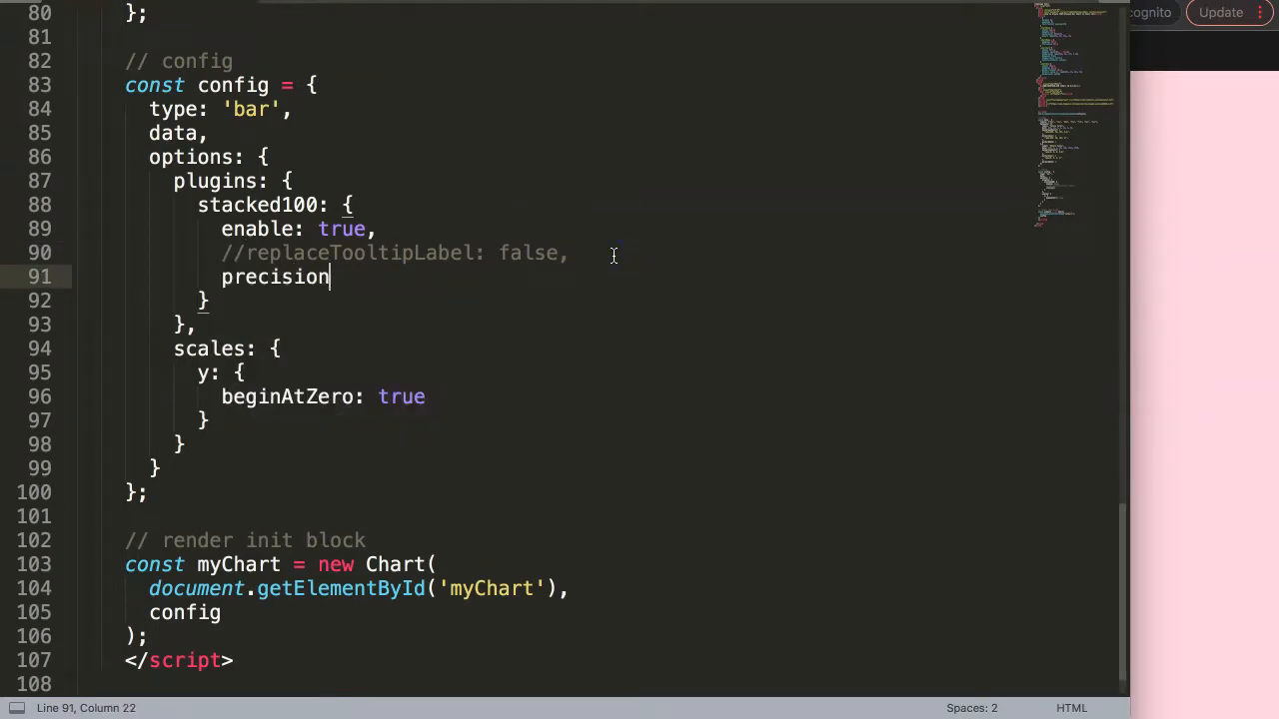
text(: 3)
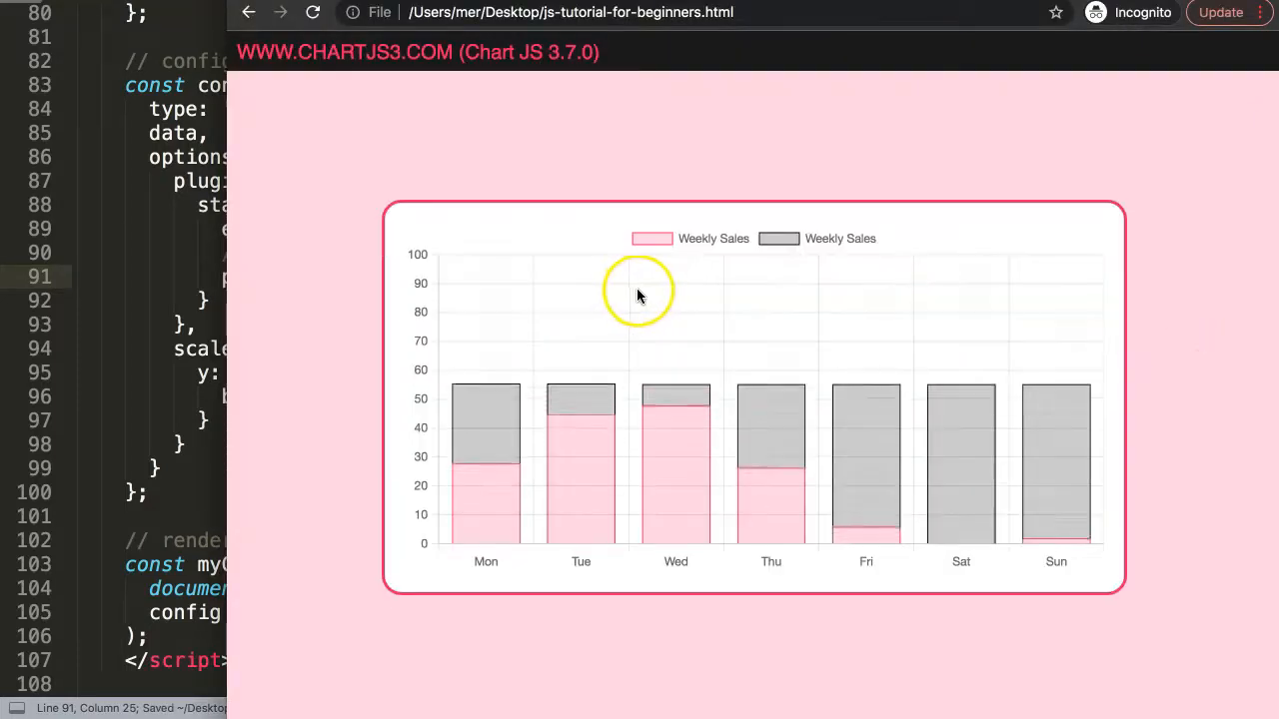
mouse_move(486, 448)
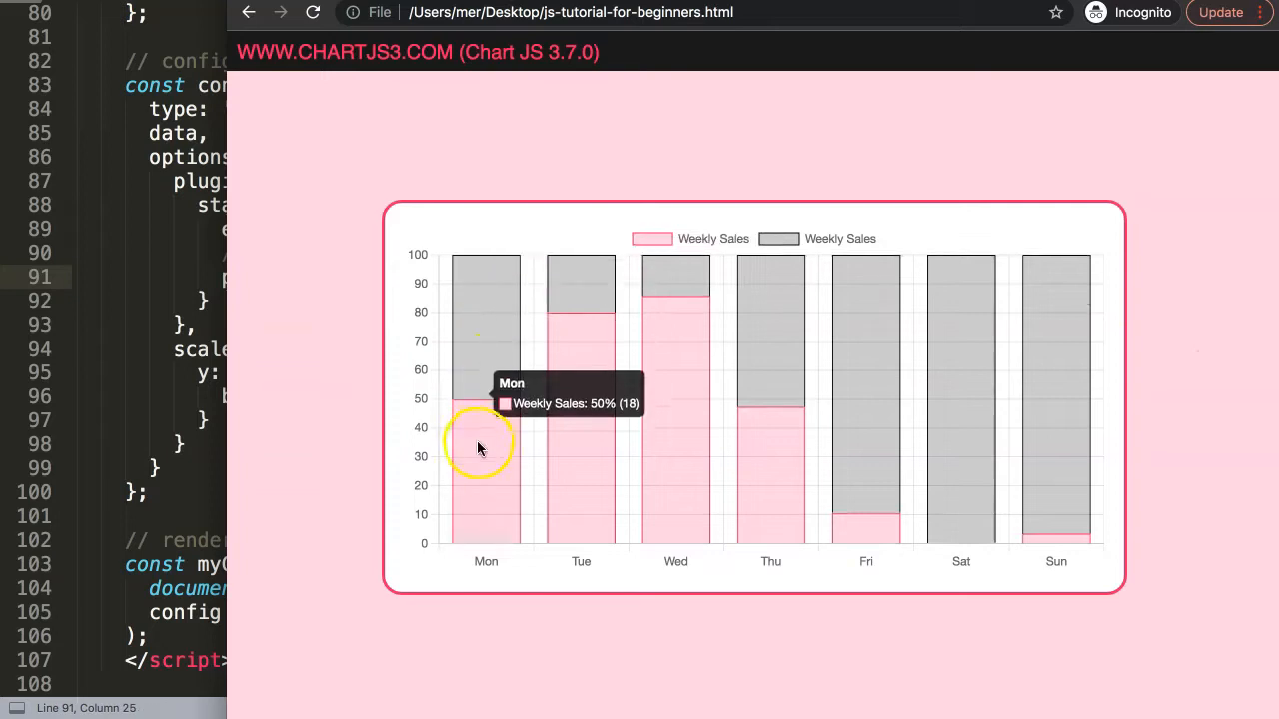
mouse_move(675, 289)
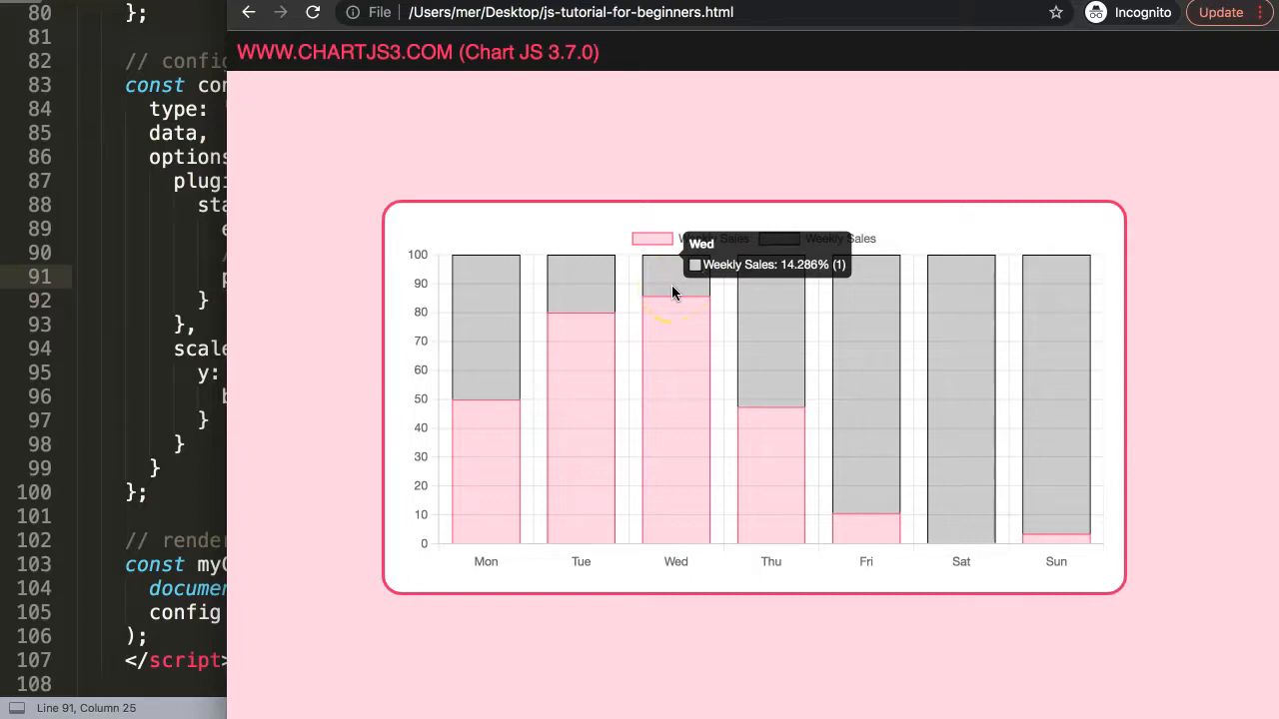
mouse_move(778, 469)
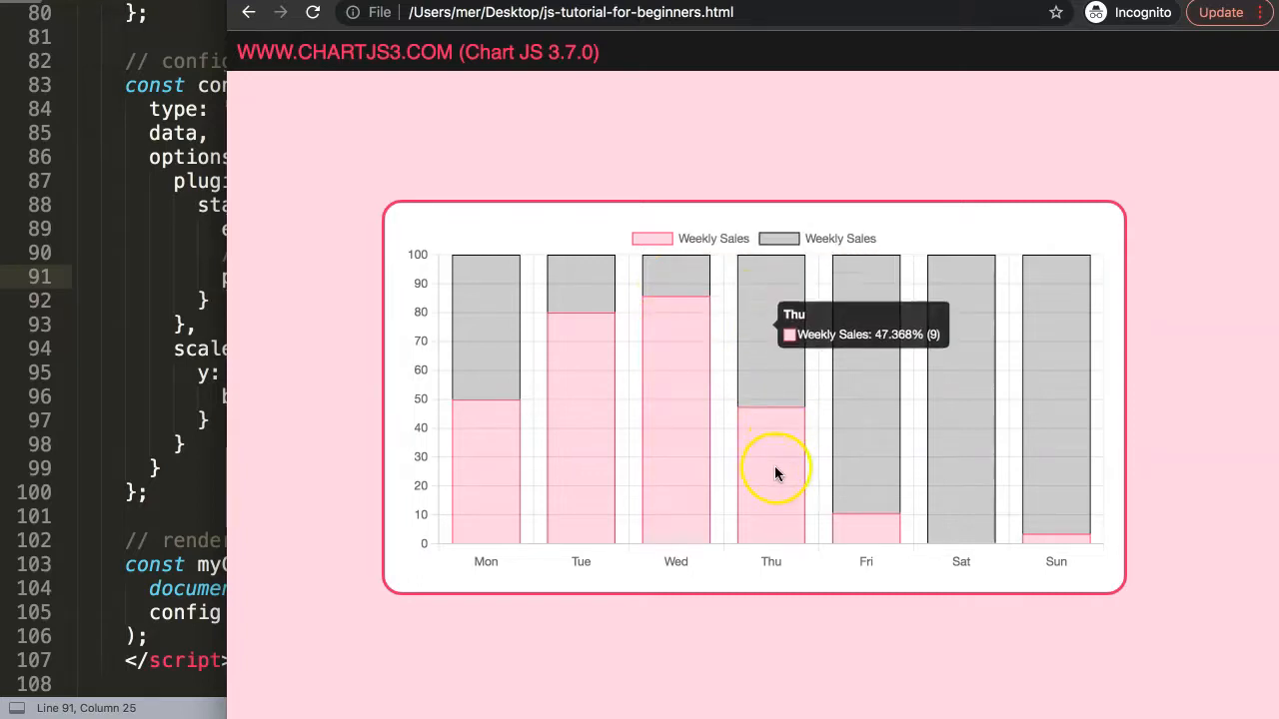
mouse_move(945, 518)
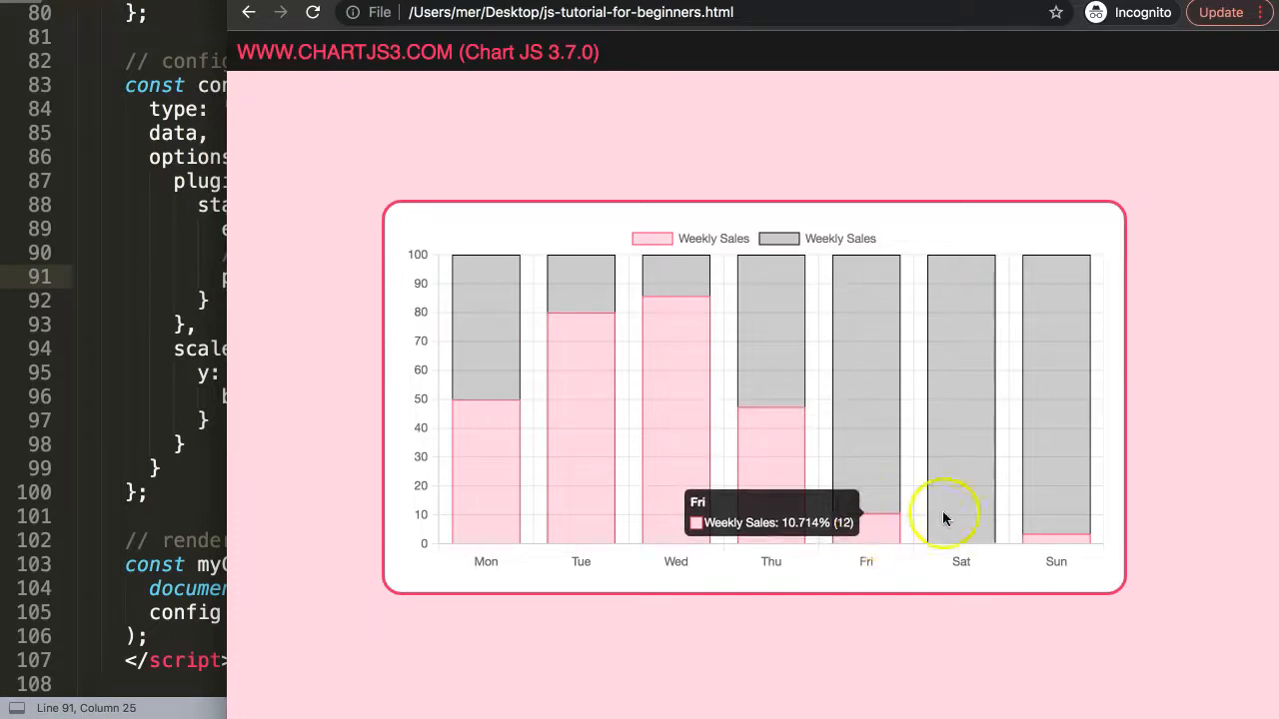
mouse_move(489, 305)
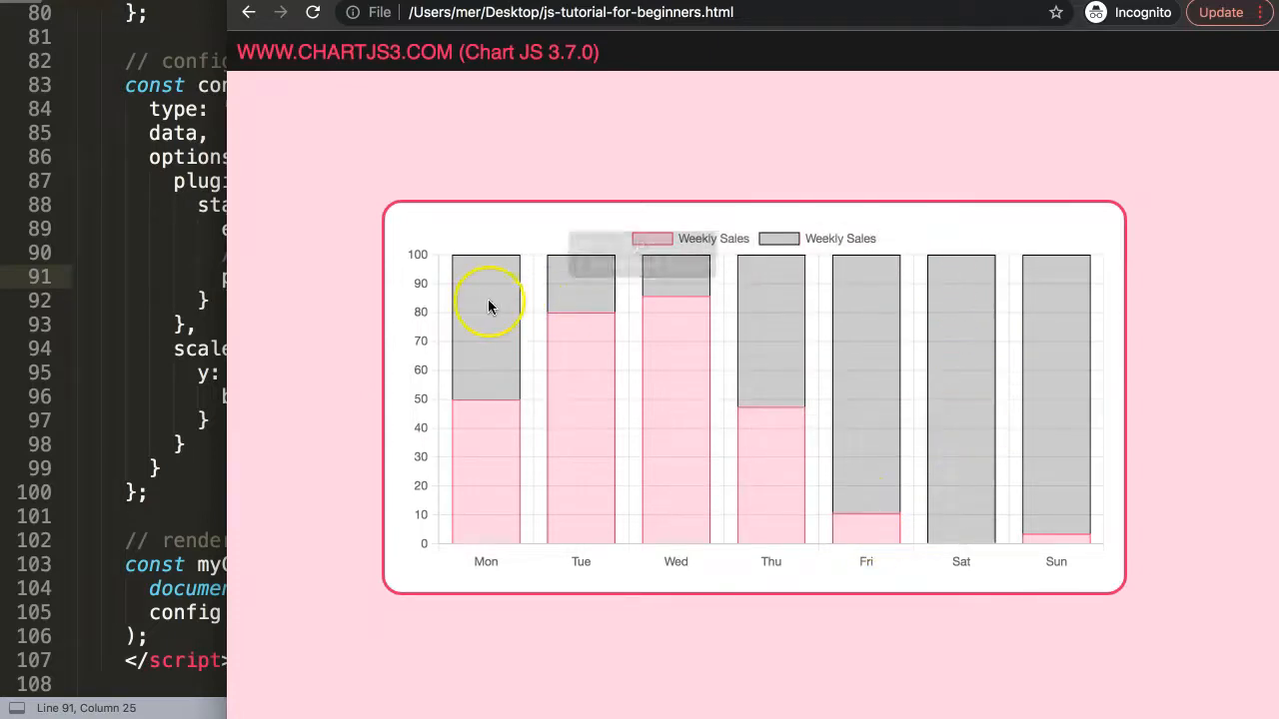
mouse_move(482, 469)
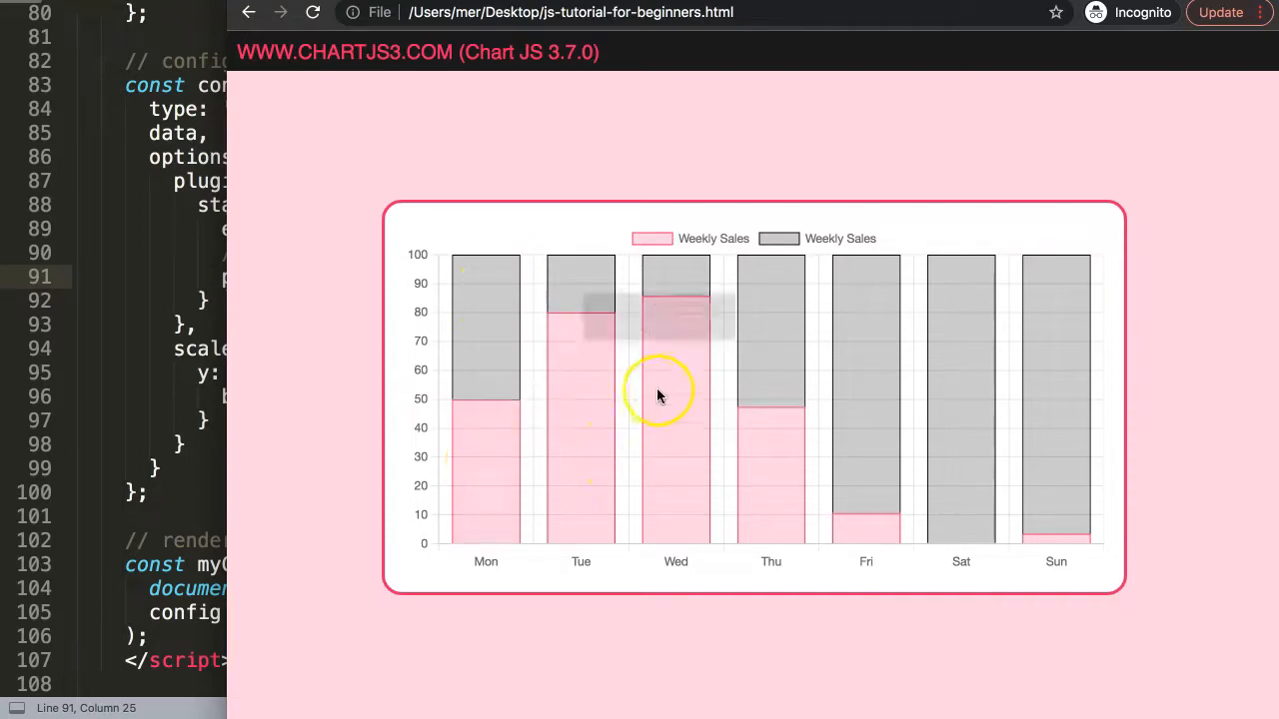
mouse_move(864, 322)
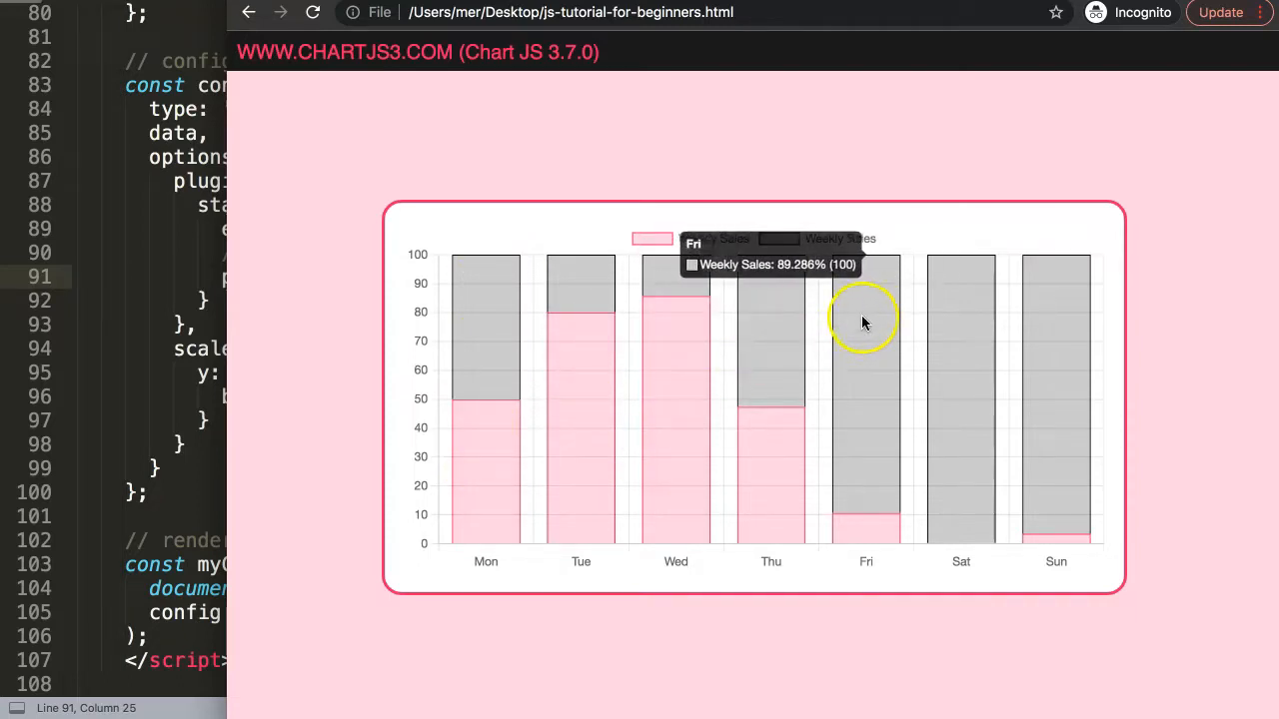
mouse_move(874, 414)
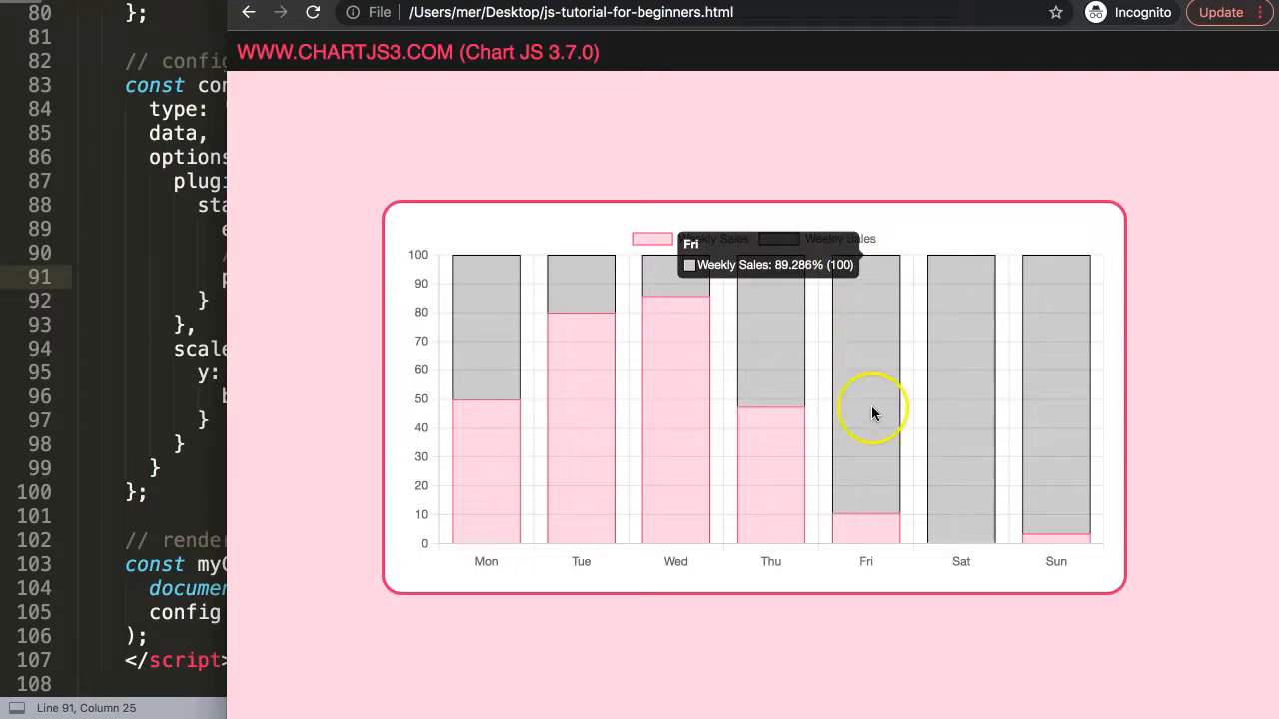
mouse_move(419, 358)
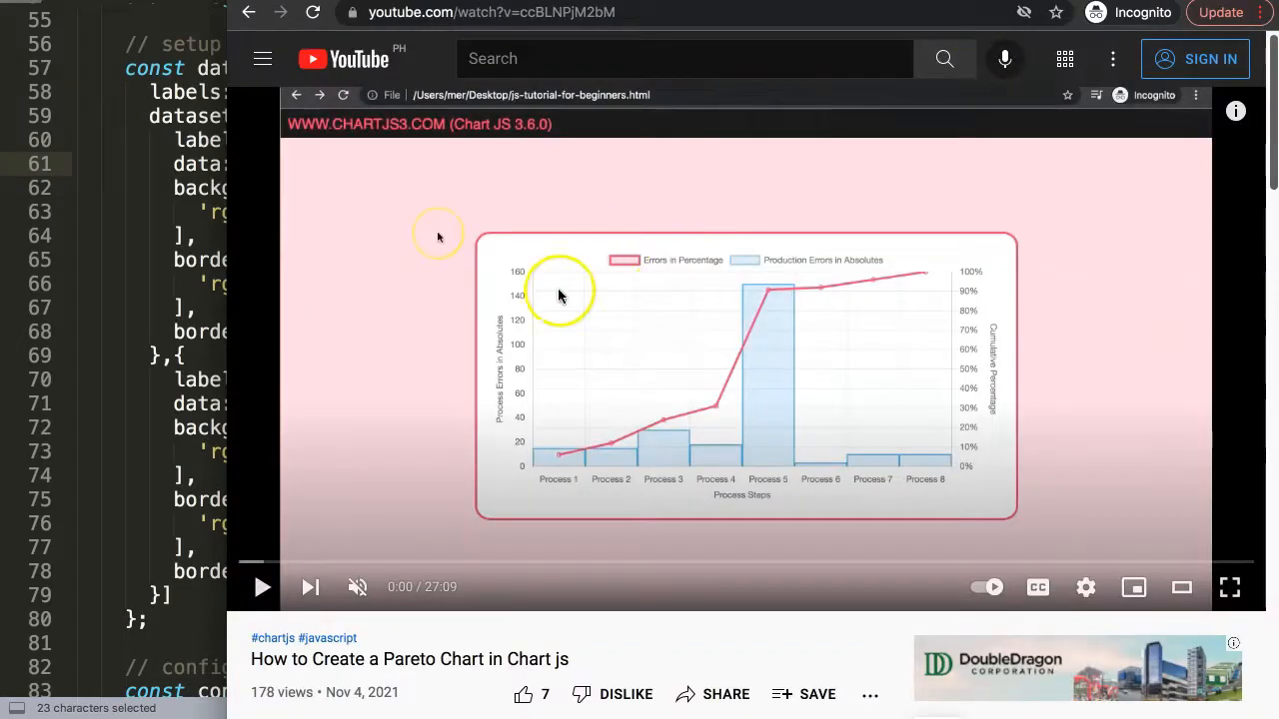
mouse_move(685, 433)
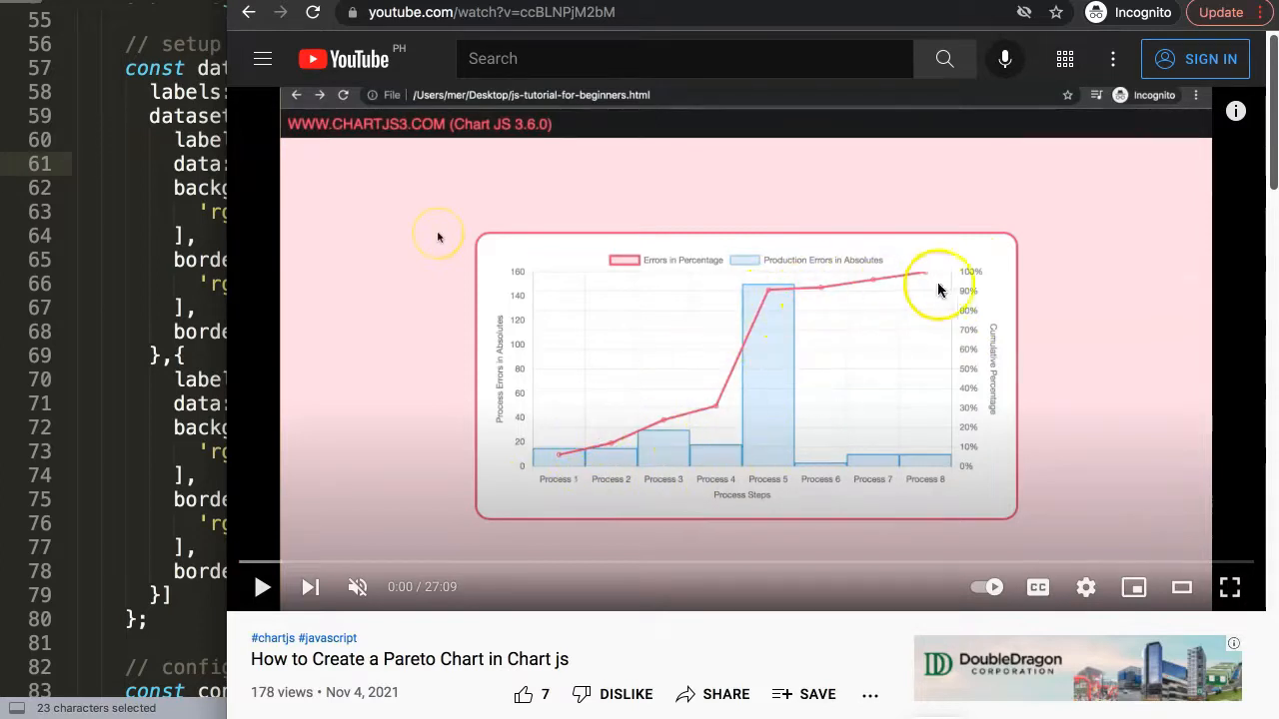
mouse_move(1032, 375)
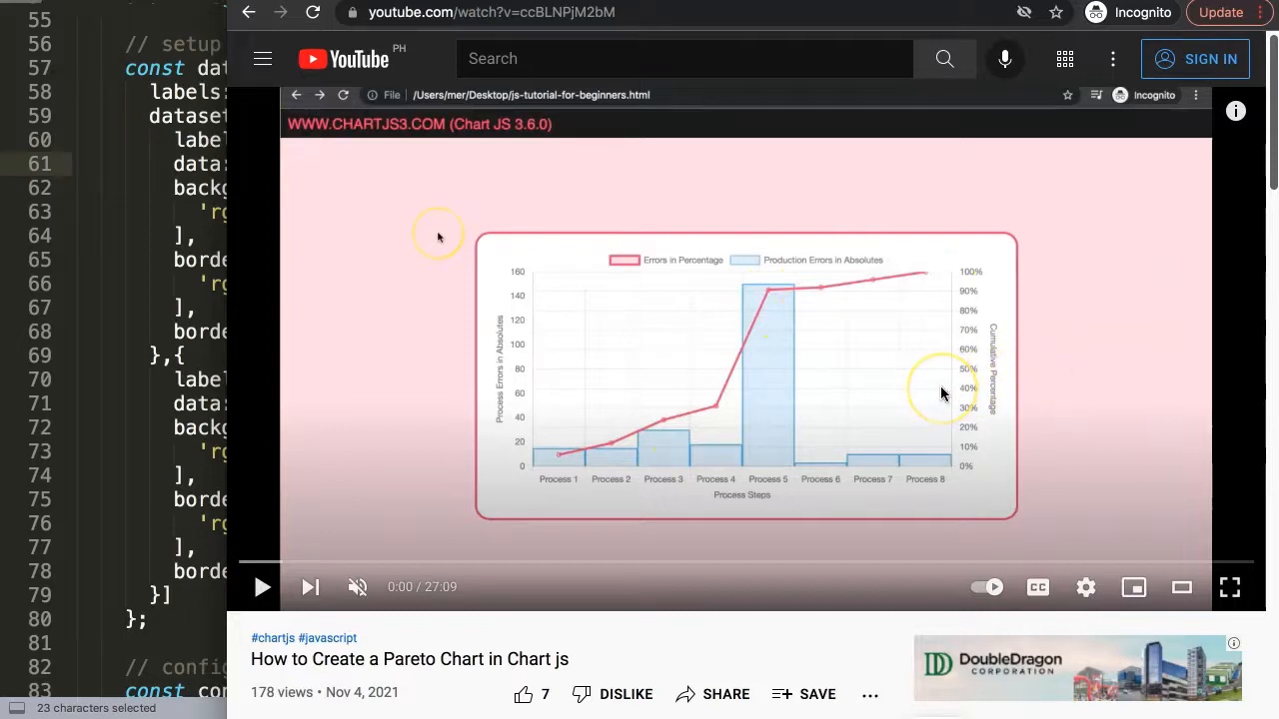
mouse_move(760, 394)
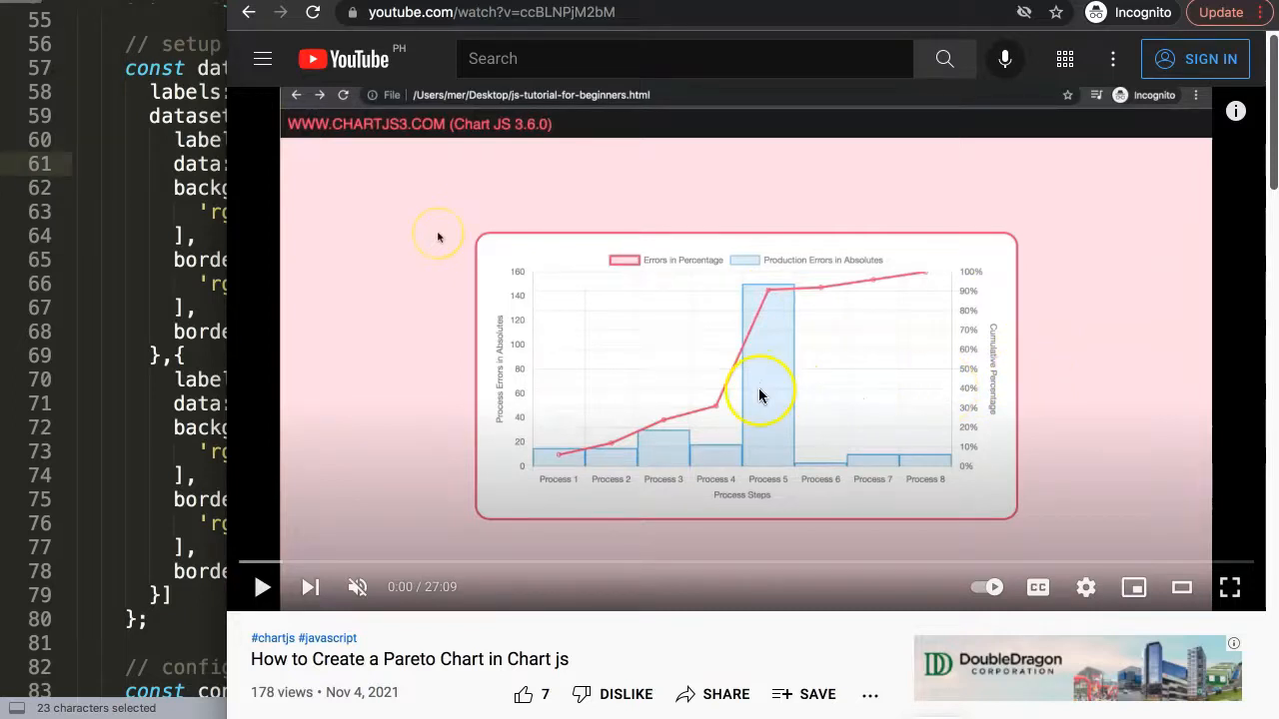